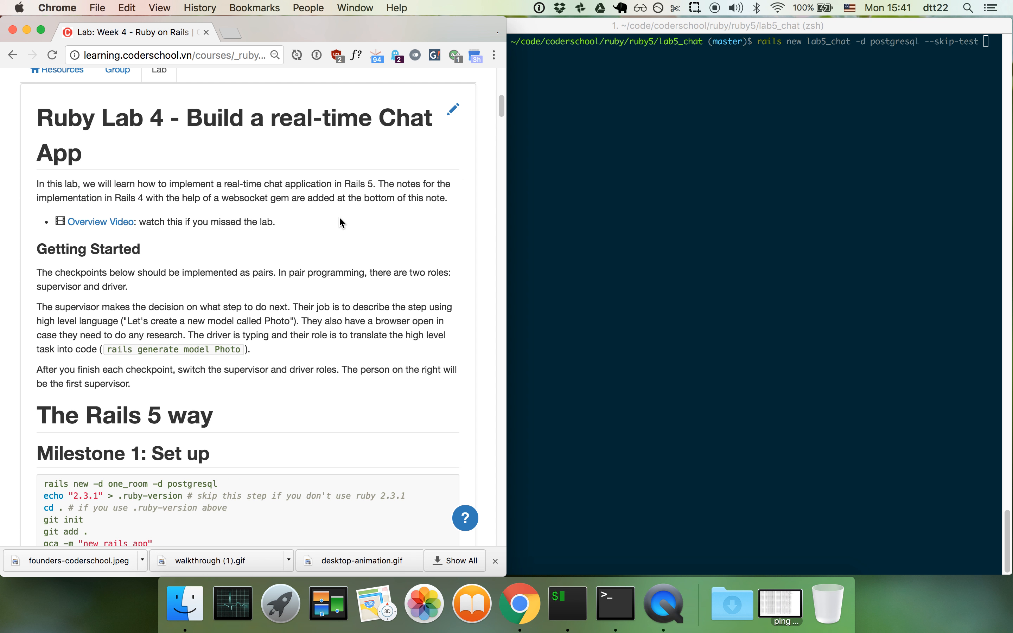
Initialise git, commit the new lab5_chat project and check the log with glg
scroll(down, 3)
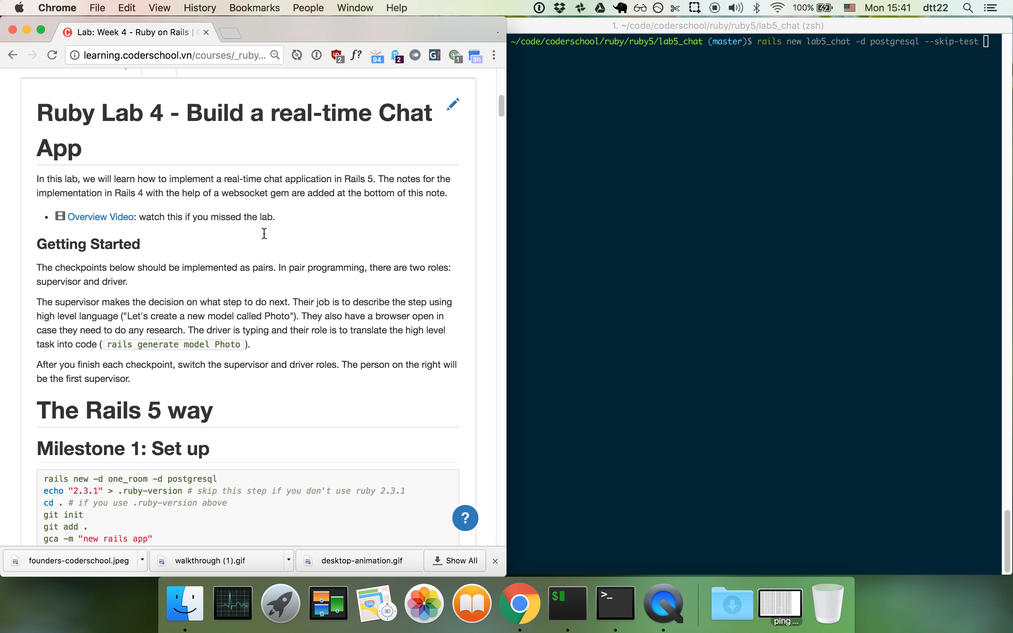
scroll(down, 3)
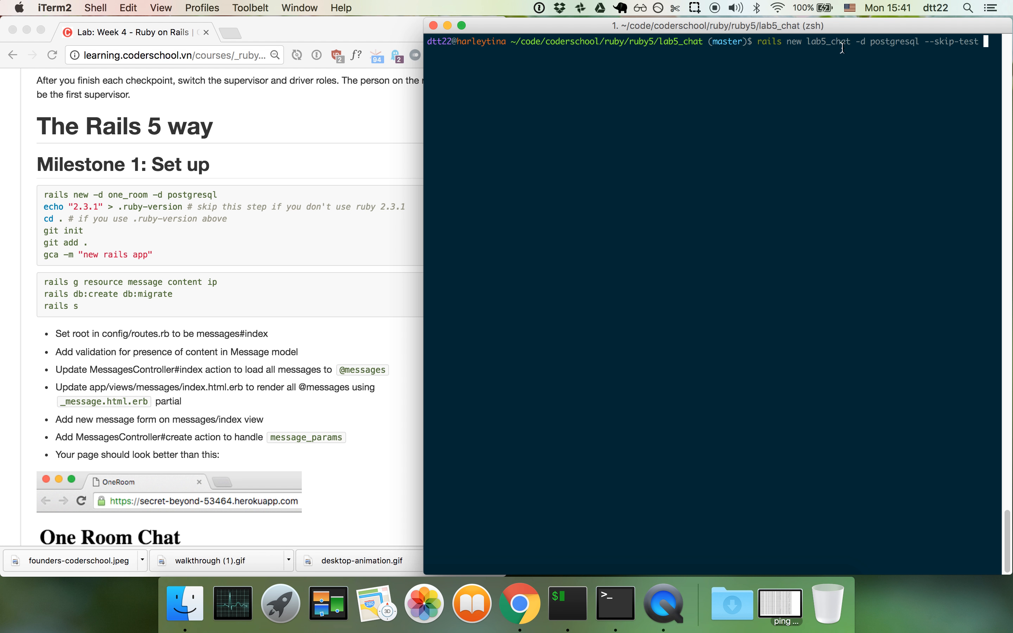
mouse_move(797, 100)
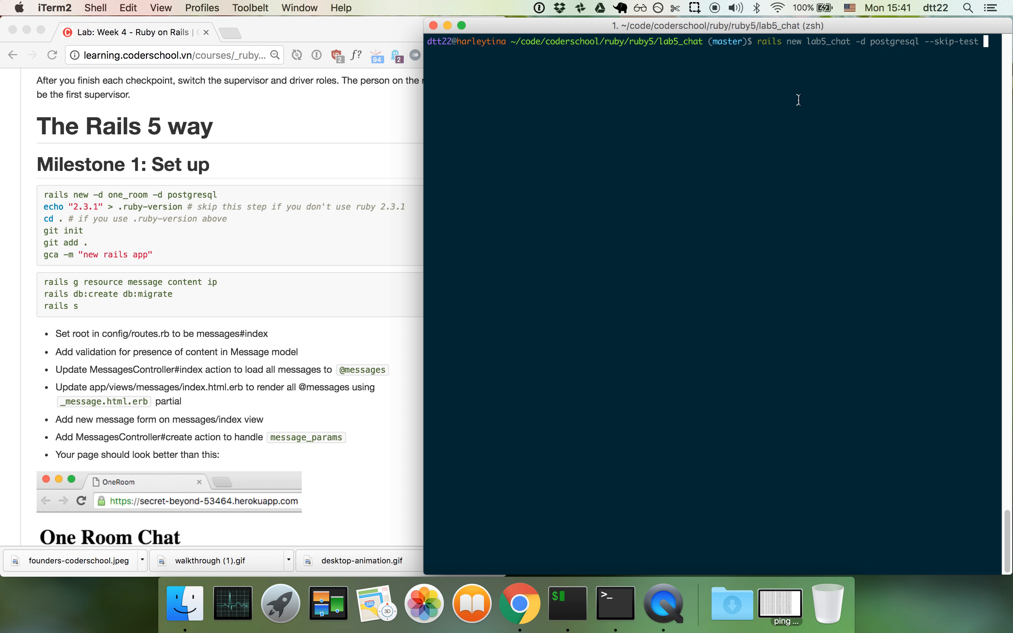
mouse_move(812, 114)
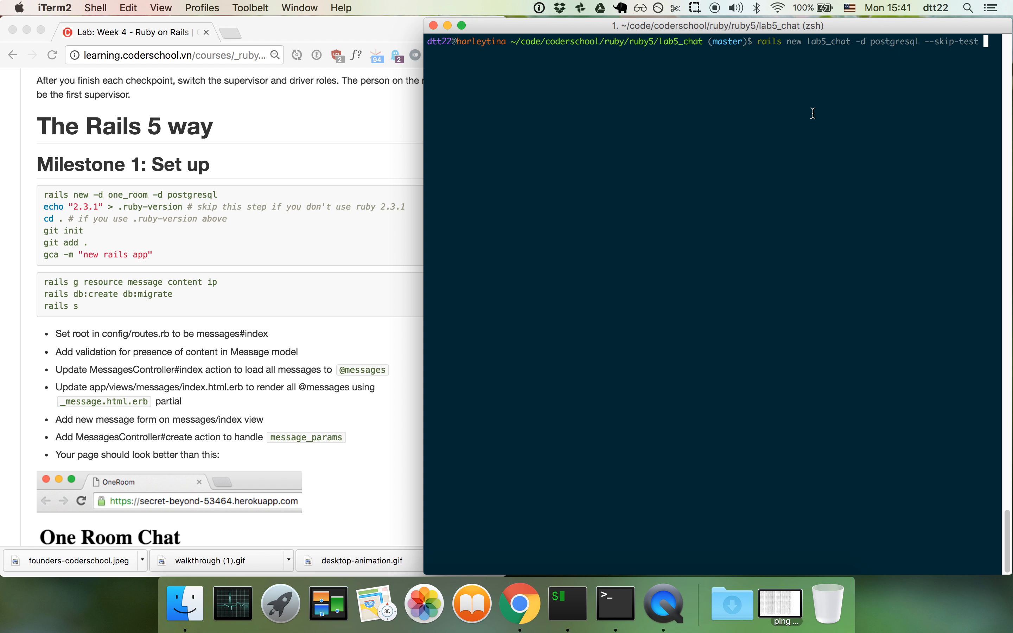
text(git ini)
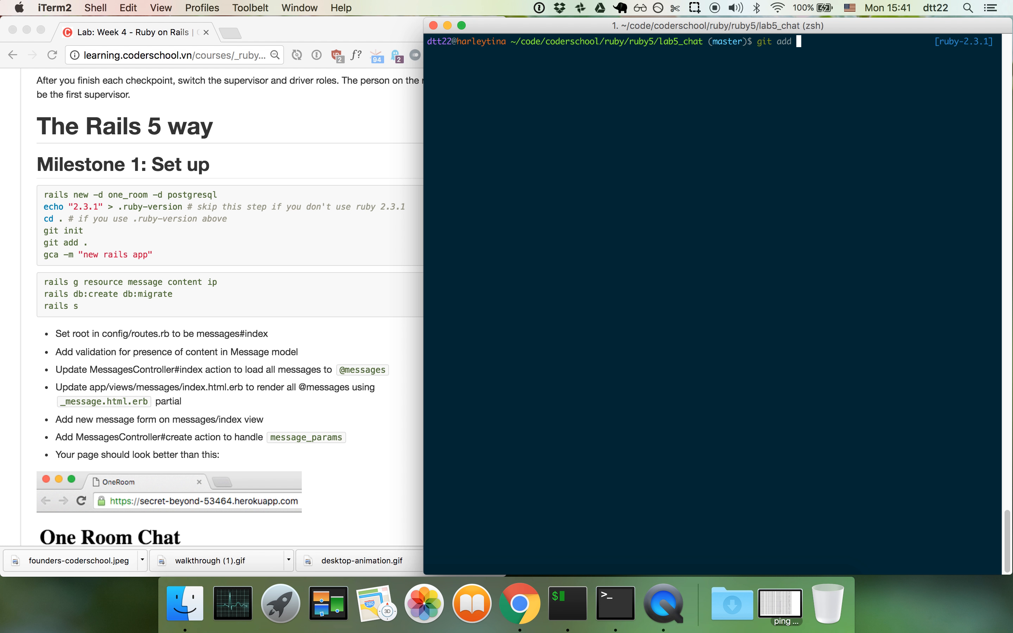
text(glg)
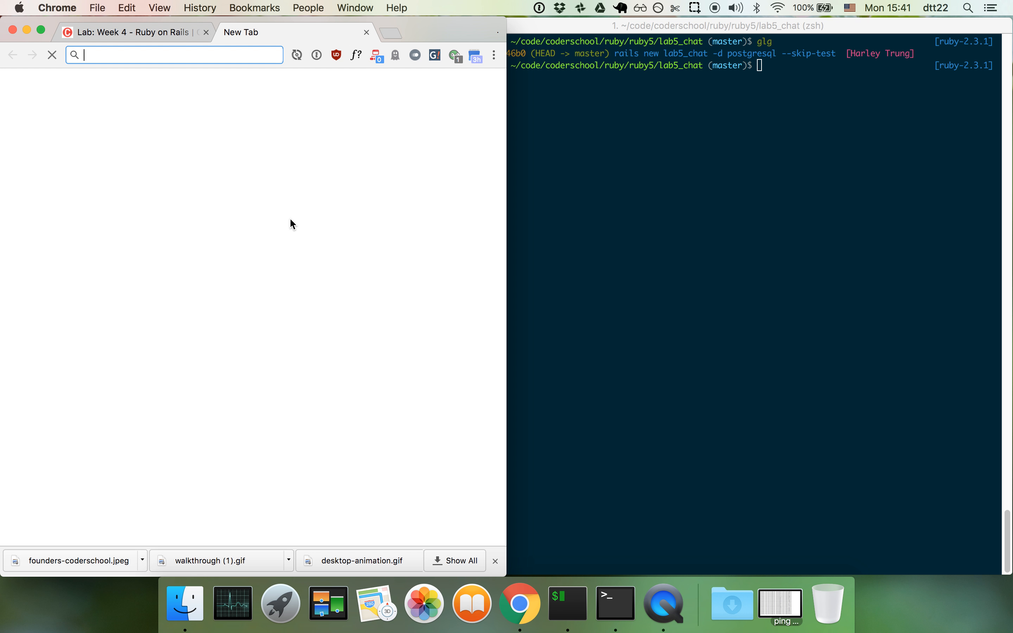
Browse to rubygems.org/gems/bootstrap to find the bootstrap 4.0.0.alpha5 gem
text(bootstr)
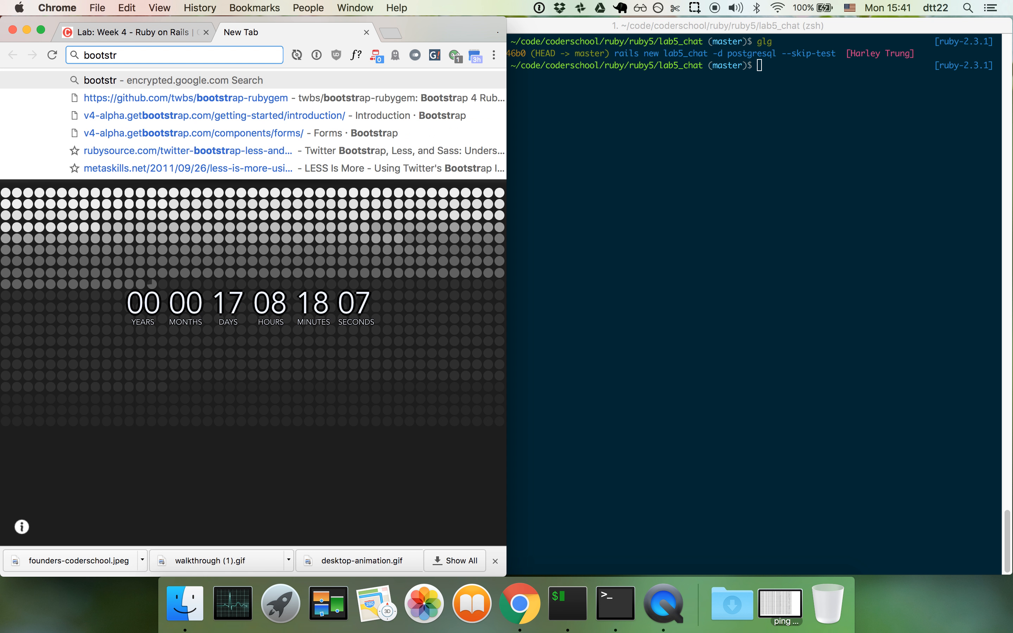
text(rails-assets.org)
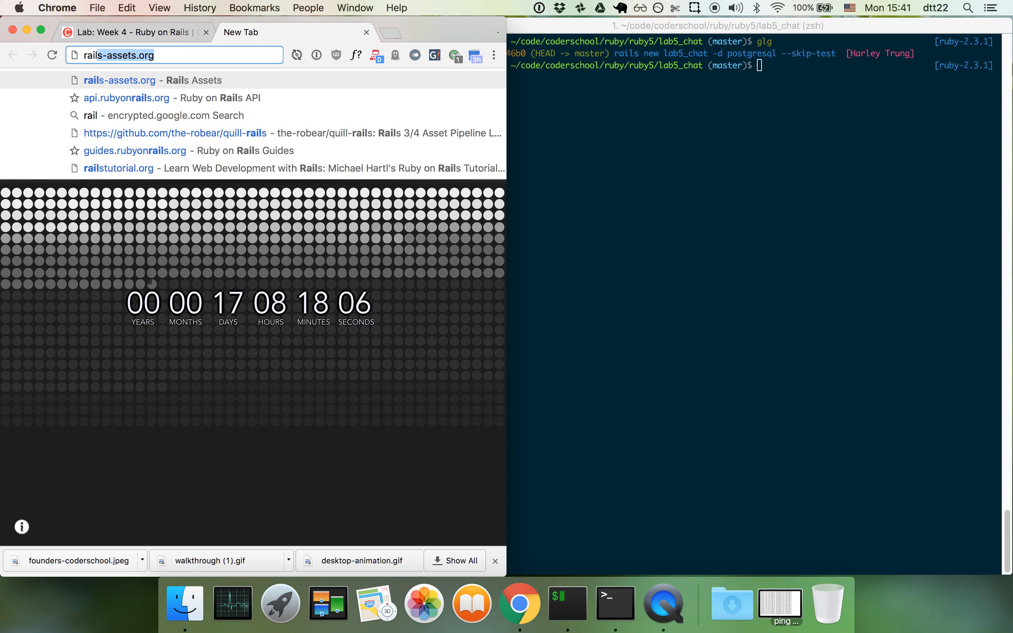
text(rubygems.org/gems/bootstrap)
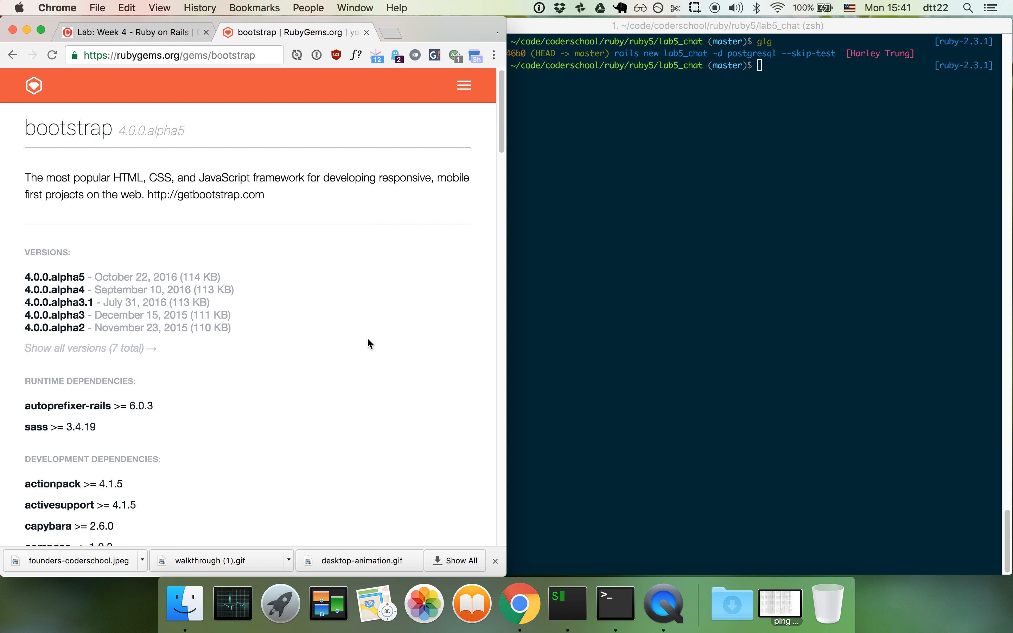
scroll(down, 3)
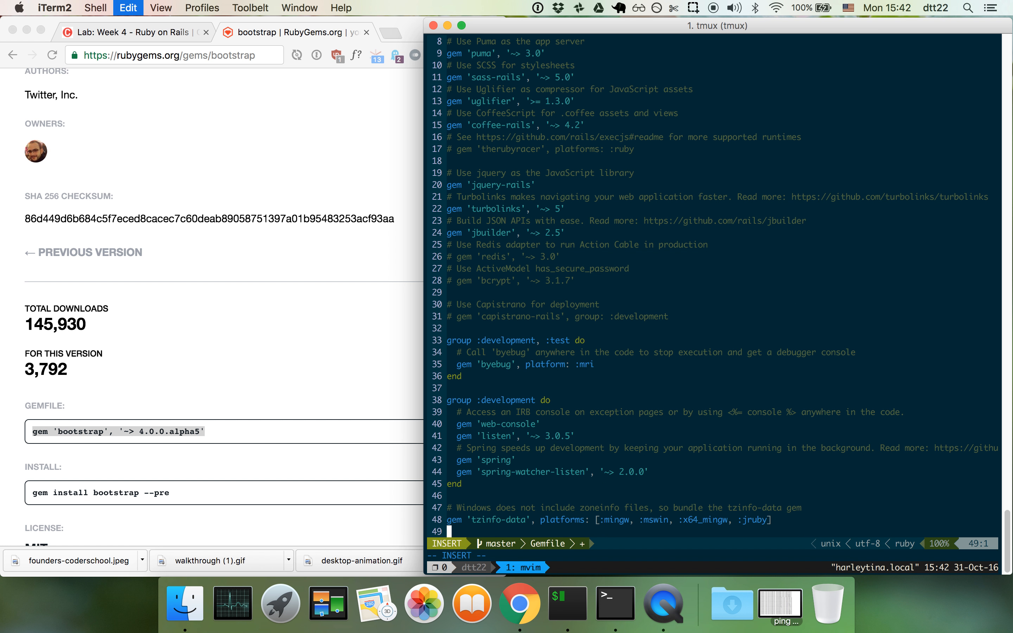
Save the Gemfile with the bootstrap gem added and run bundle
key(Escape)
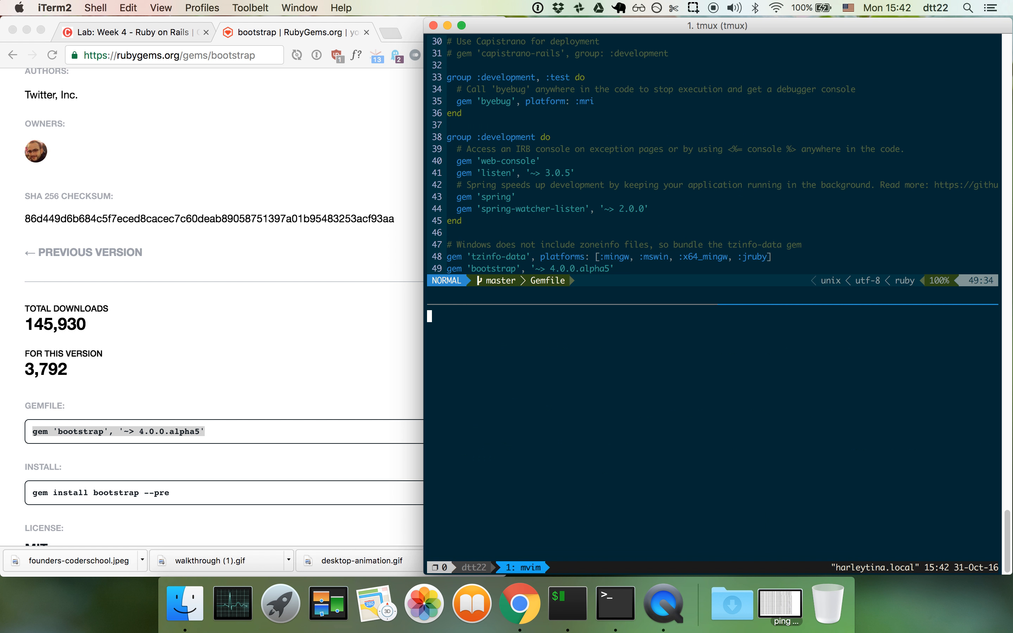
text(bundl)
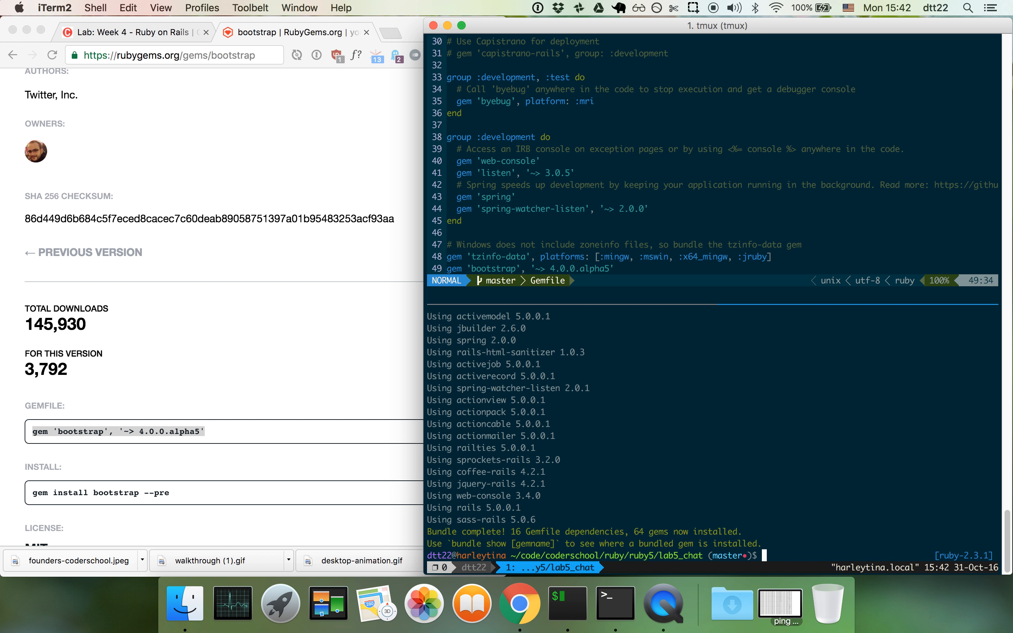
text(mb g)
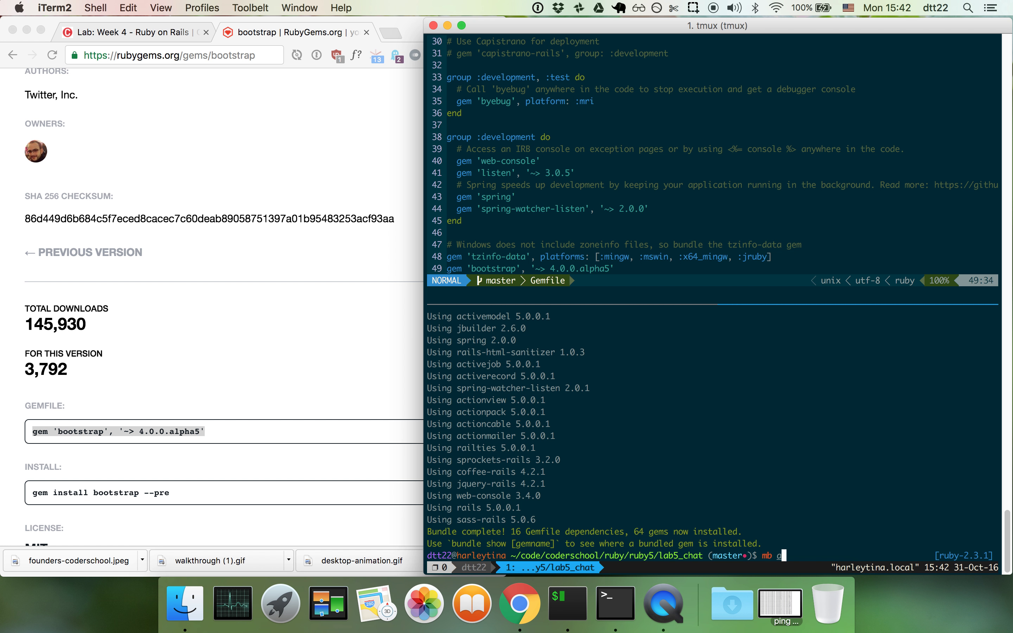
text(mv app/assets/stylesheets/application.css)
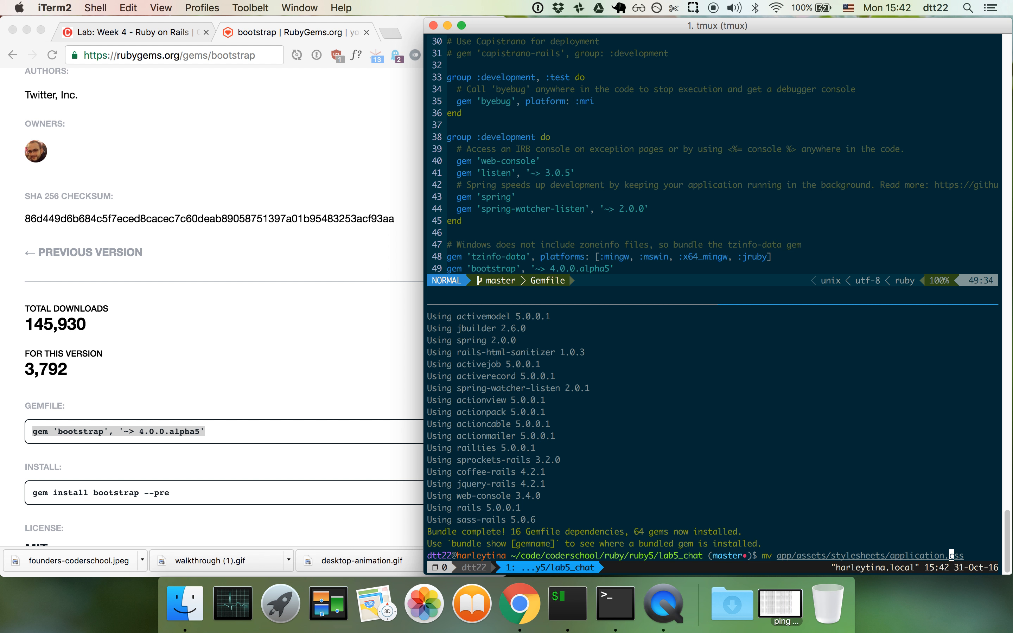
text({,s})
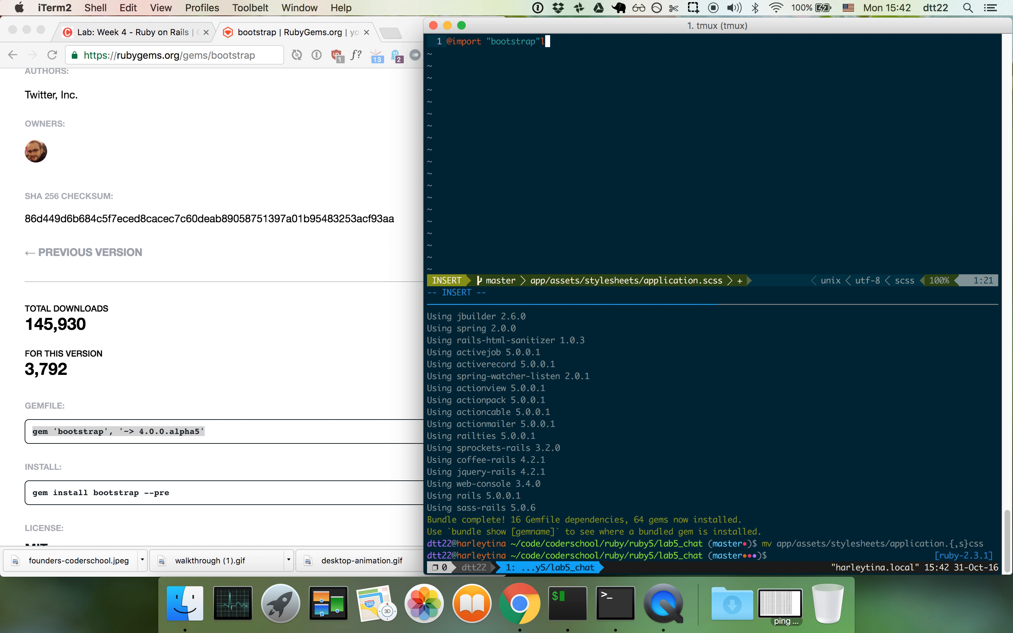
key(Escape)
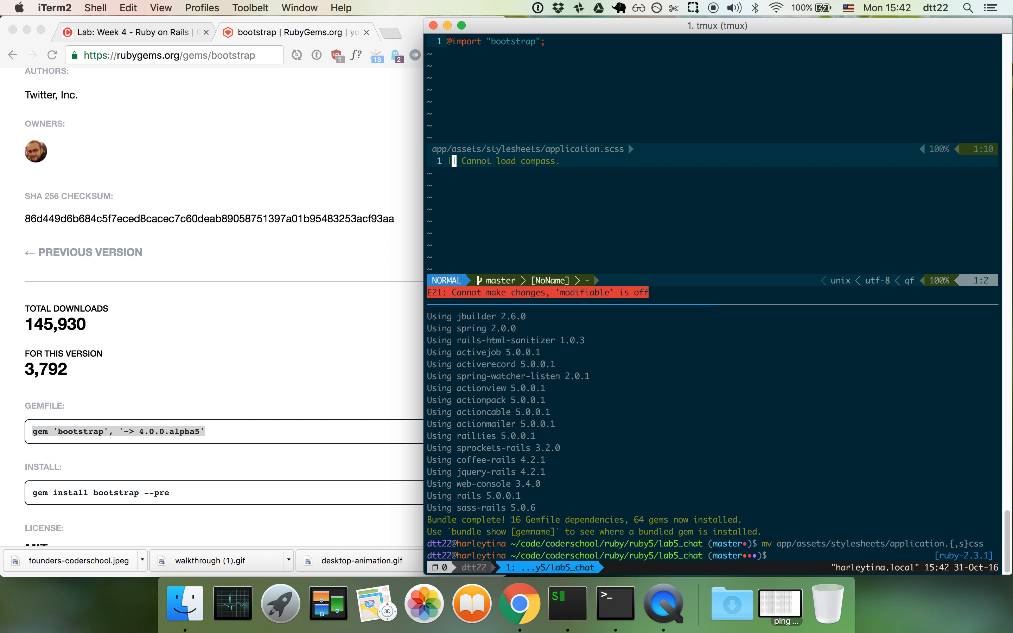
text(:q)
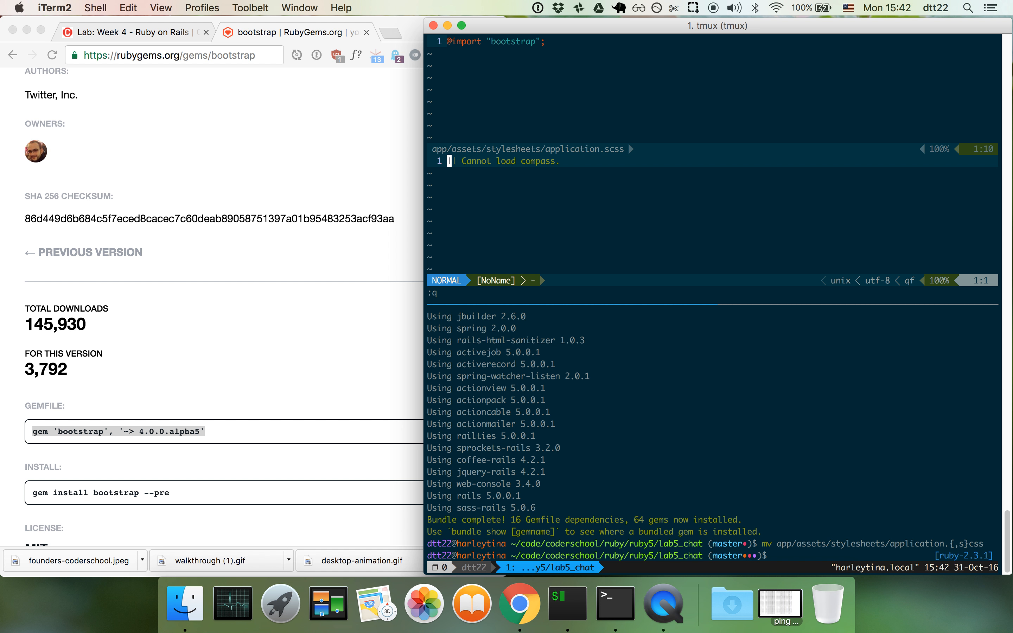
Generate the home index controller, write the Welcome page text, create databases and start the server
text(rails g controller home index)
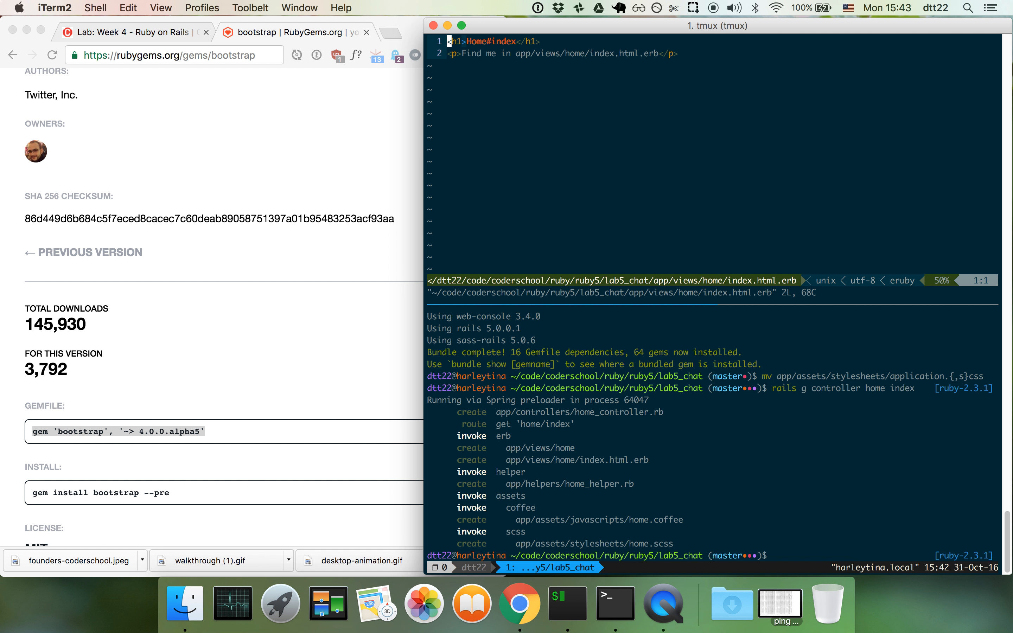
text(Welcome)
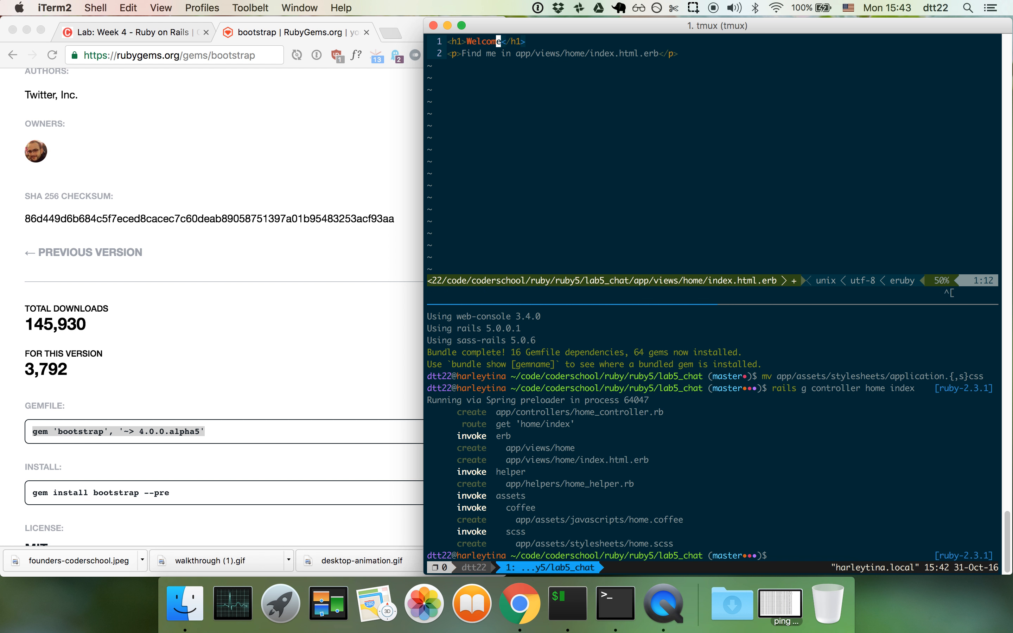
text(This is a basic chat app</p>)
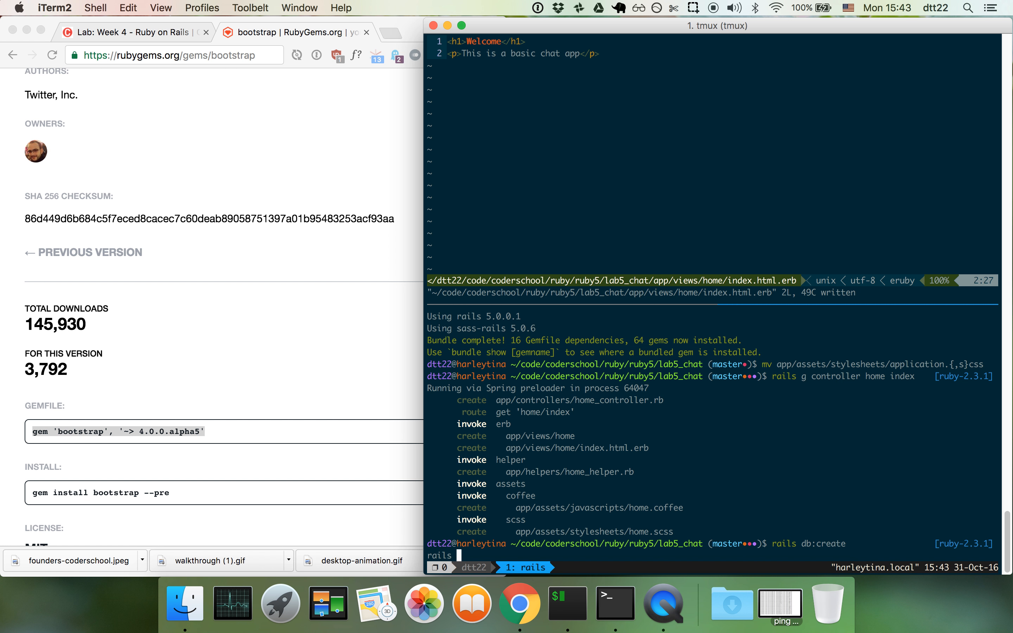
text(s)
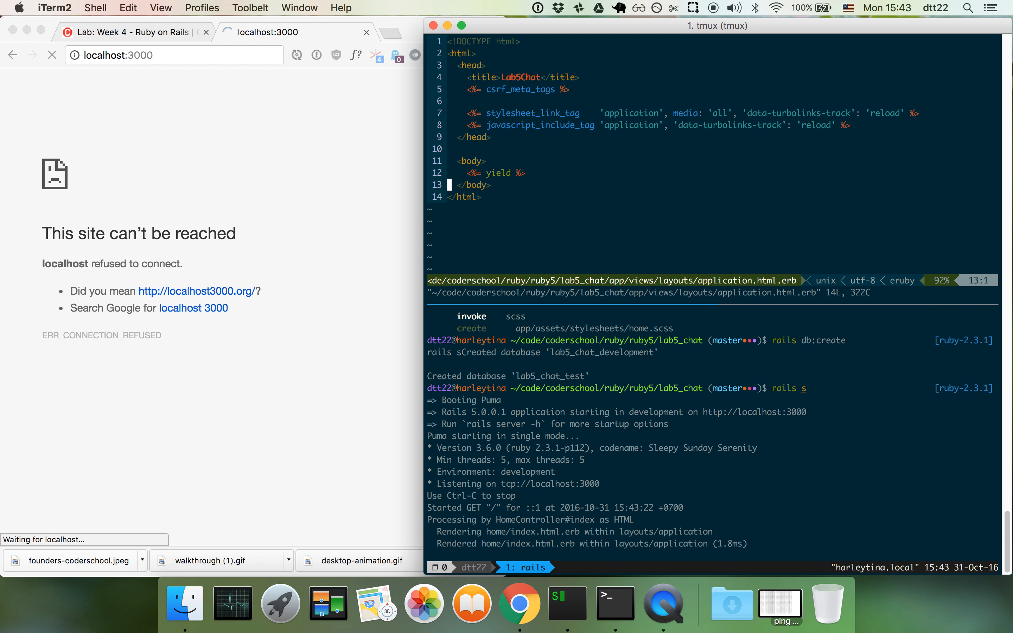
Wrap the layout's yield in <div class="container"> and open the Bootstrap docs in Chrome
text(<div class="container"></div>)
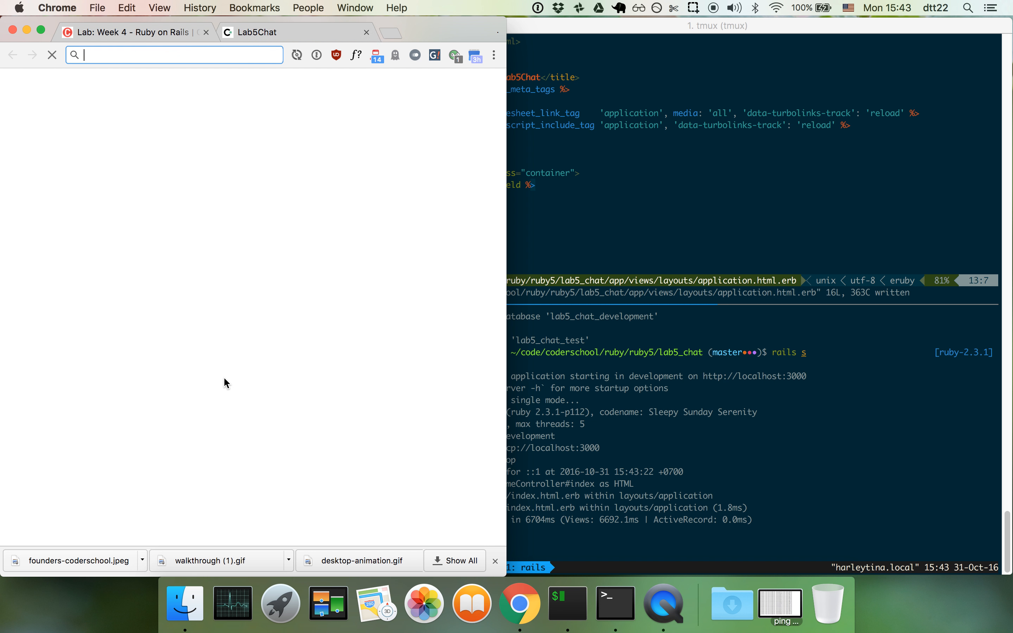
text(rubygems.org/gems/bootstrap)
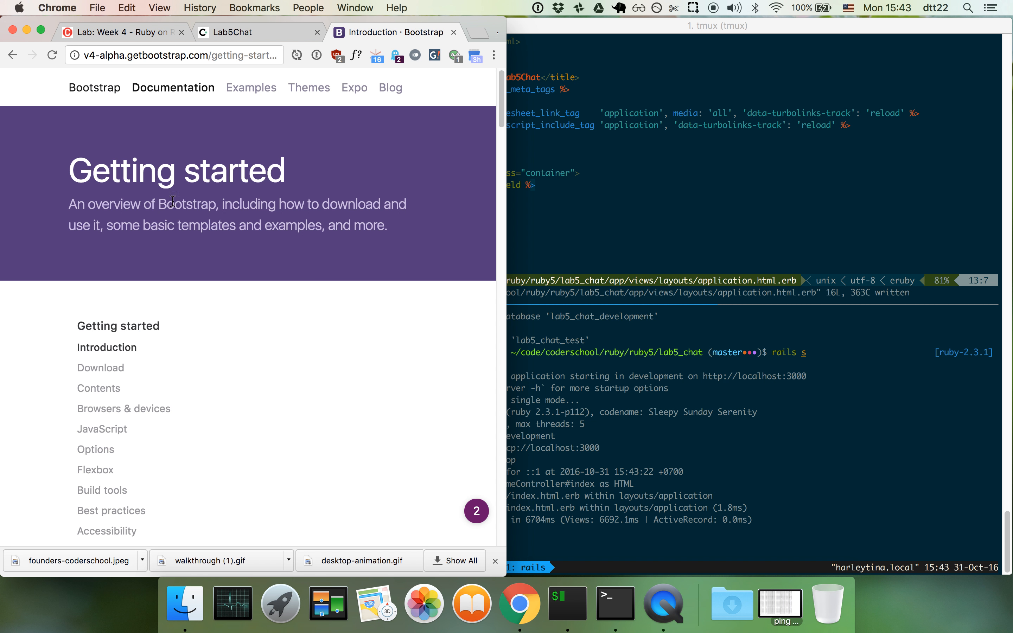
Find the Navbar component example in the Bootstrap documentation
click(107, 347)
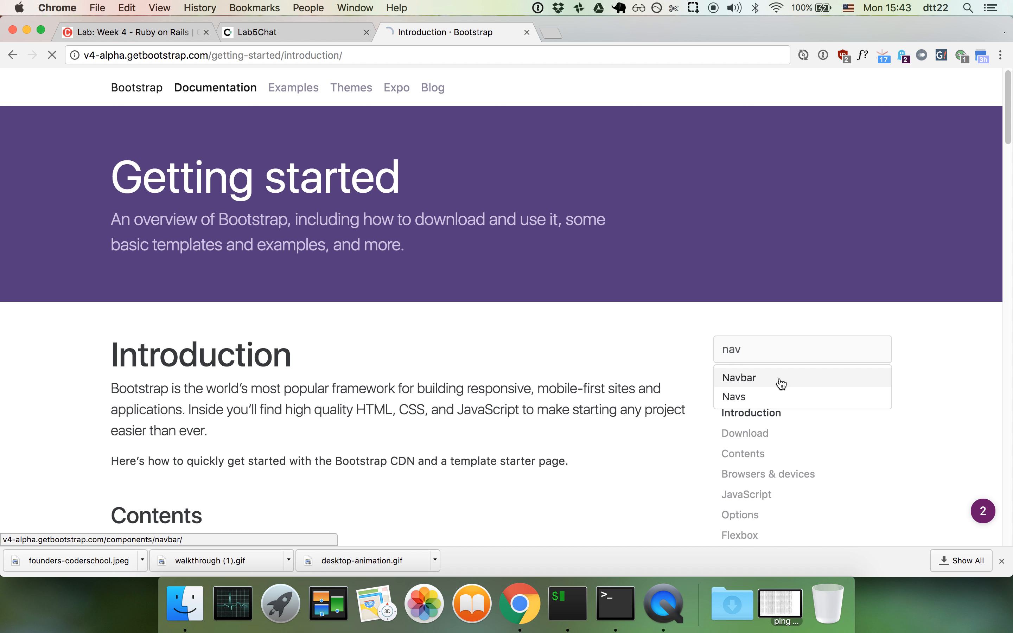
click(739, 378)
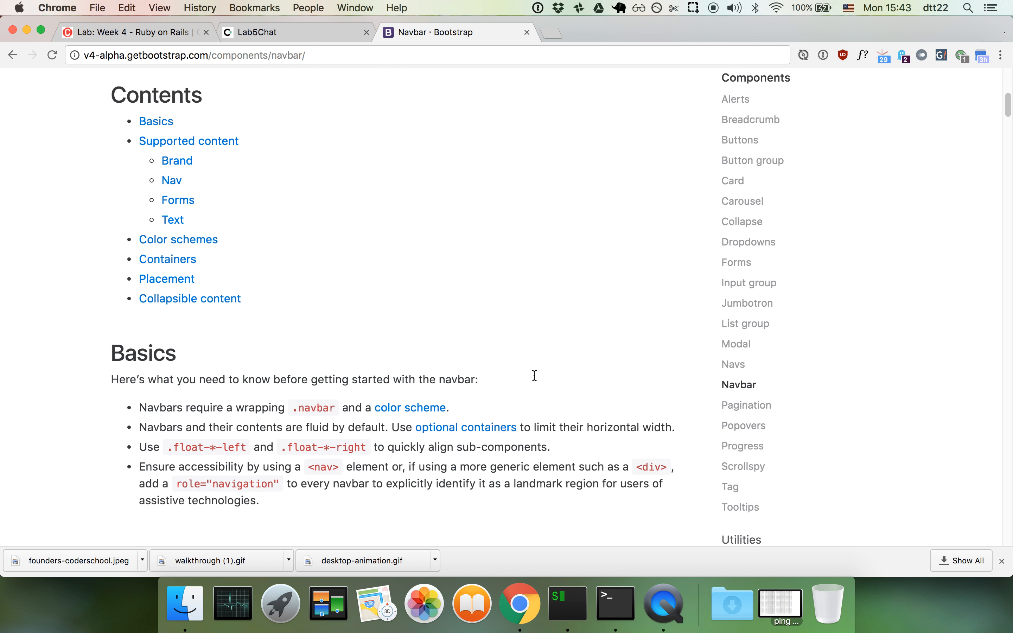
scroll(down, 3)
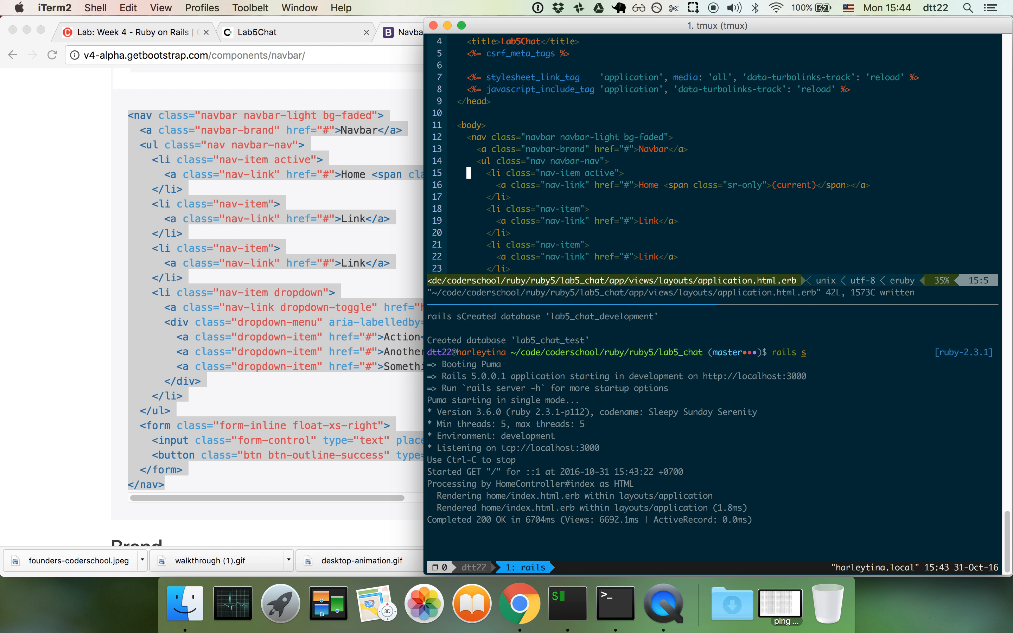
View the app page with the pasted navbar and return to the lab exercises page
key(V)
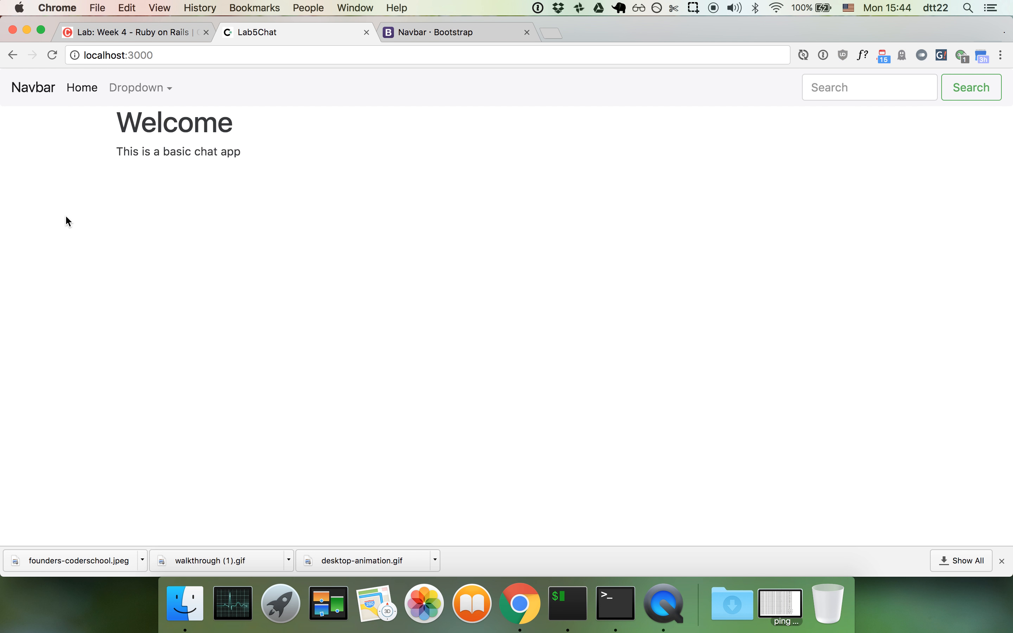
text(example.com" id="supportedContentDropdown" data-toggl)
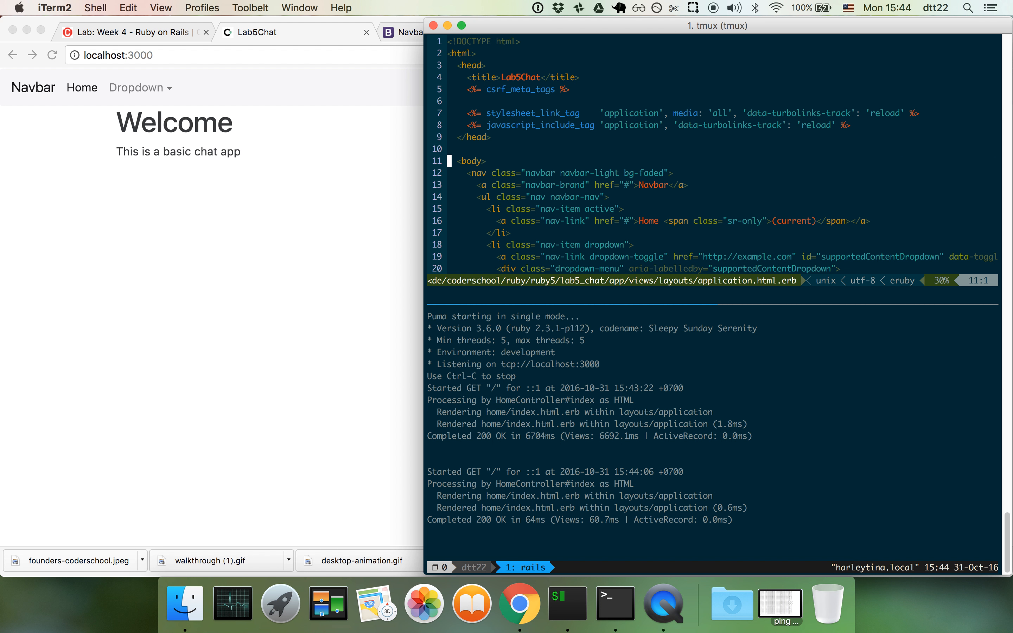
scroll(down, 3)
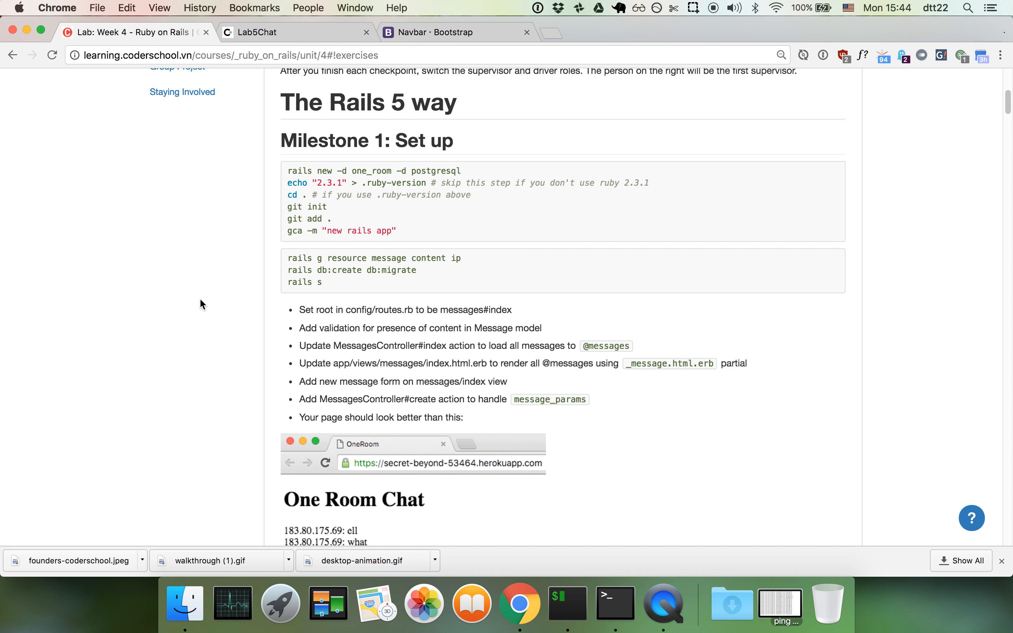
scroll(down, 3)
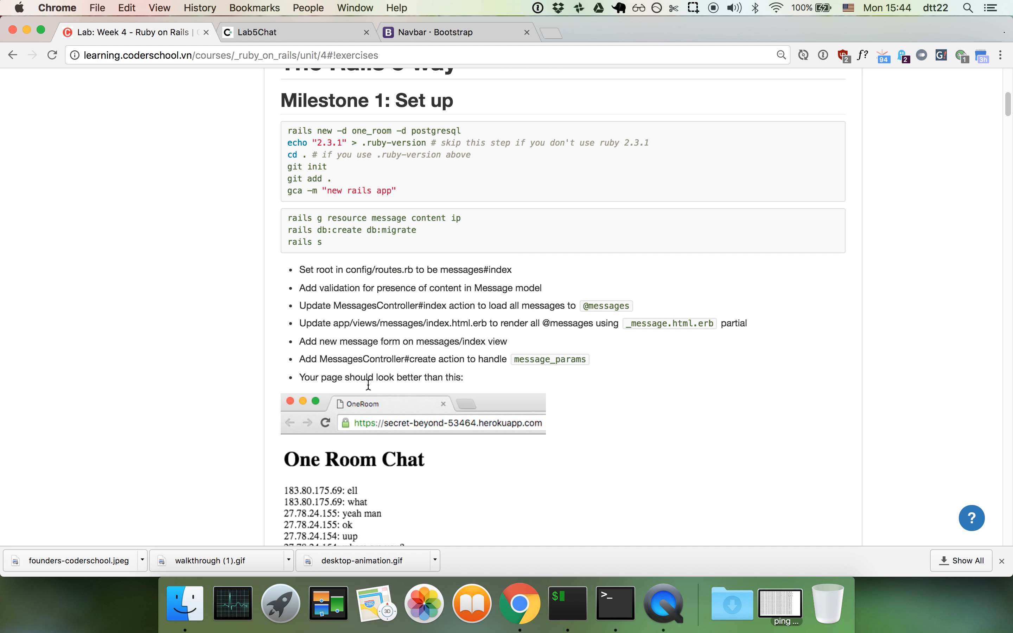
scroll(down, 3)
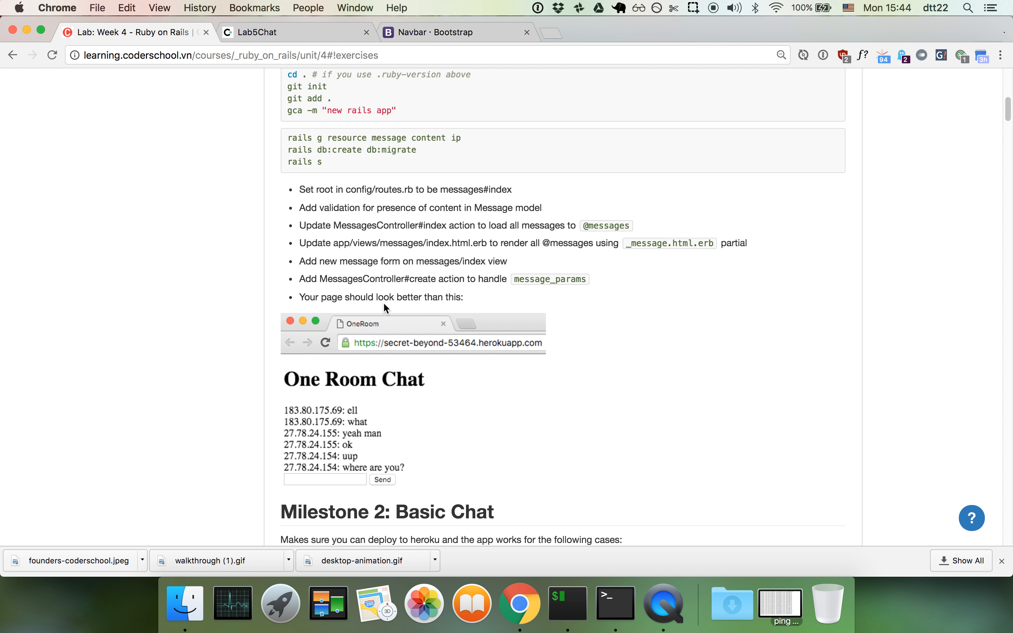
mouse_move(167, 419)
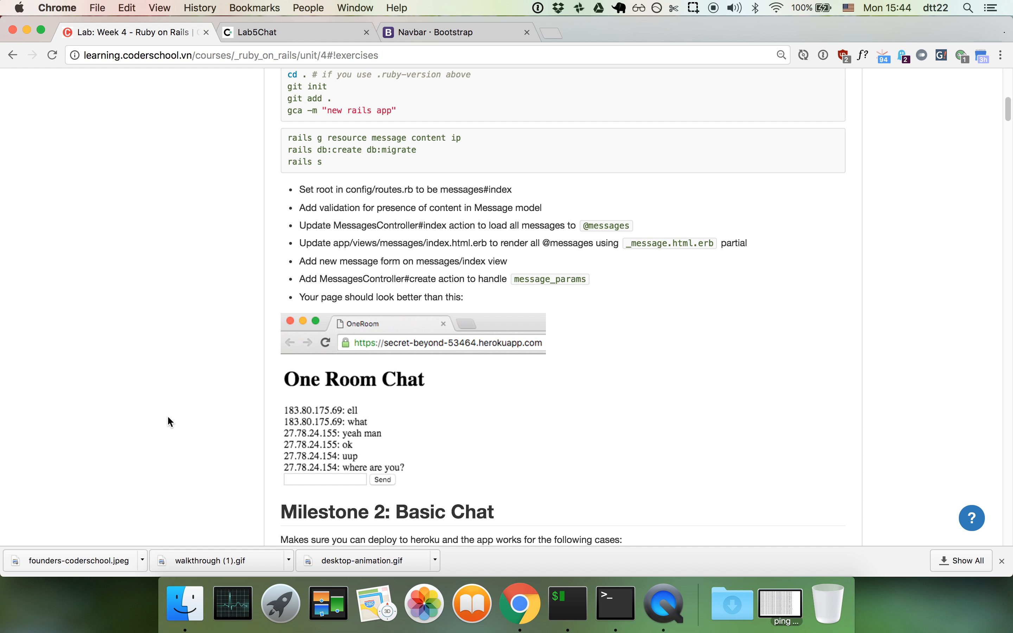
scroll(down, 3)
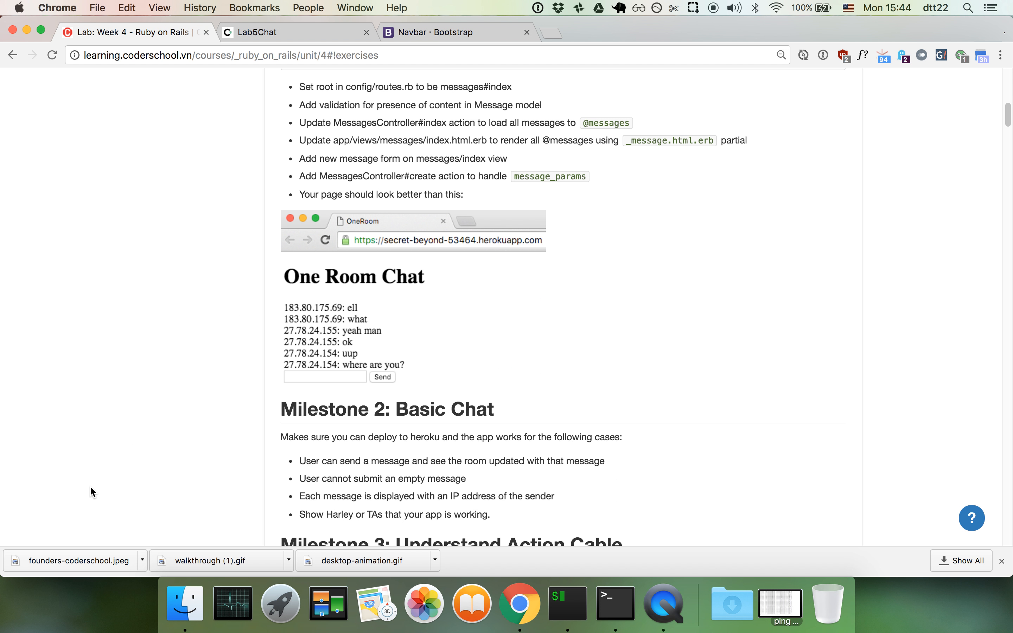
scroll(down, 3)
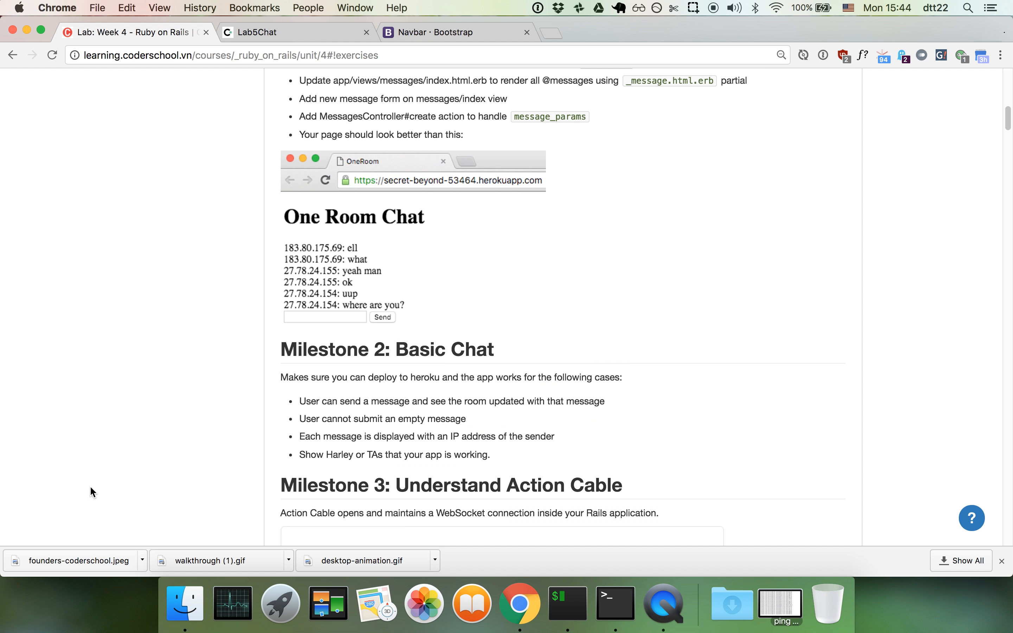
scroll(down, 3)
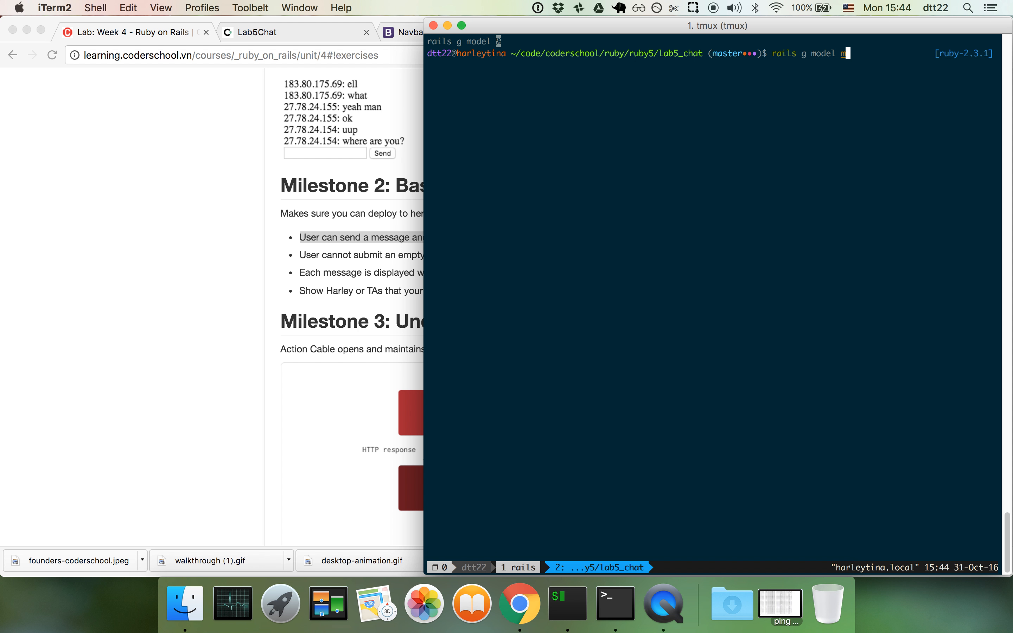
Generate a Message model with content:text and username fields
text(Message)
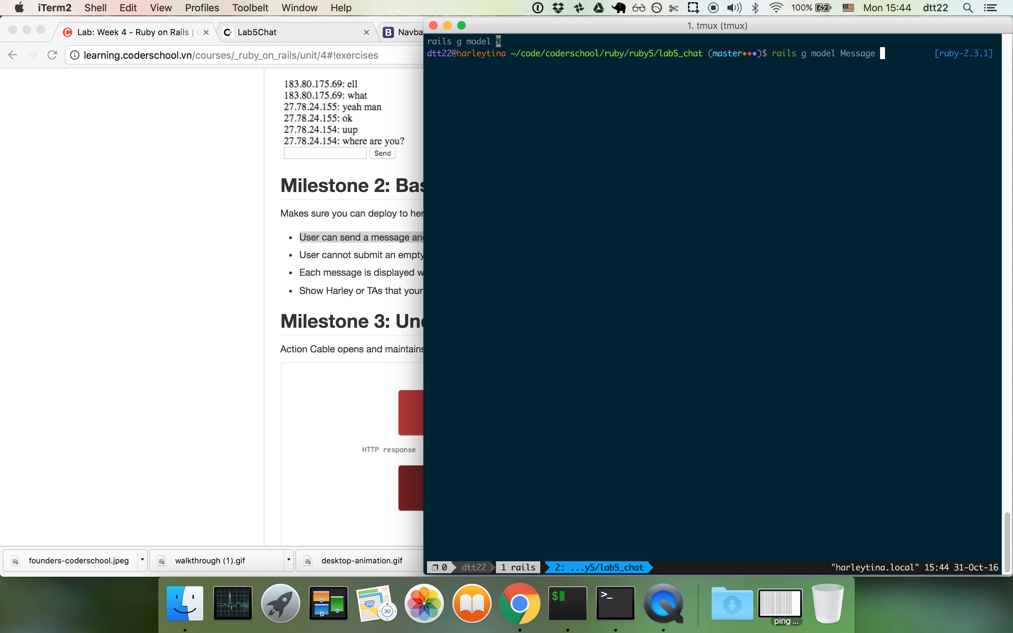
text(content)
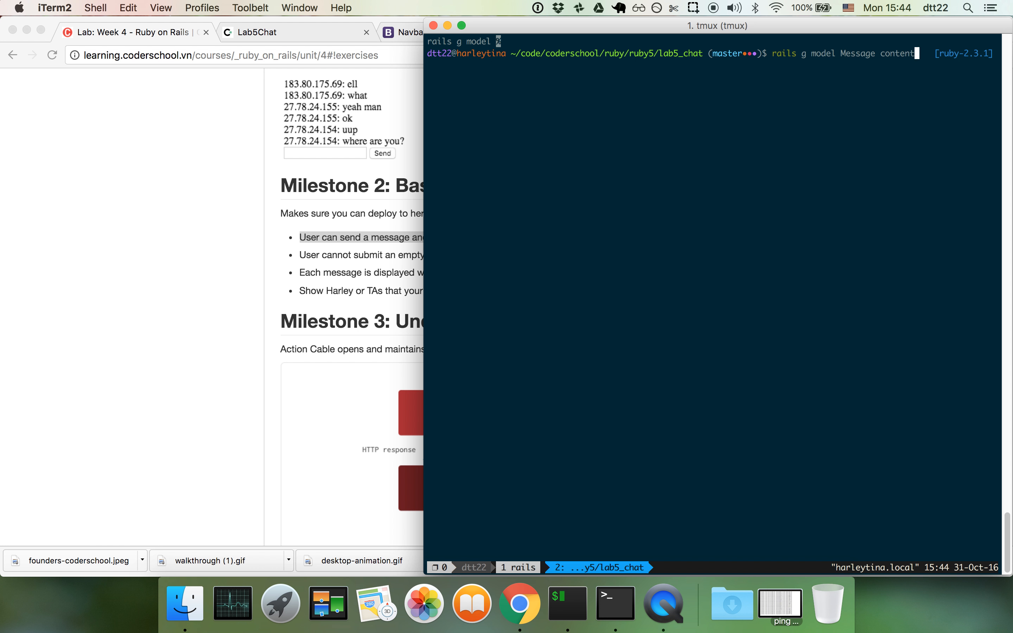
click(519, 603)
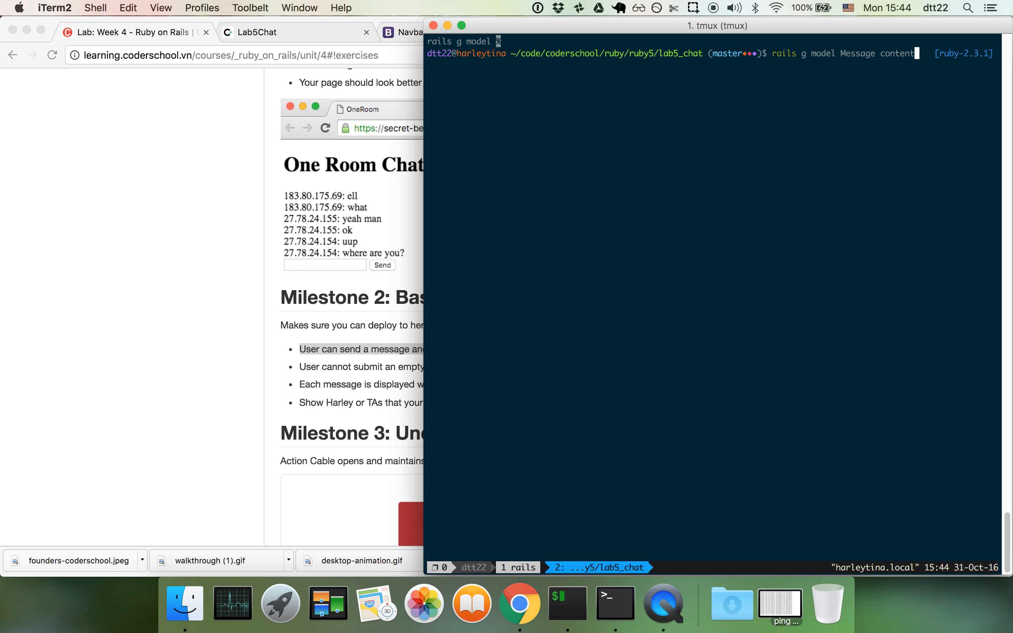
text(:text)
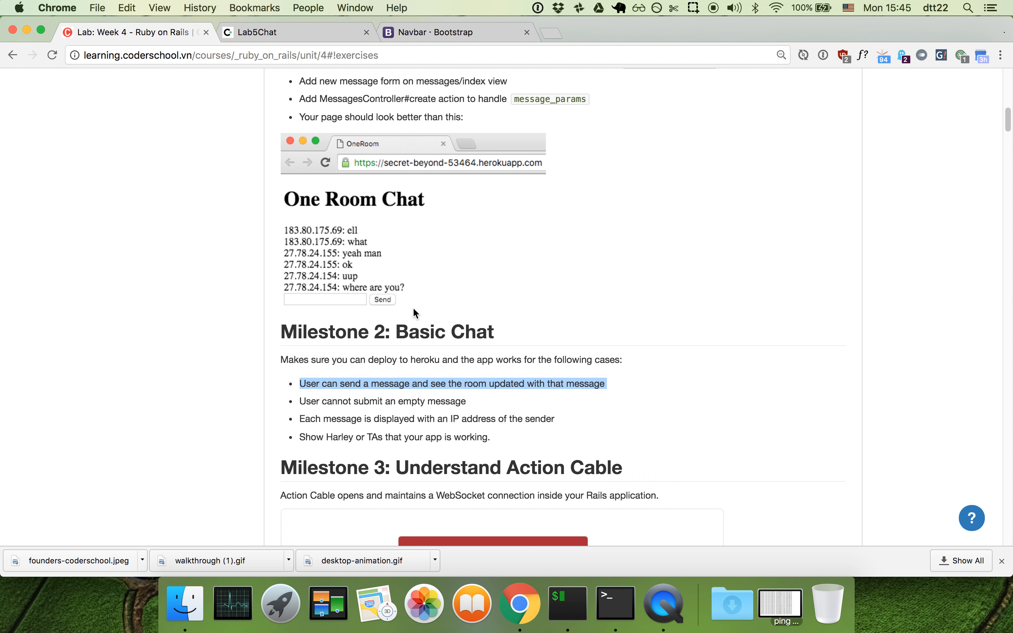
mouse_move(333, 360)
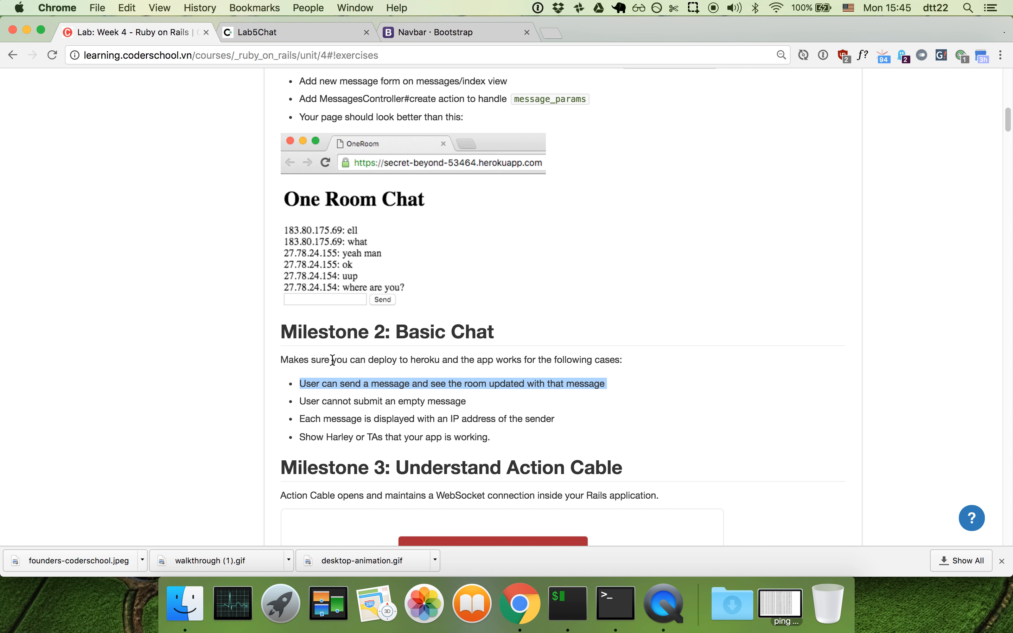
mouse_move(301, 293)
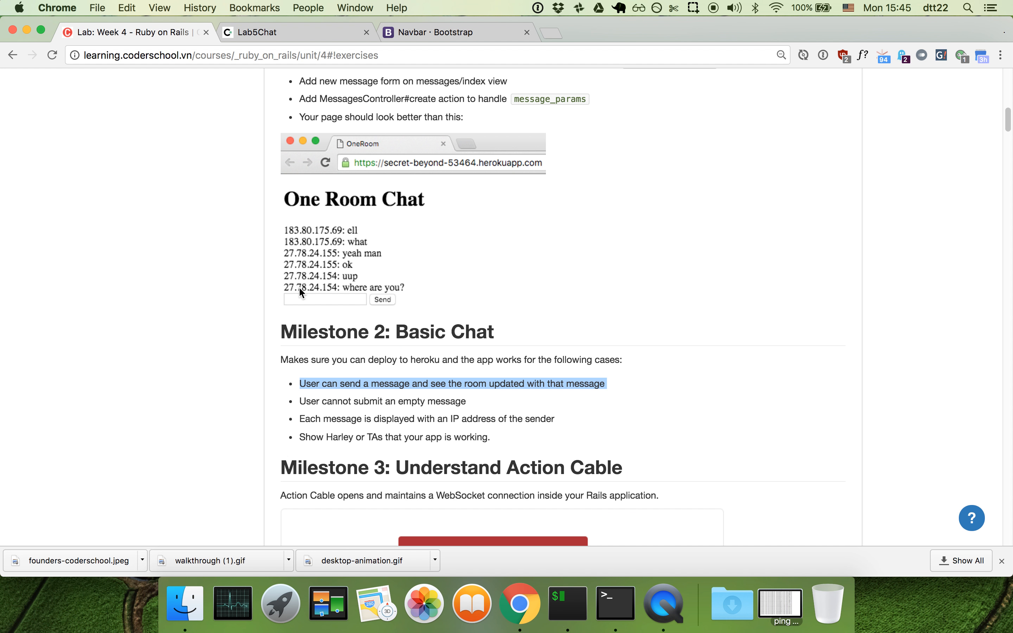
mouse_move(318, 328)
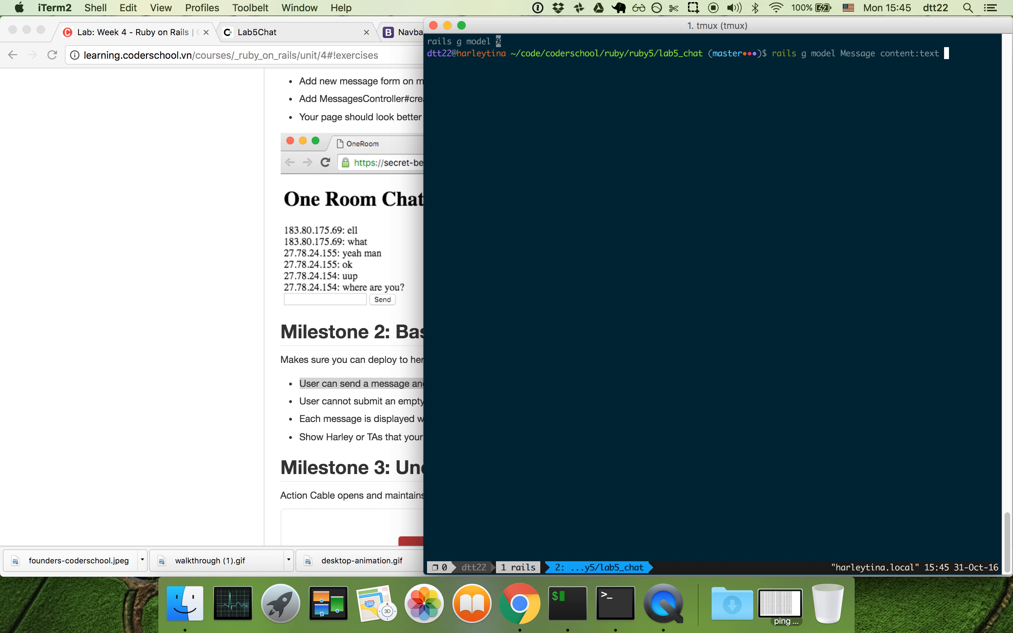
text(username)
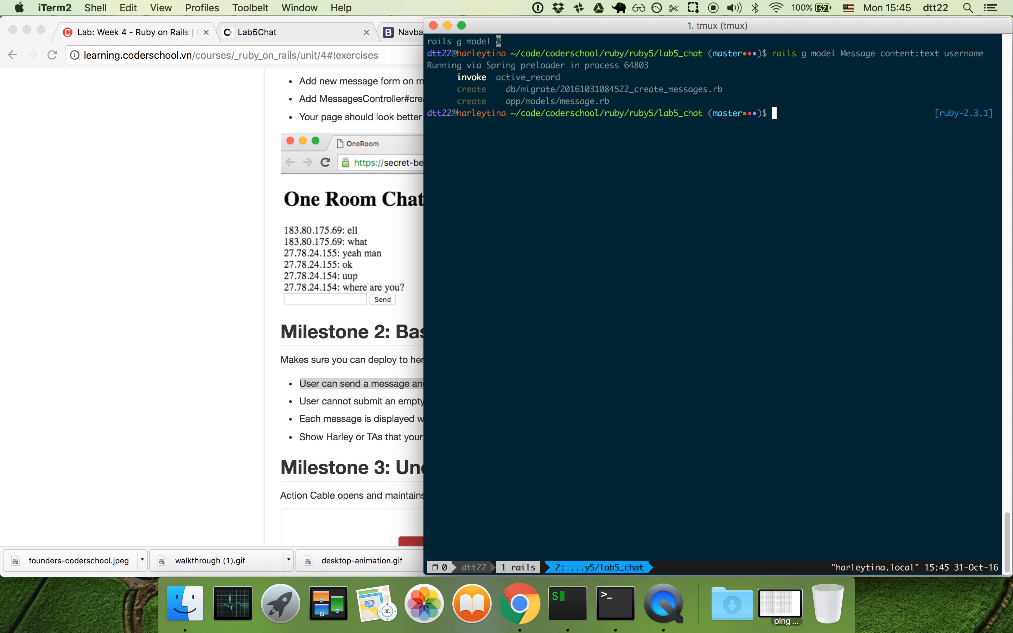
Run rails db:migrate to create the messages table
text(ca)
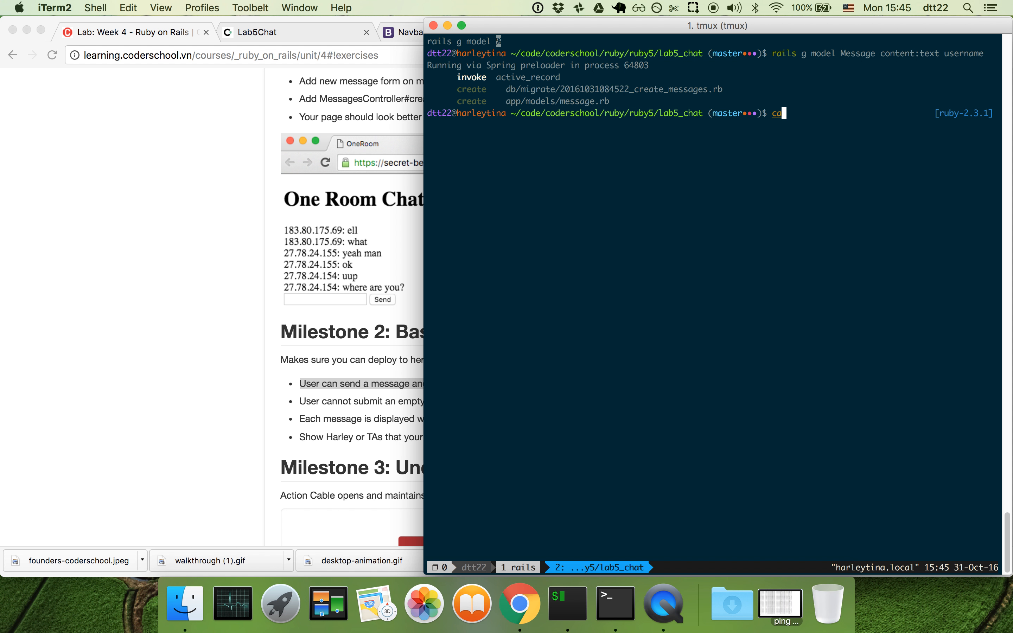
text(rails db:migrate)
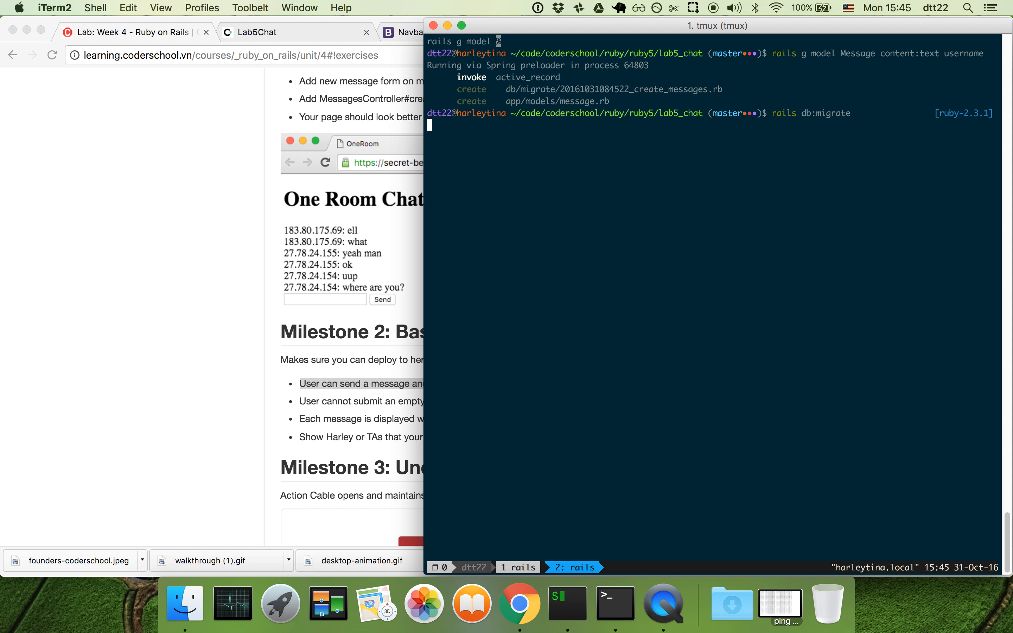
key(Return)
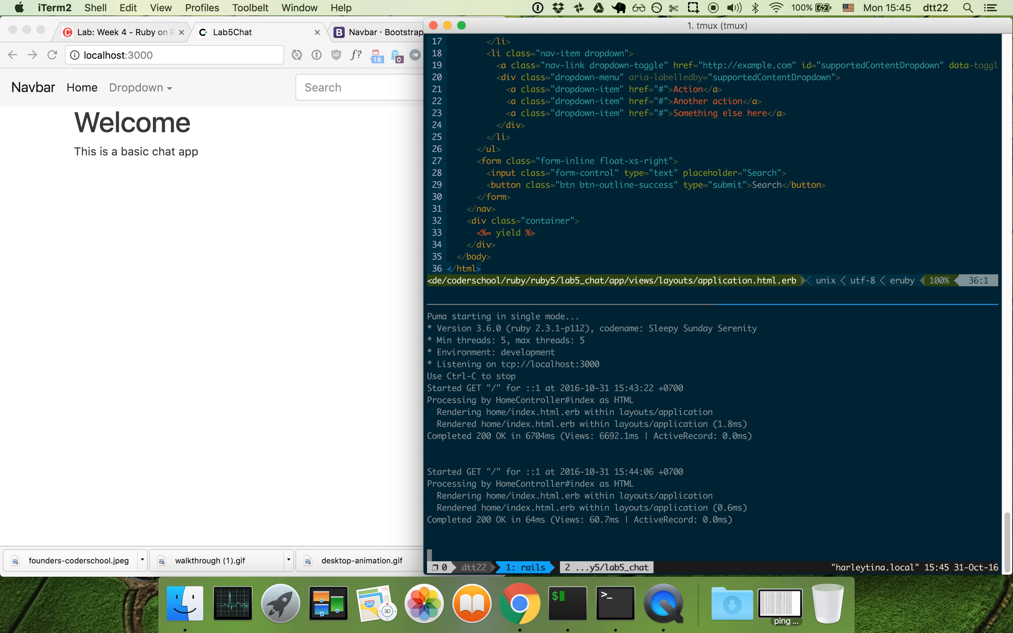
Open app/views/home/index.html.erb with :Eview and start a .card line
text(:Eview)
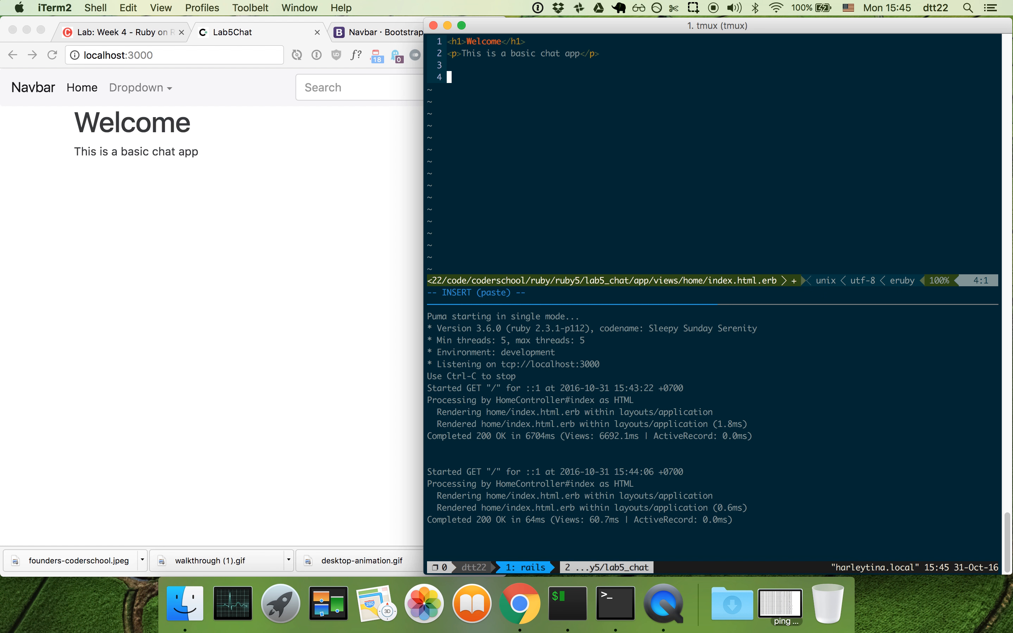
double_click(190, 152)
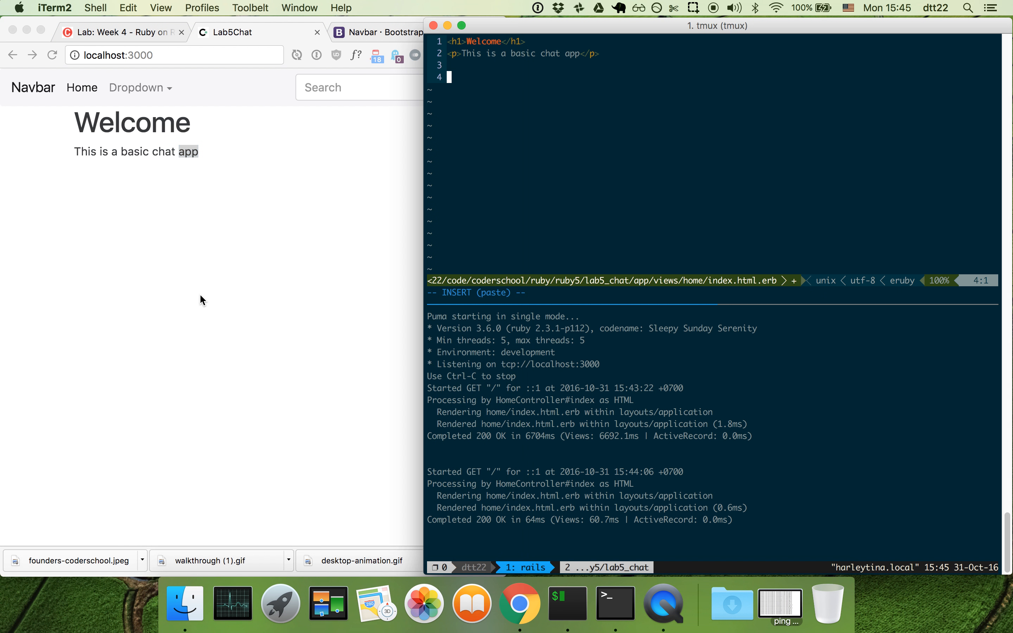
text(.ca)
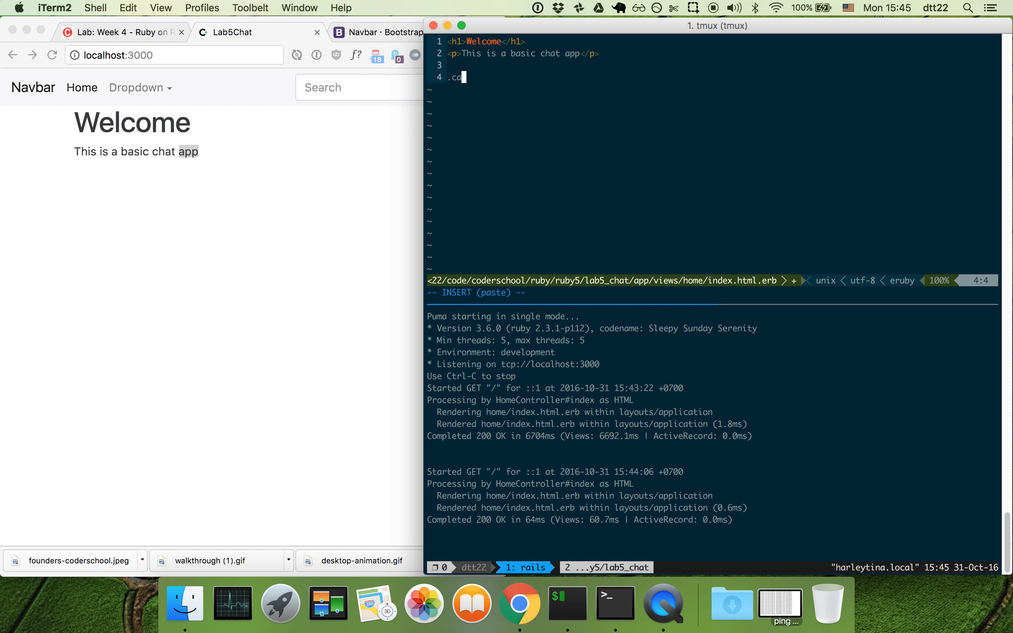
text(rd)
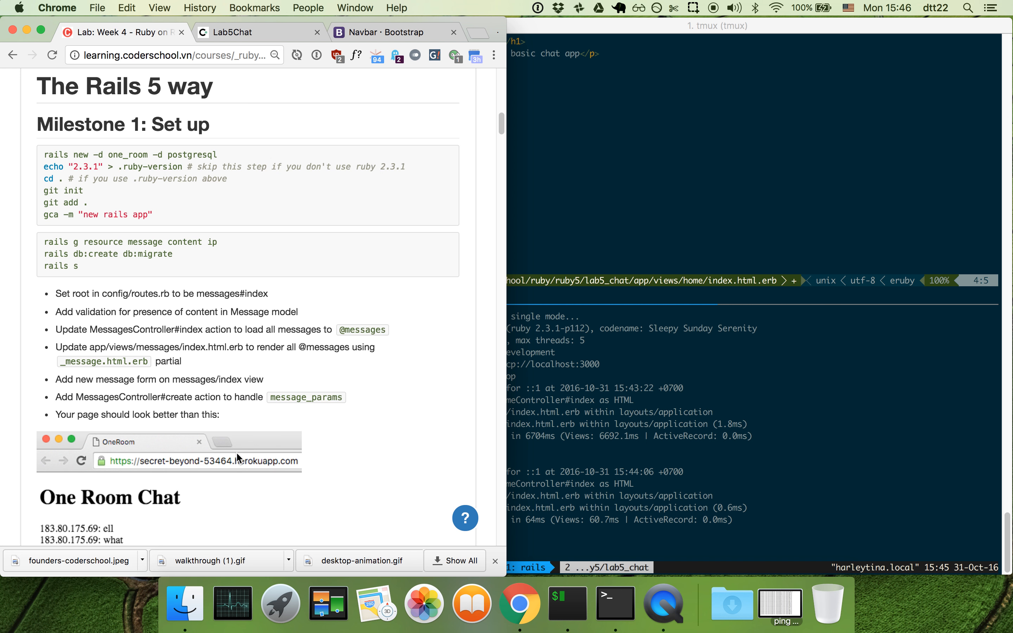
scroll(down, 3)
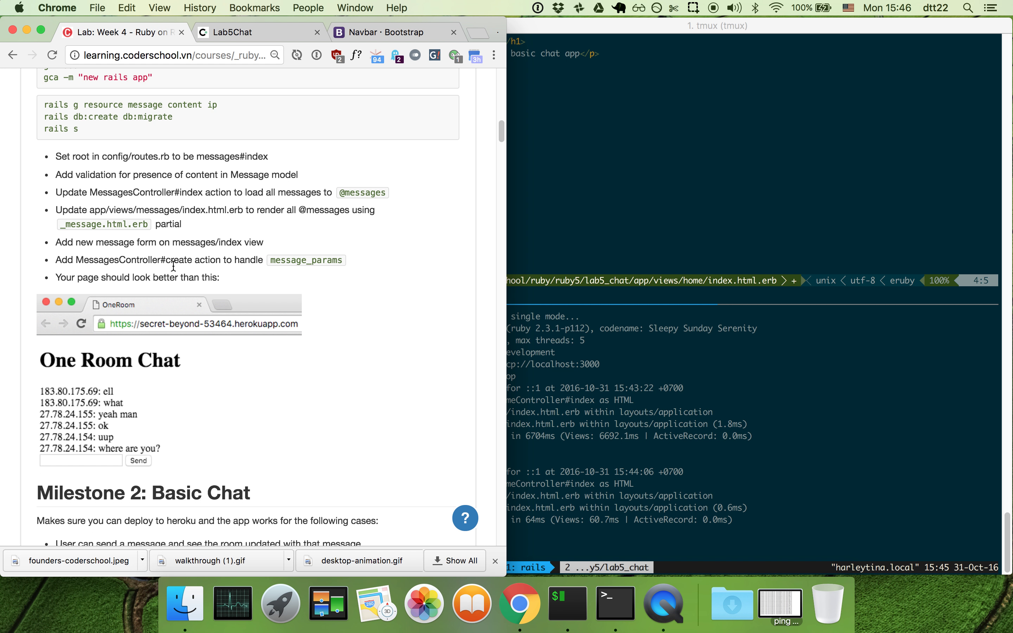
scroll(down, 3)
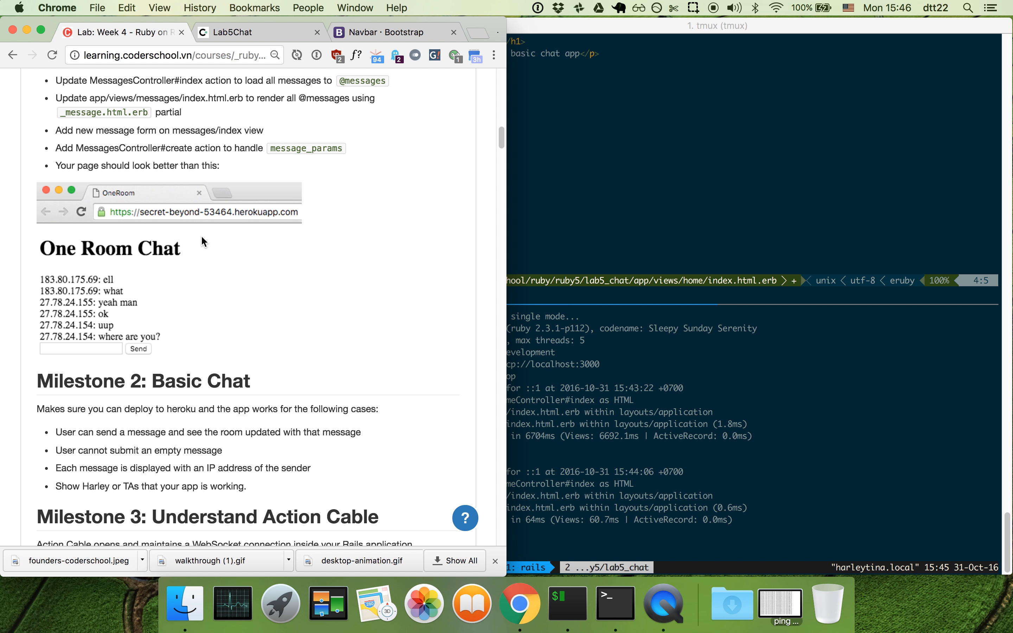
scroll(down, 3)
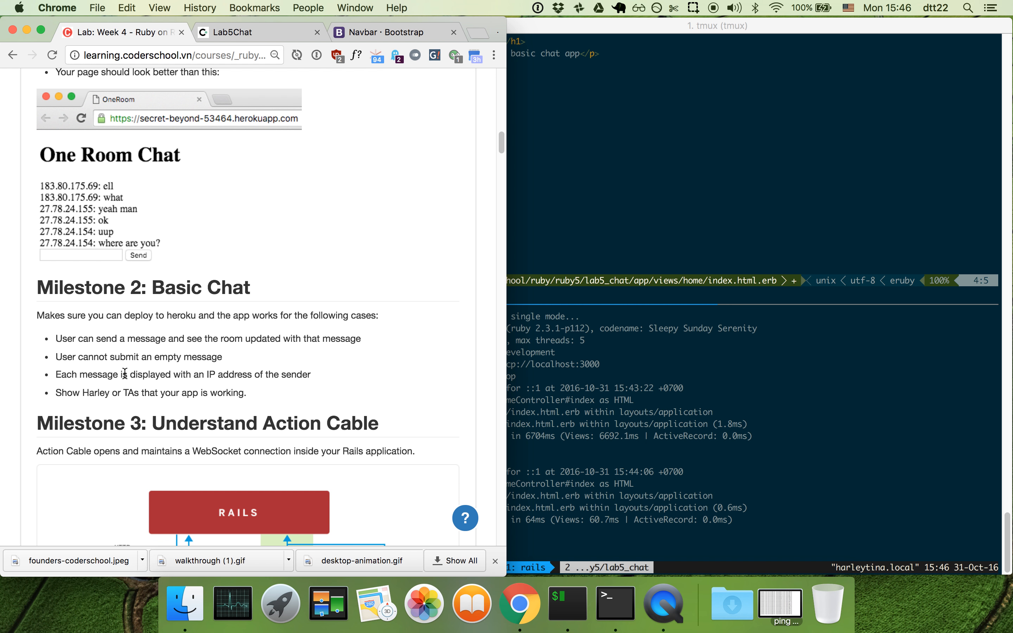
double_click(177, 338)
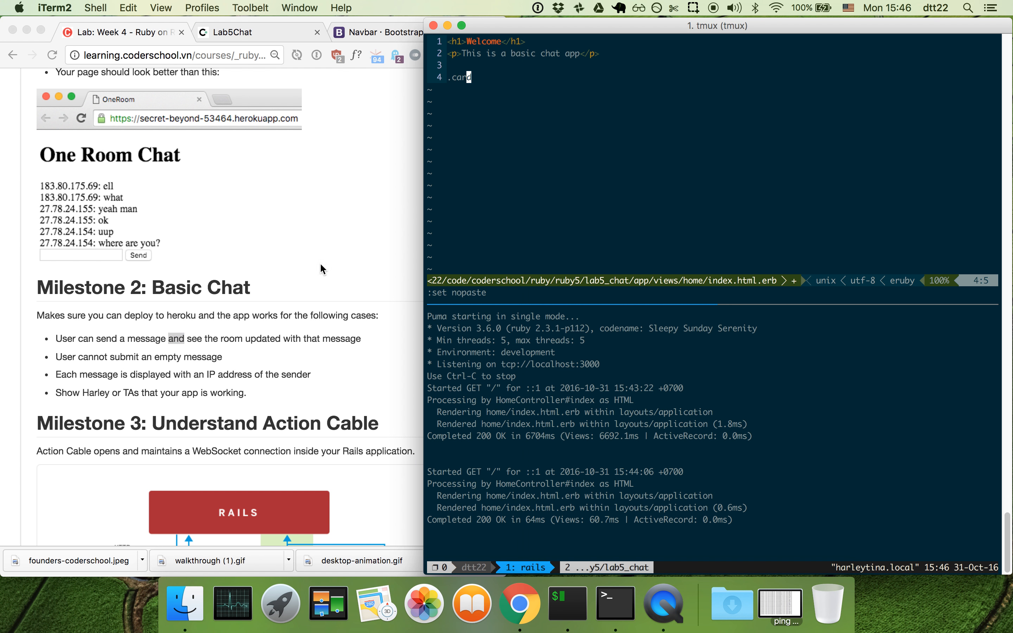
mouse_move(294, 310)
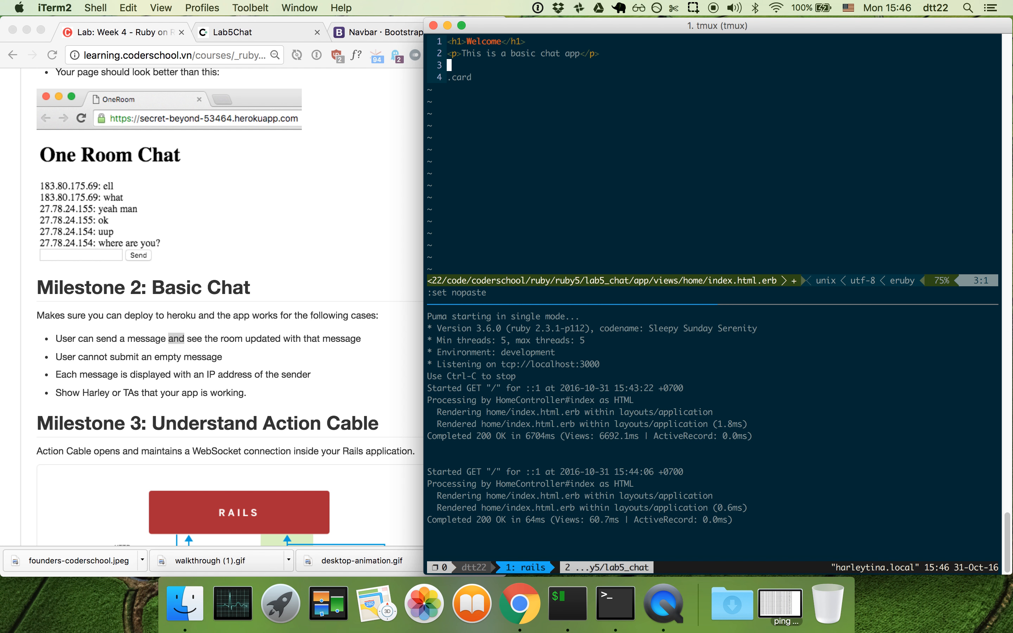
Replace the card placeholder with a messages div looping over each message
key(i)
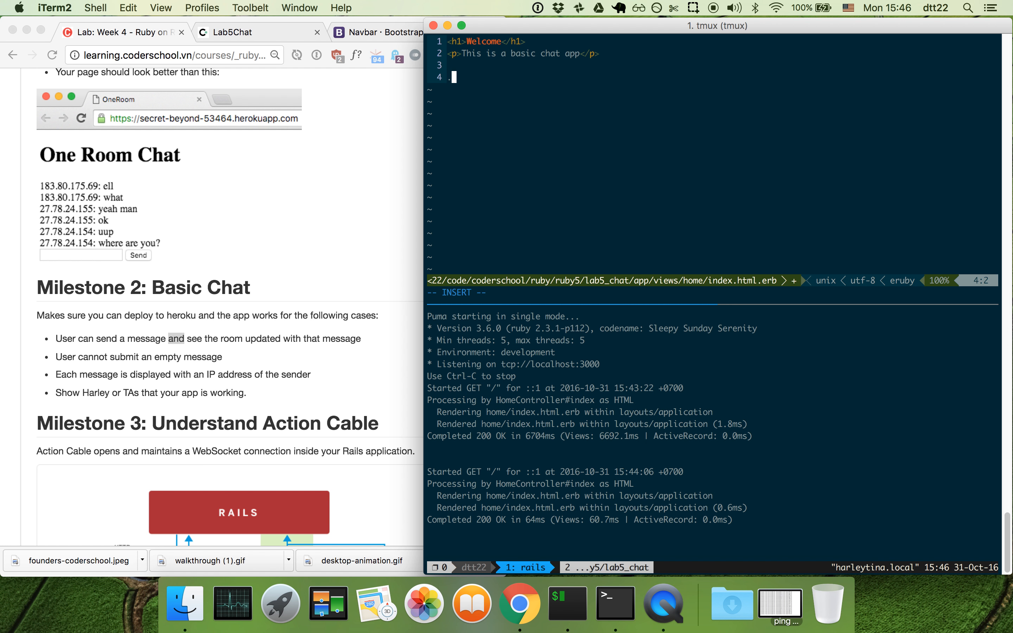
text(<div class="messages"></div>)
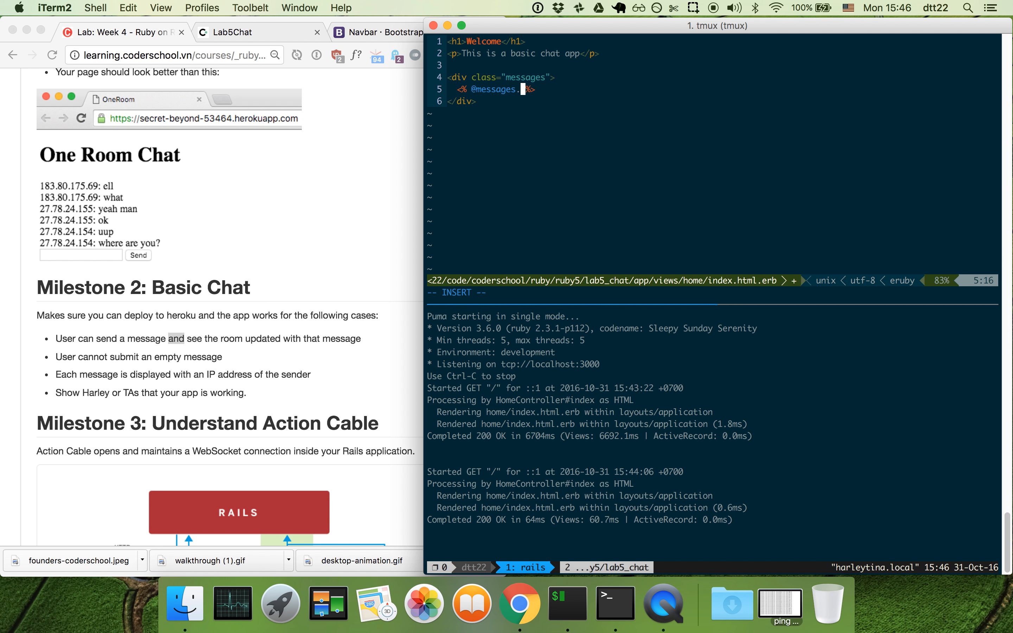
text(.each do)
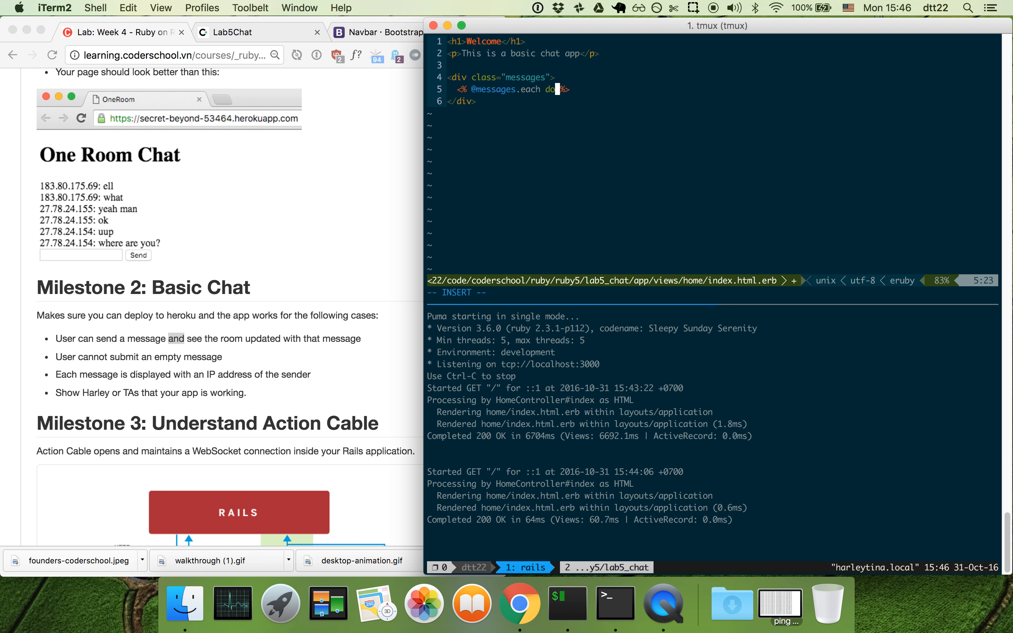
text(|message|)
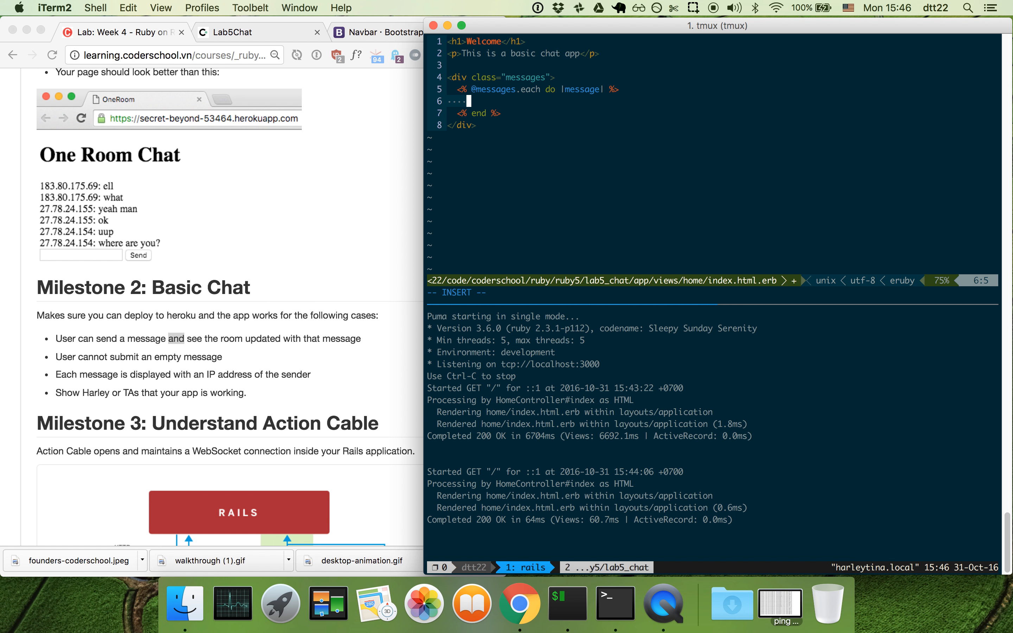
text(message.content %>)
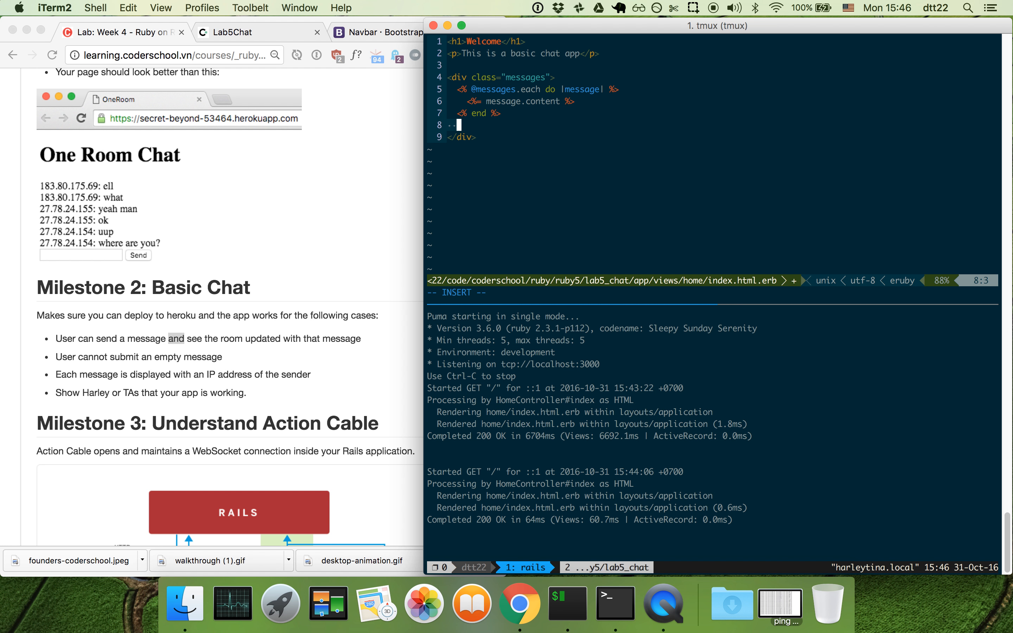
text(form_for @message do |f| %>)
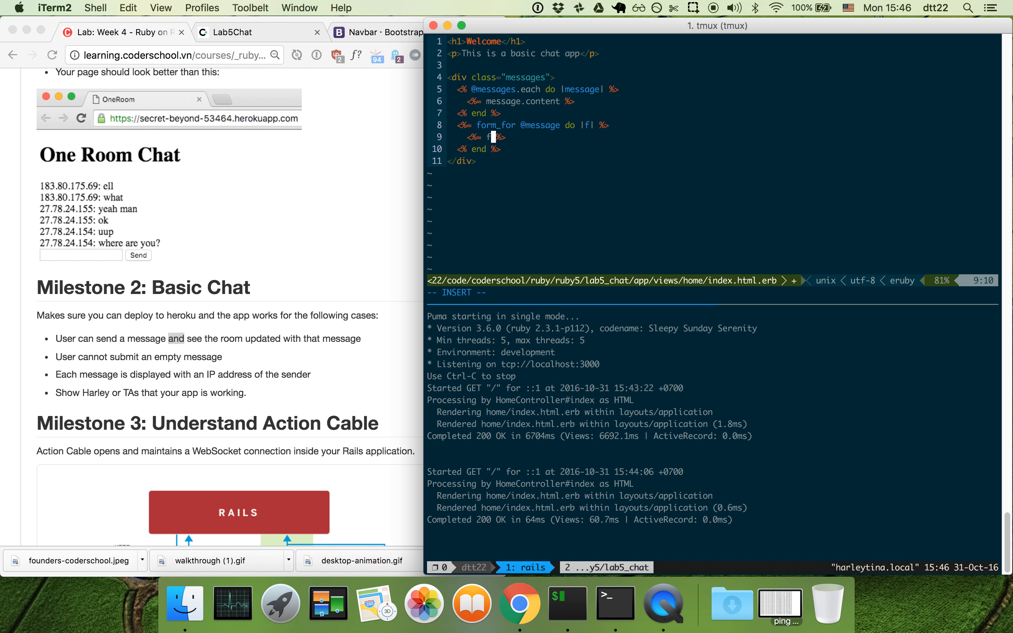
text(.text_field)
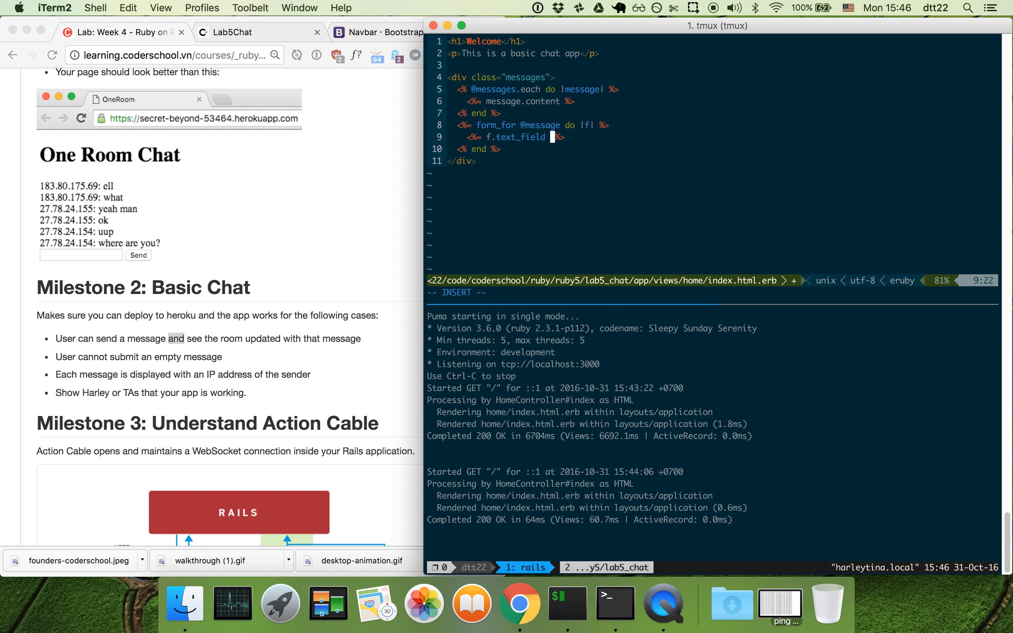
text(:content)
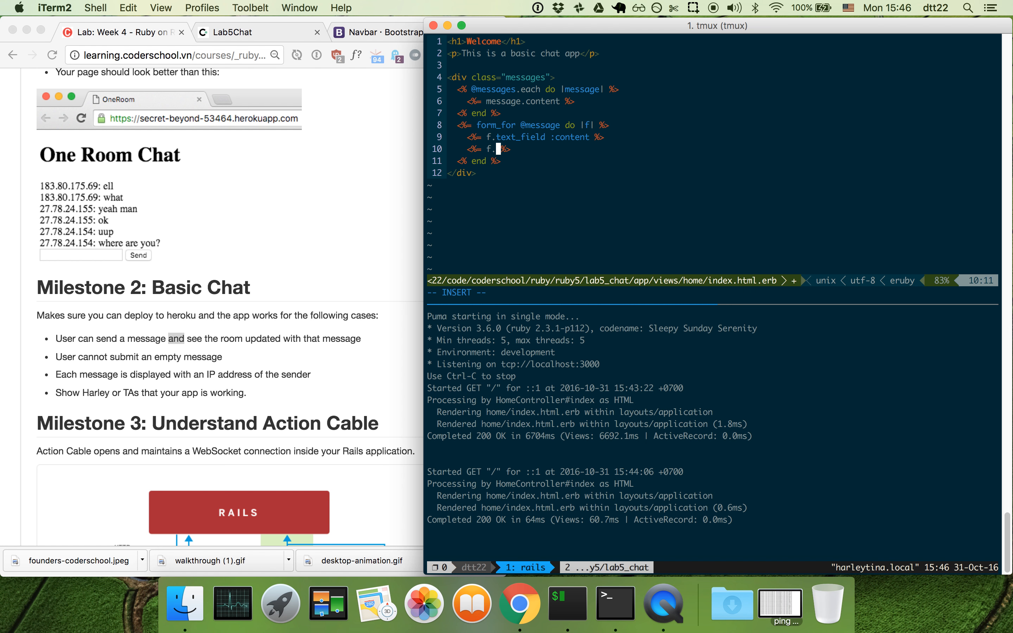
text(text_field :username)
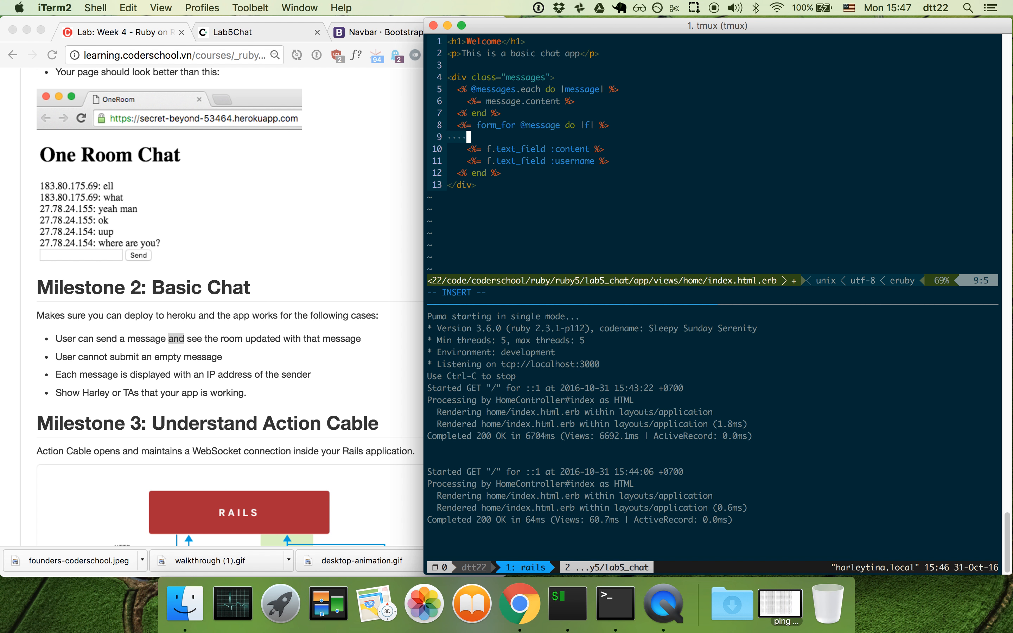
text(form-inline">)
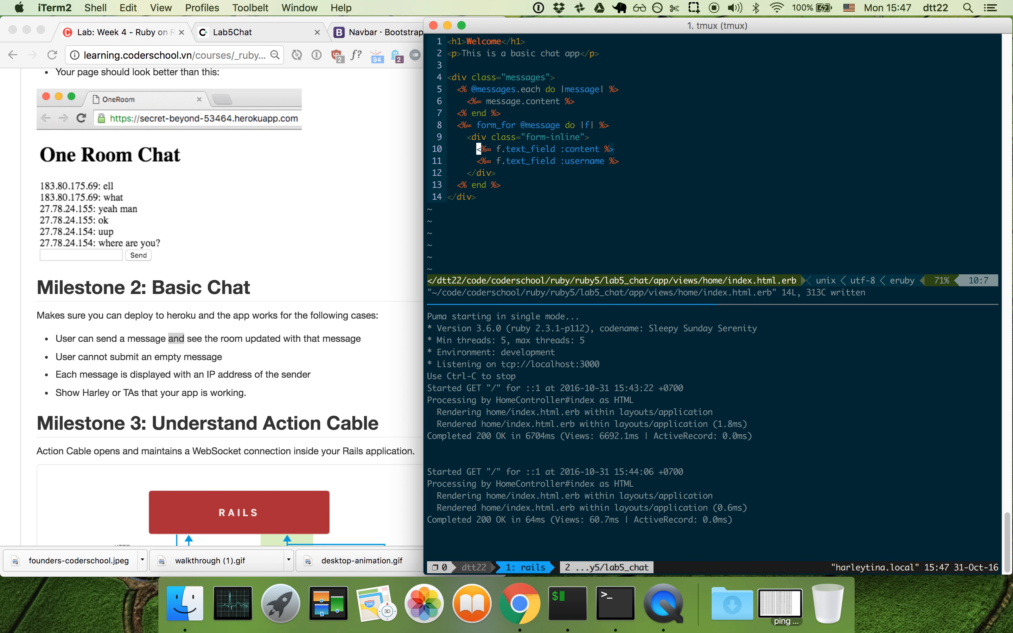
click(230, 33)
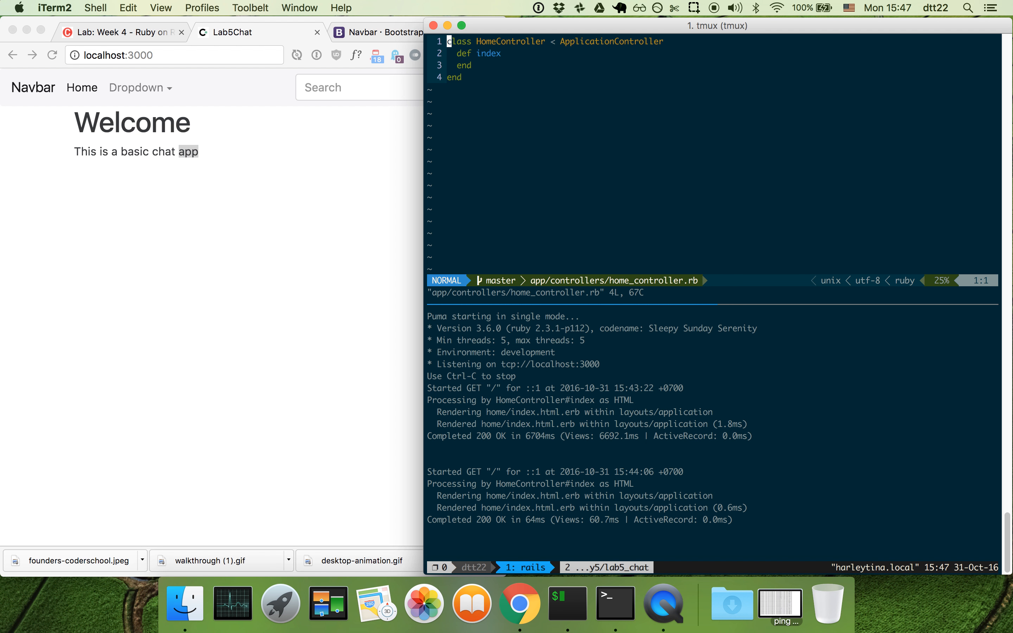
text(@)
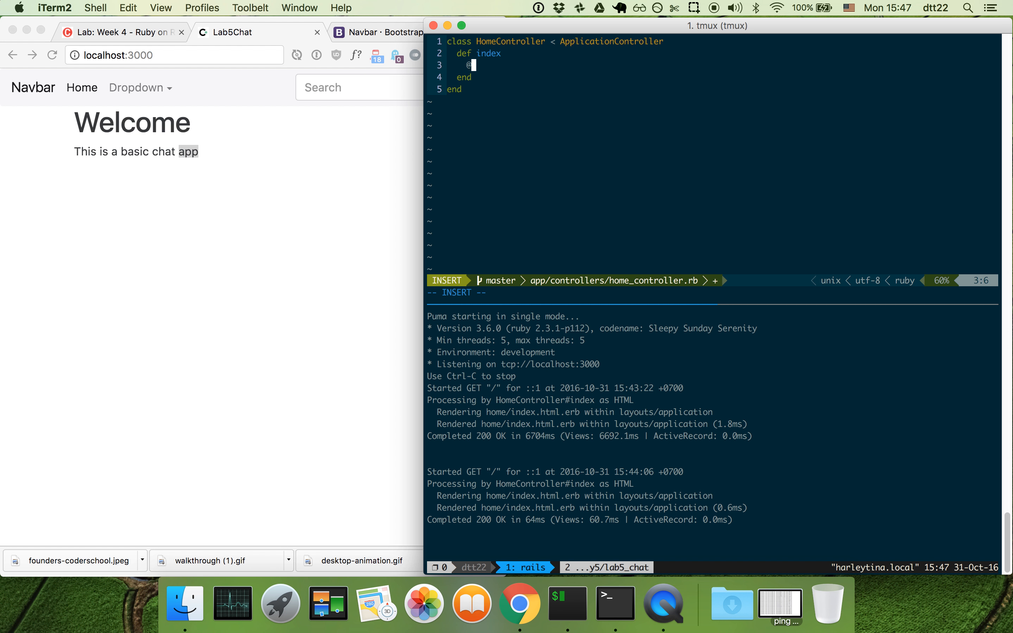
text(messages = Messa)
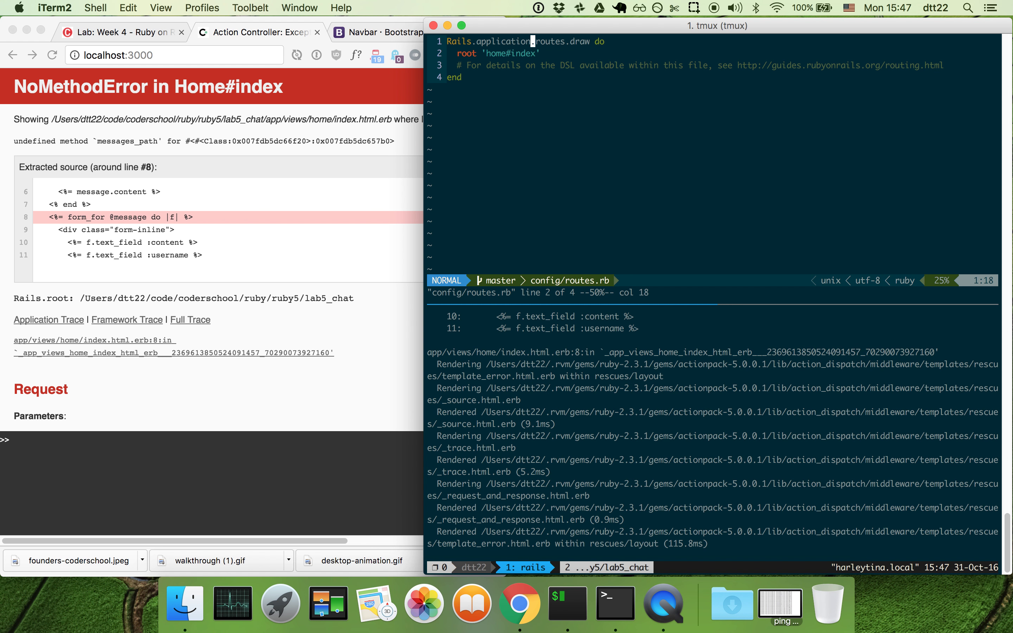
Add resources :messages to routes.rb and generate the Messages controller
text(routes)
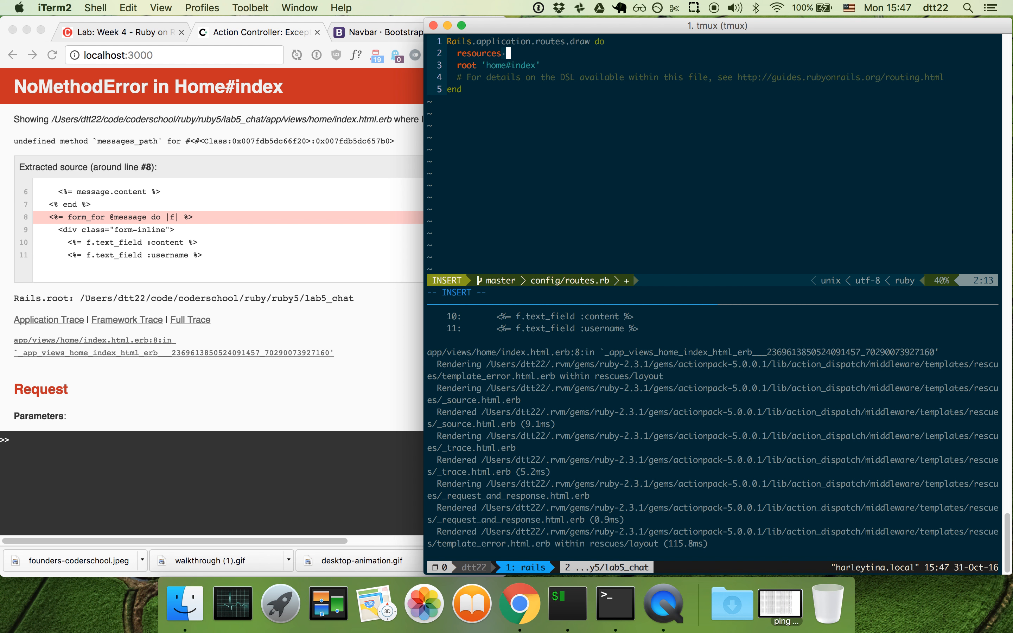
text(:messages)
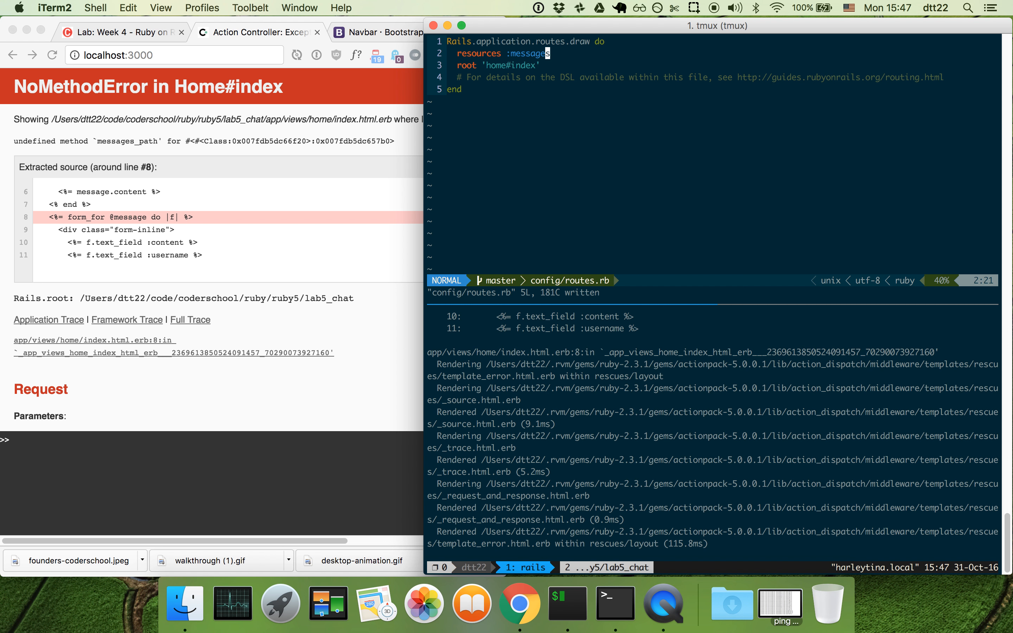
text(rails d)
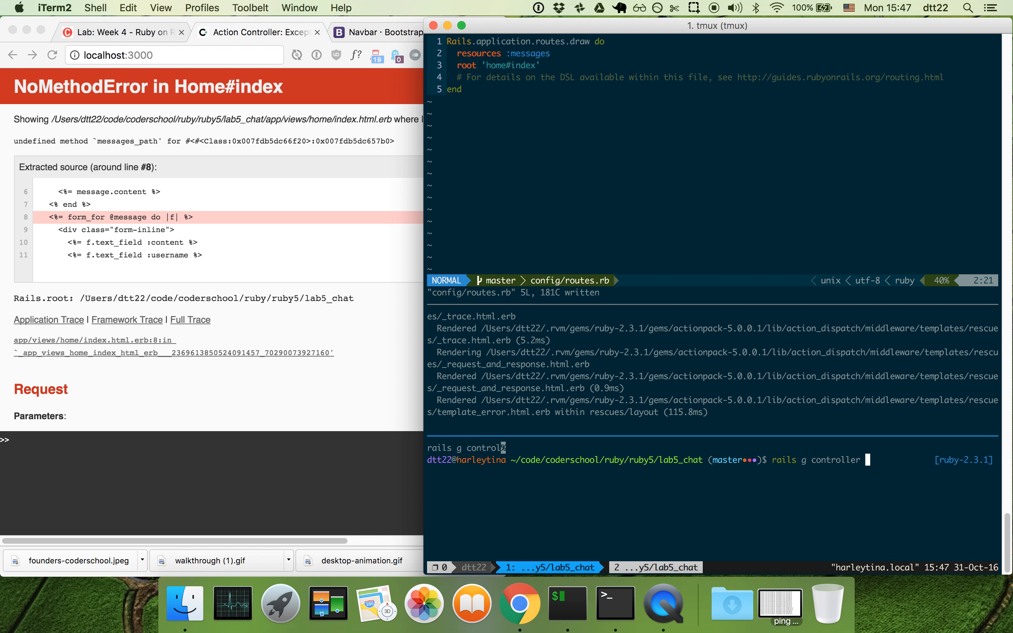
text(Messages)
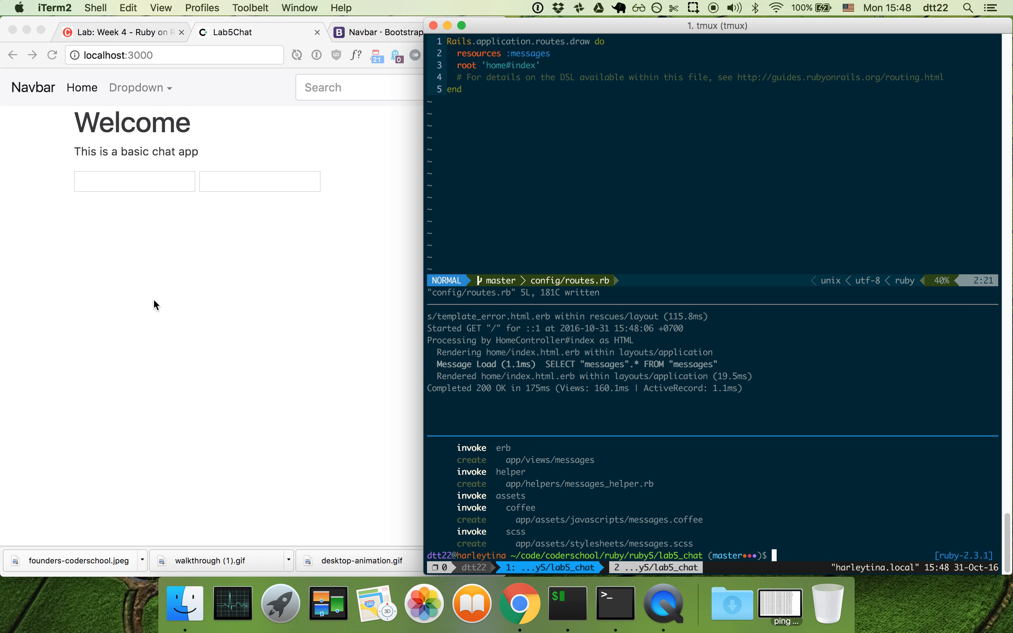
In rails c, create a Message with content "first" so it shows on the home page
text(rails c)
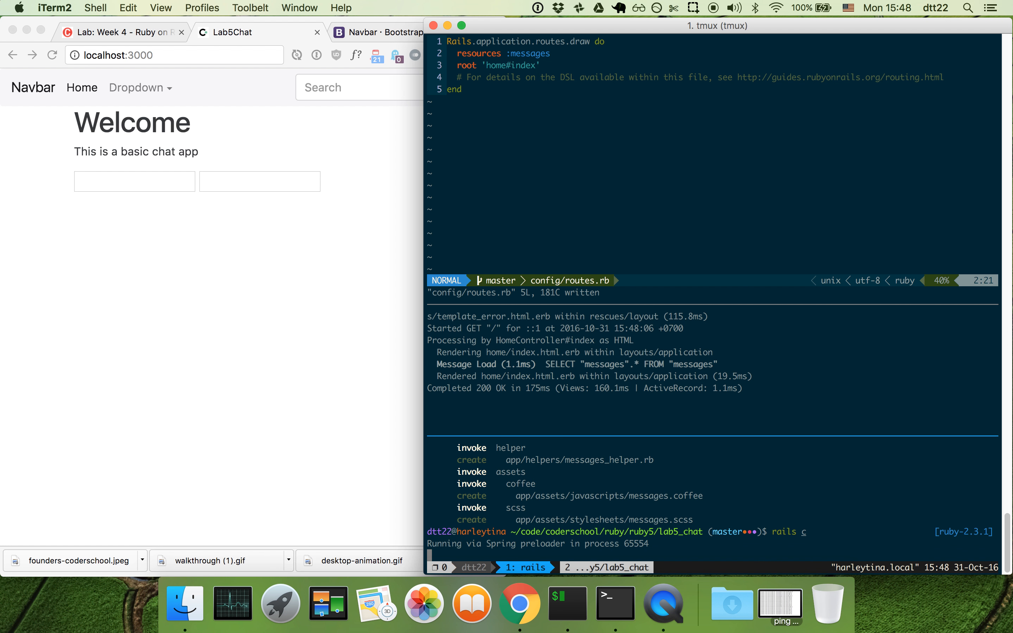
text(Message.create)
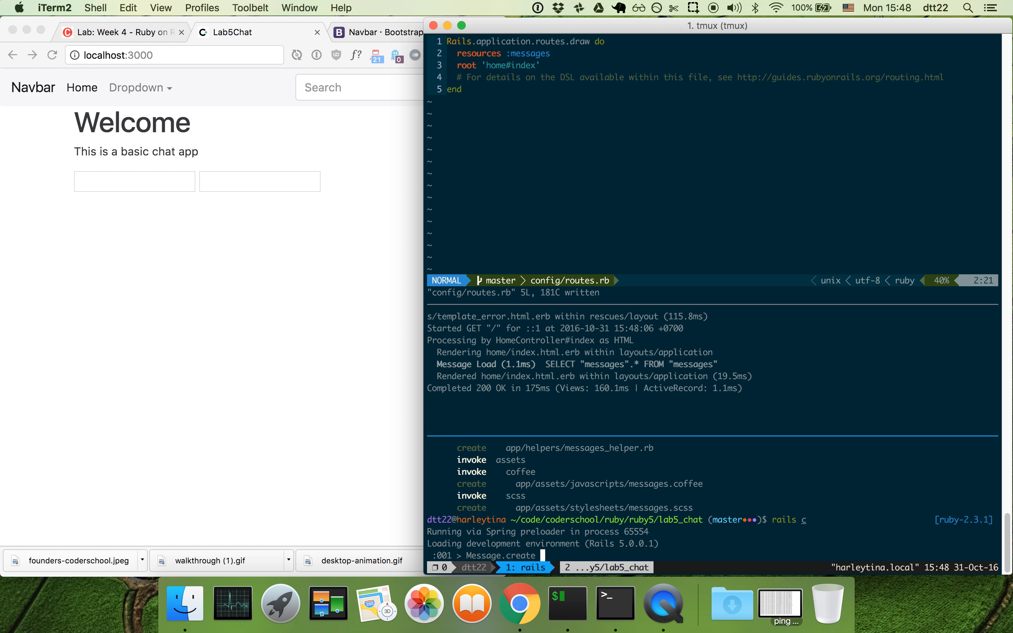
text(content: "first)
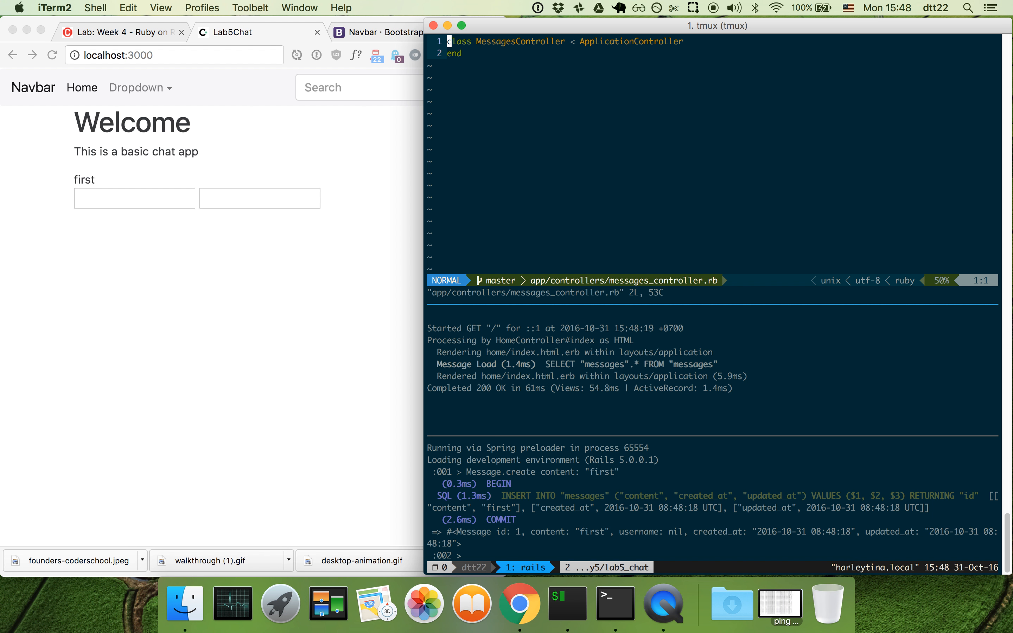
text(def)
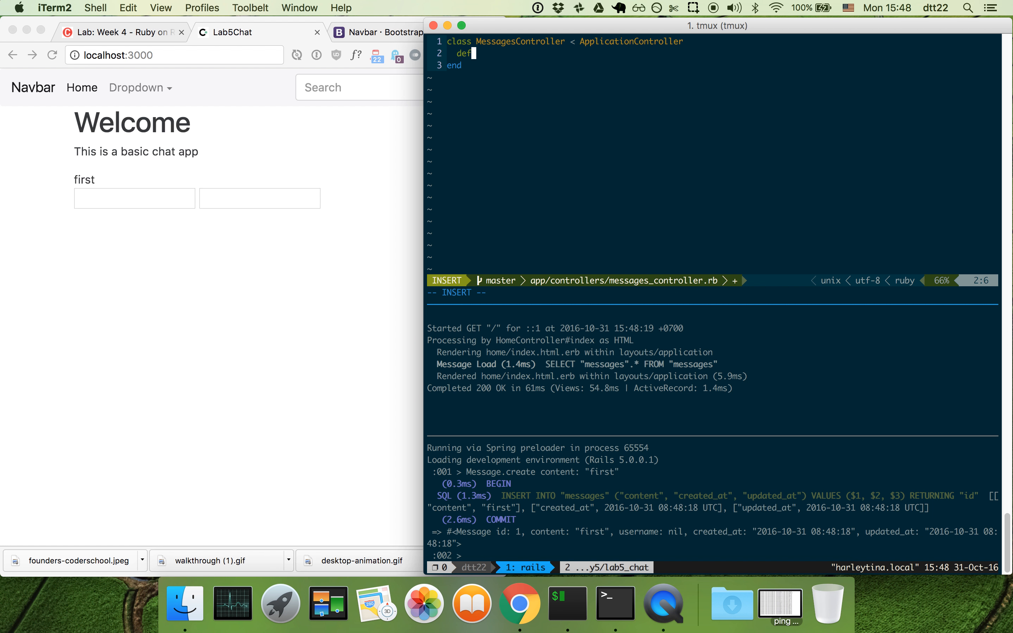
text(d)
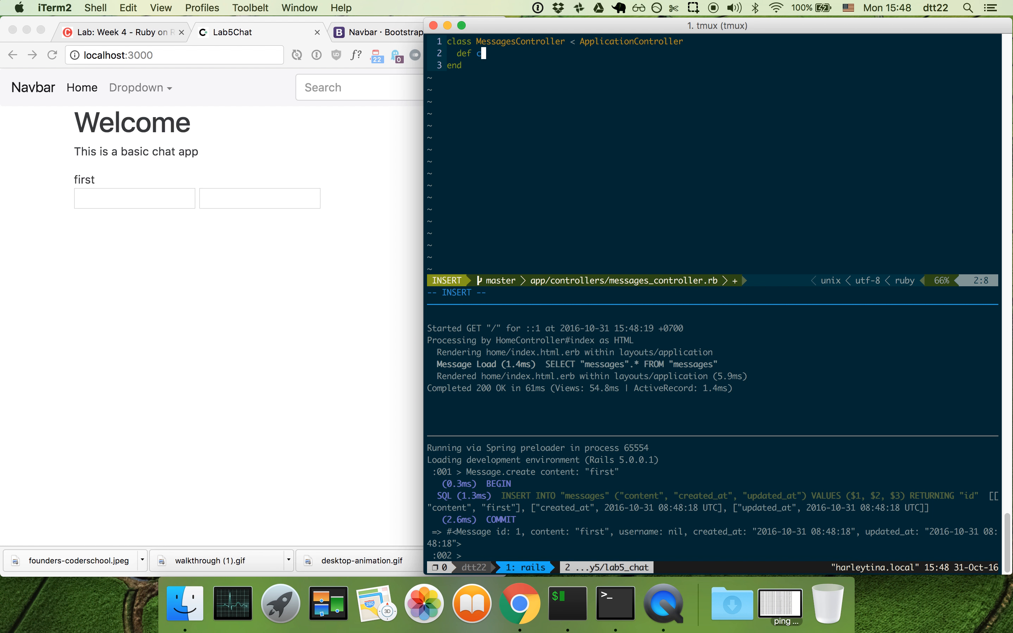
text(create)
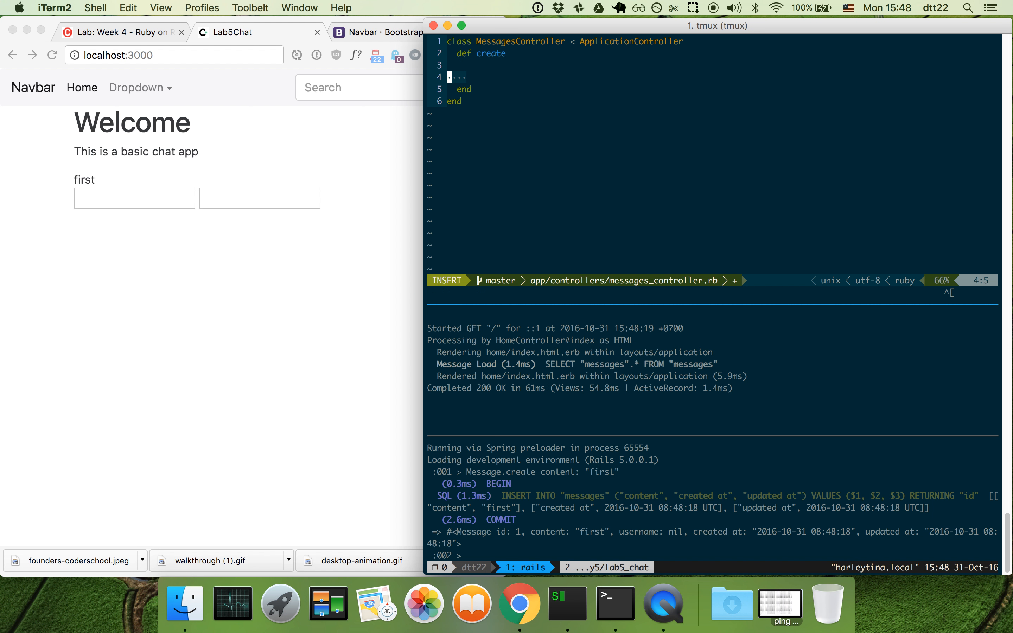
text(@message = Message.cr)
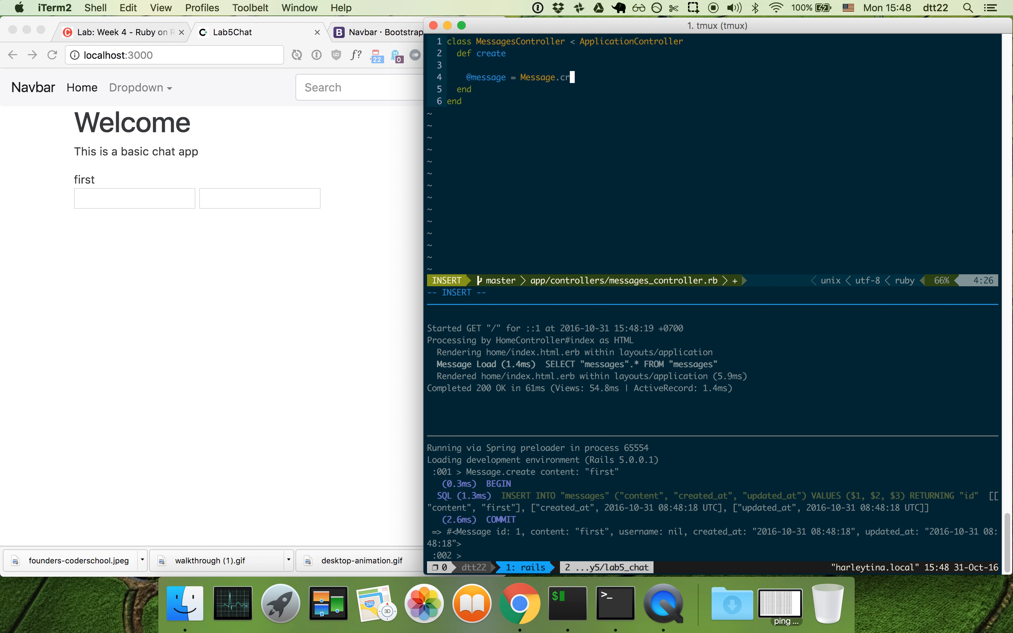
text(eate message_params)
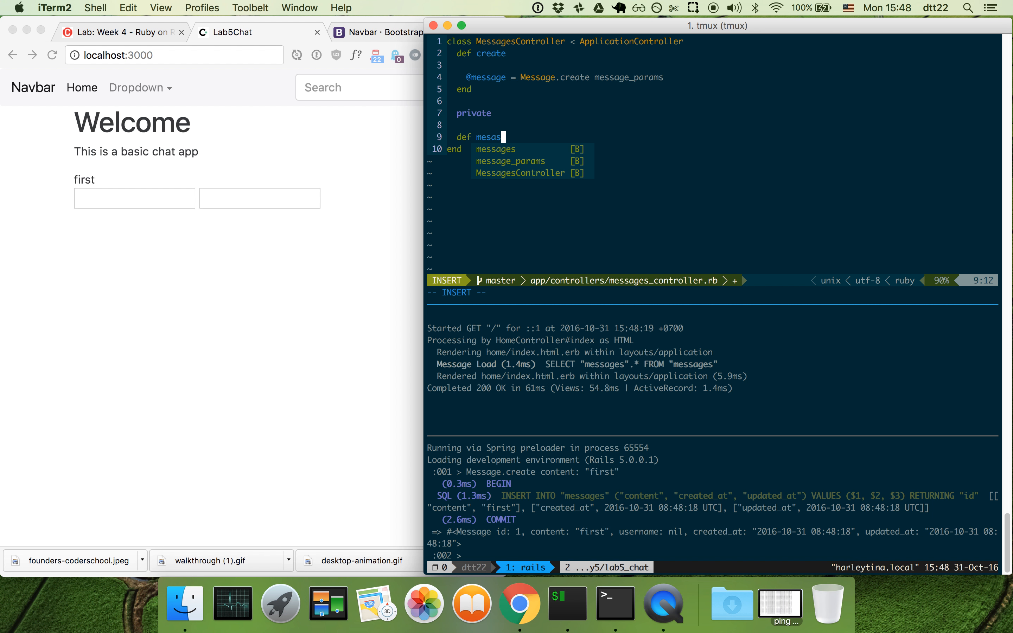
text(ages)
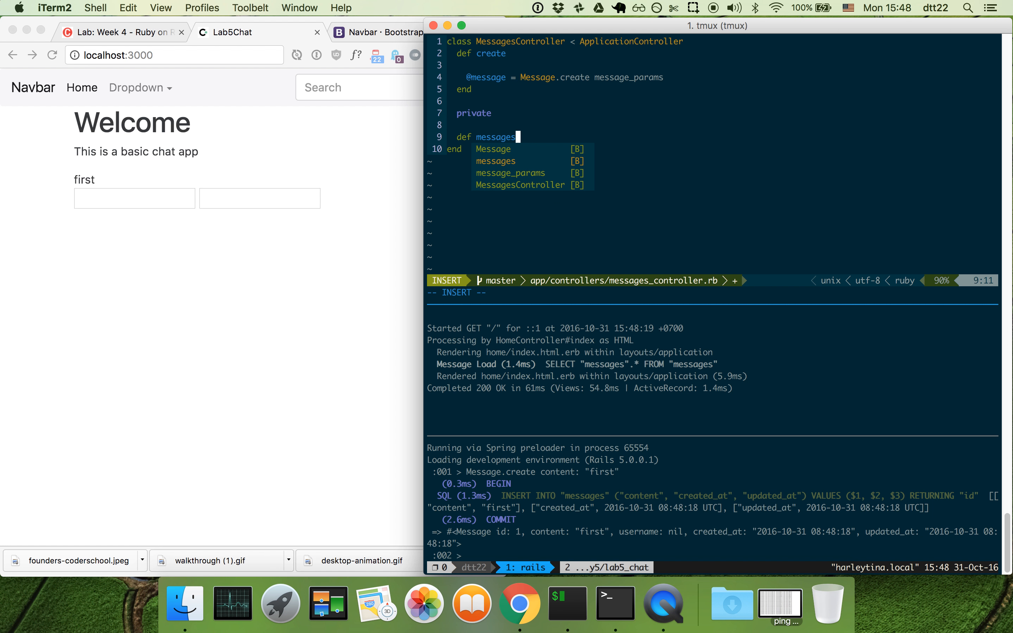
text(message_params)
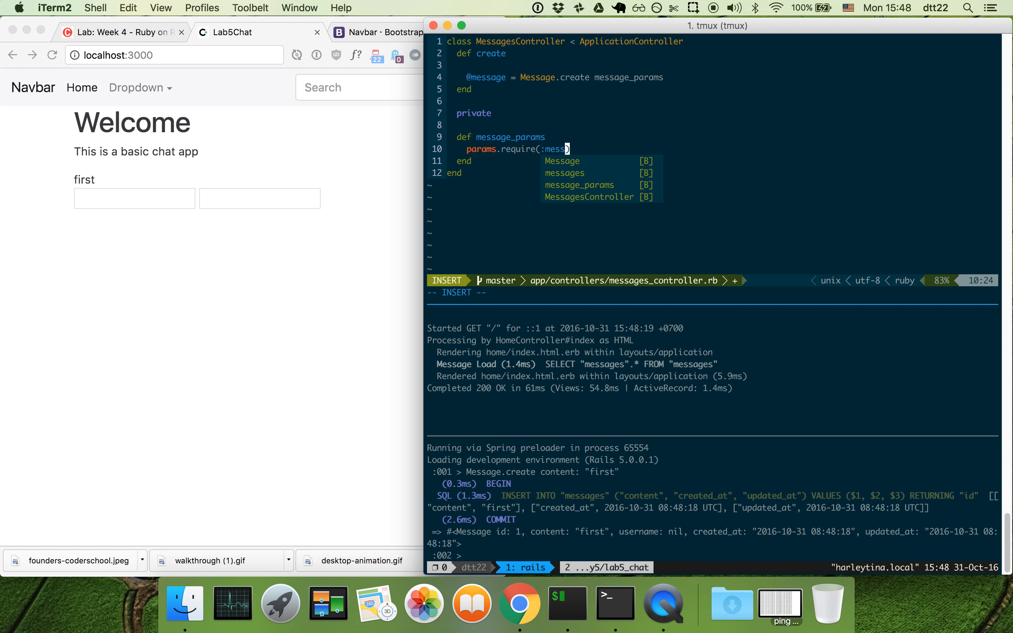
text(age).permit(:username, :))
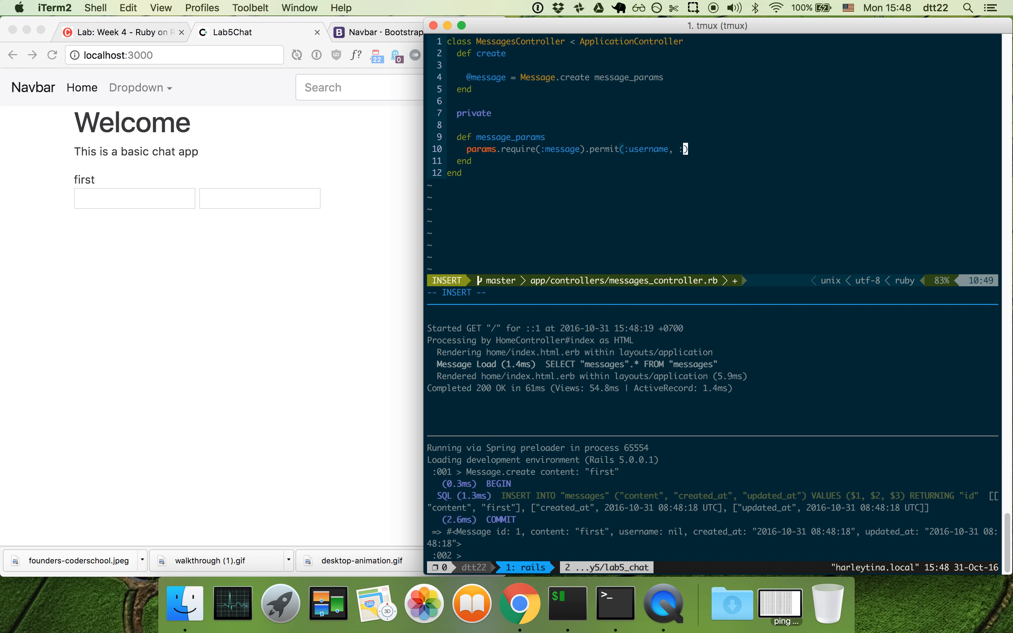
text(co)
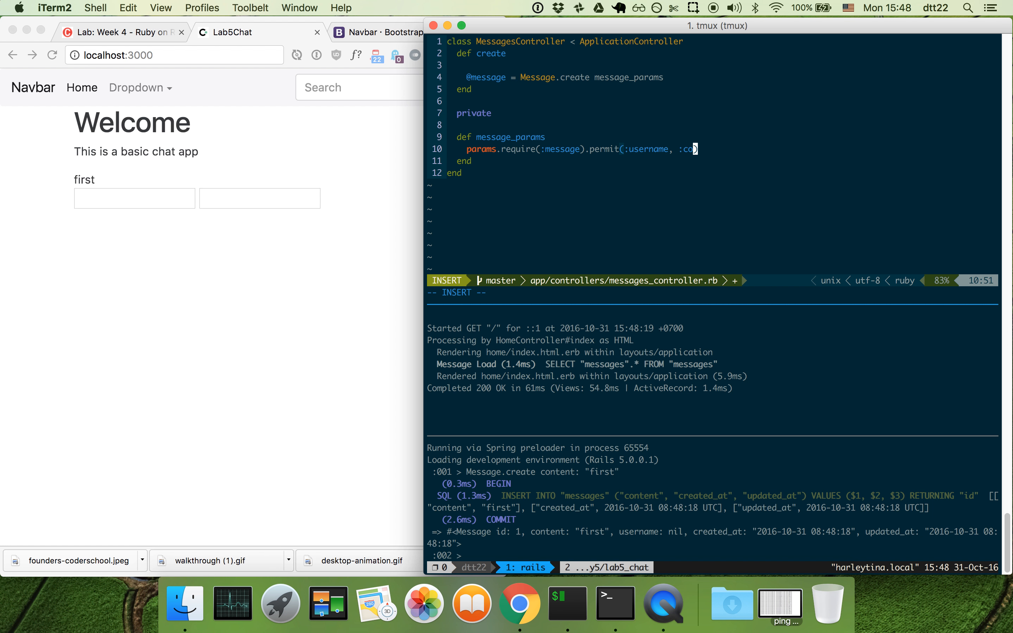
key(Escape)
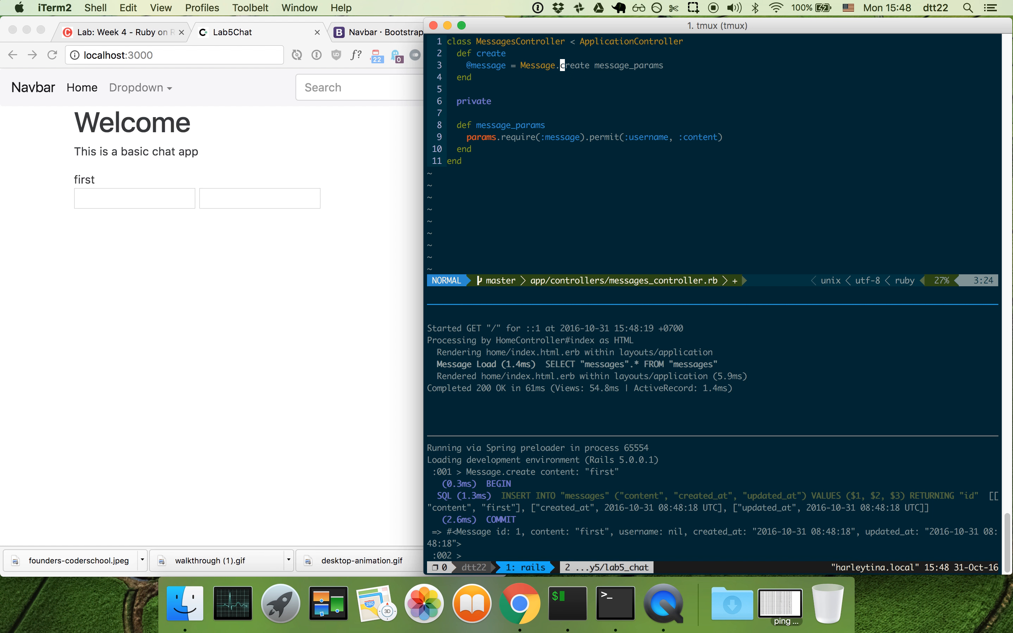
text(if)
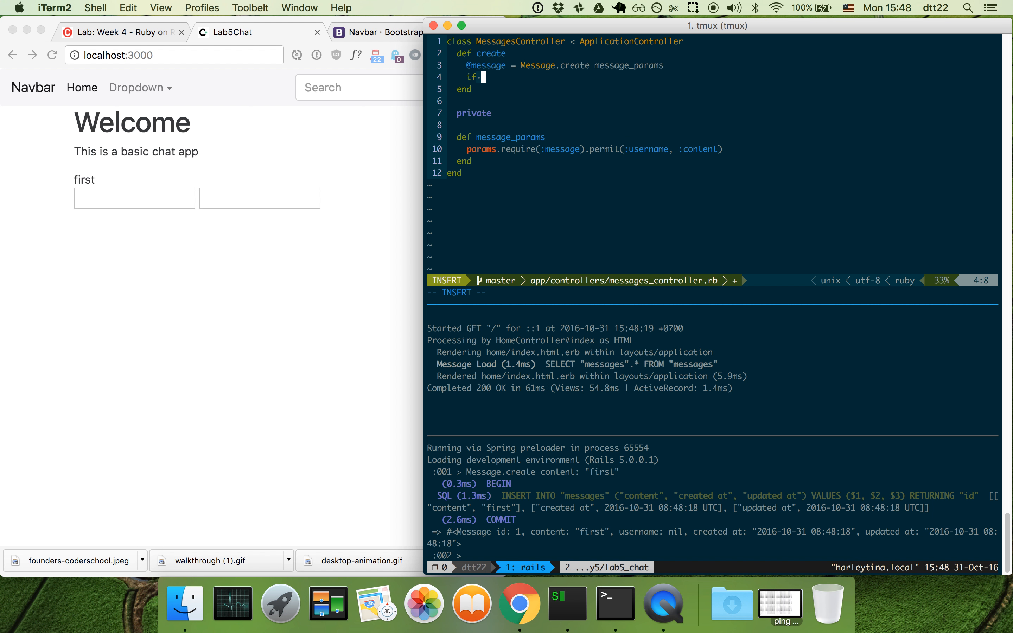
text(@message.persis)
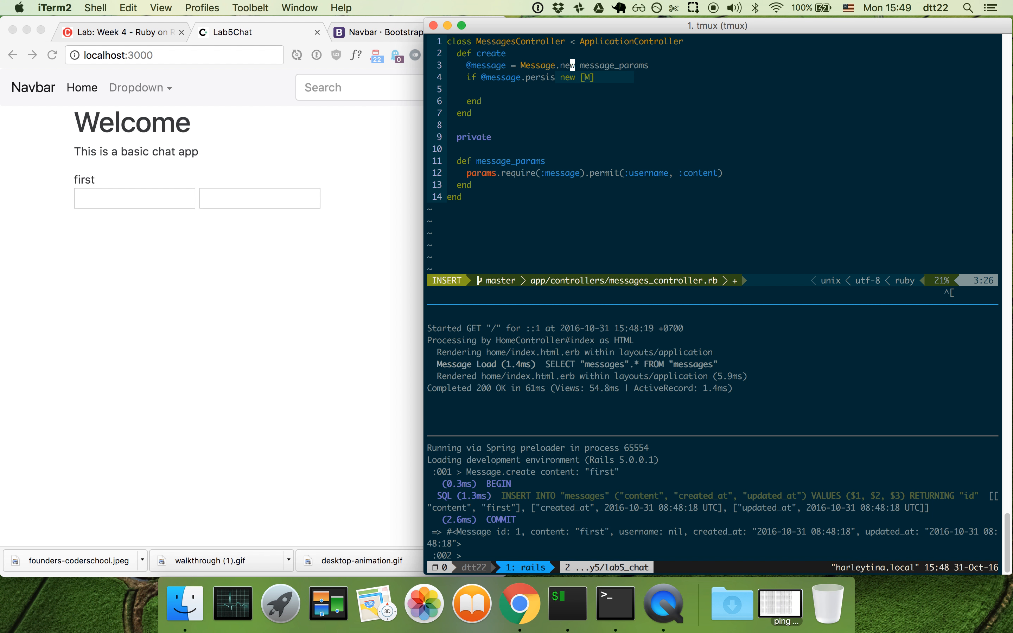
key(Escape)
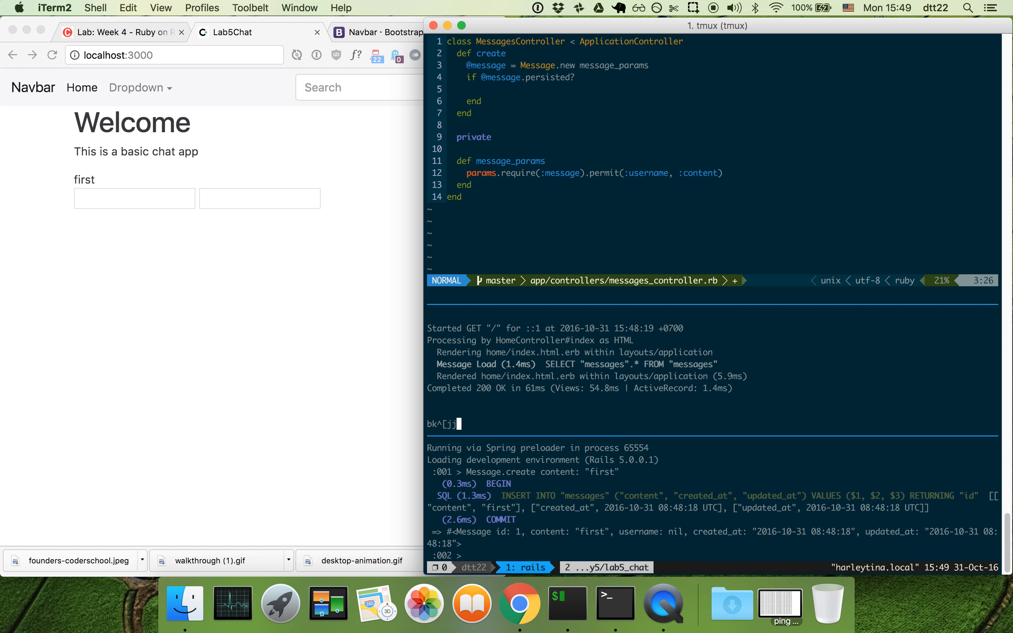
key(i)
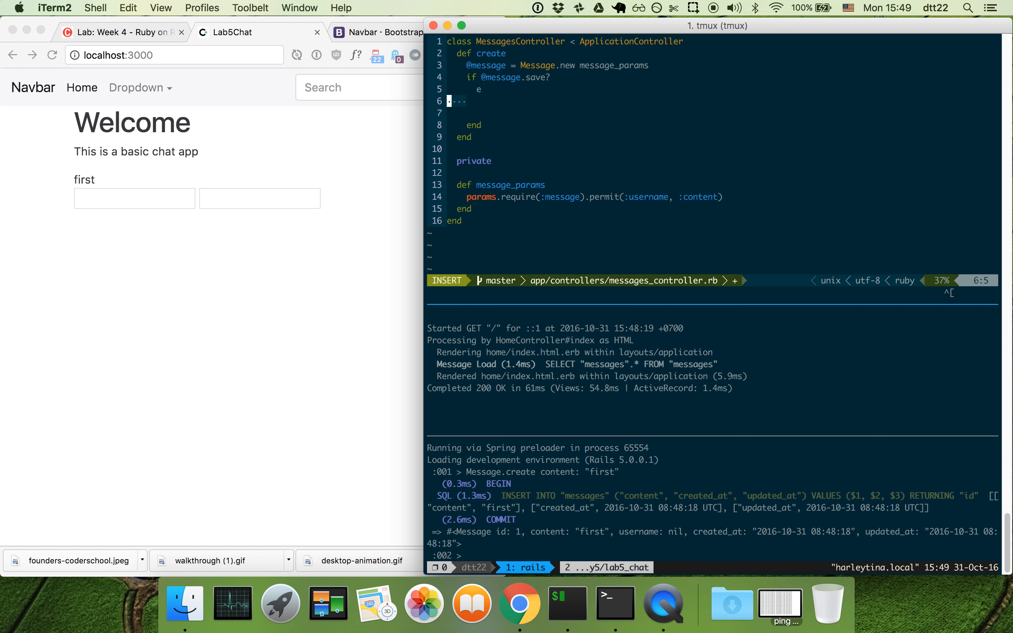
key(Escape)
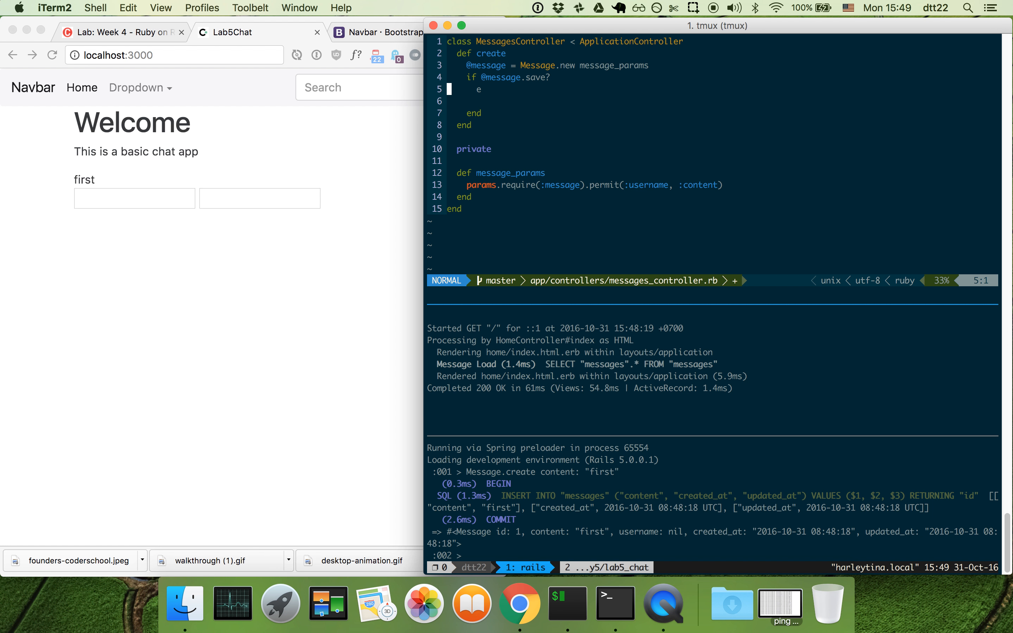
text(flas)
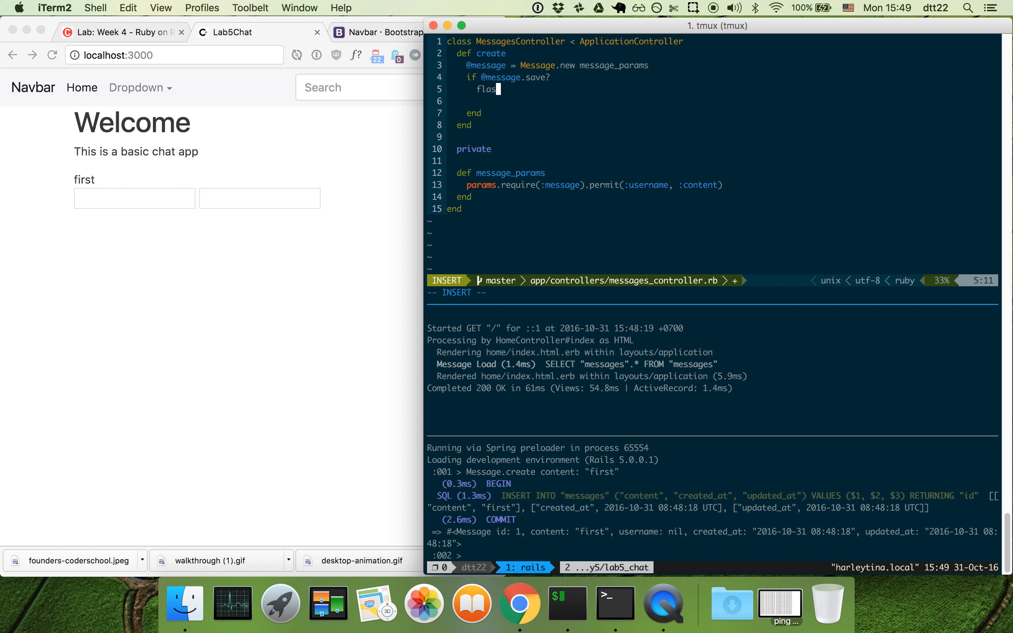
key(BackSpace)
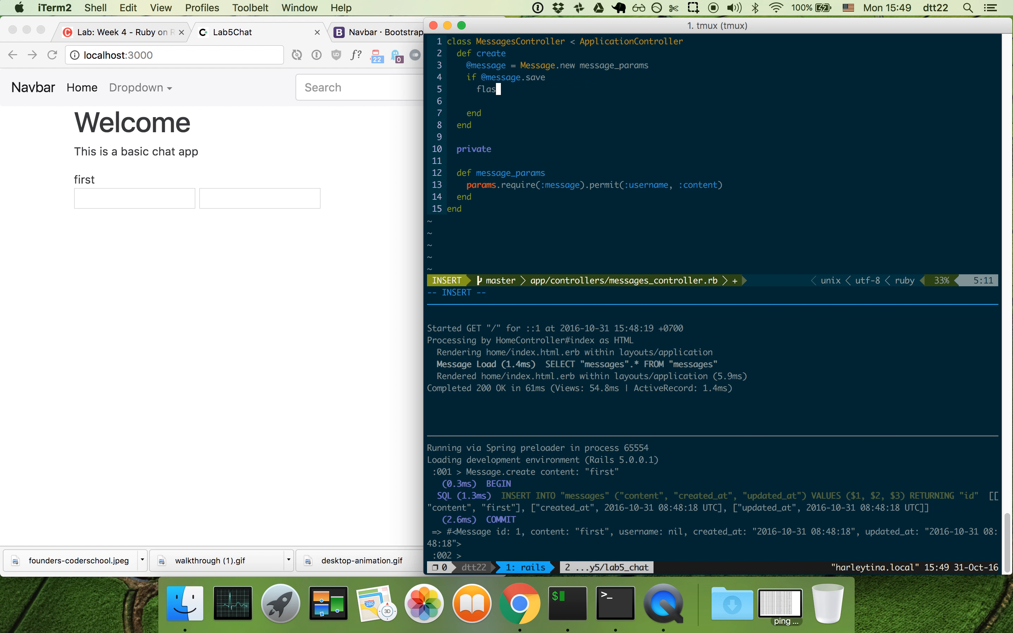
text(h[:)
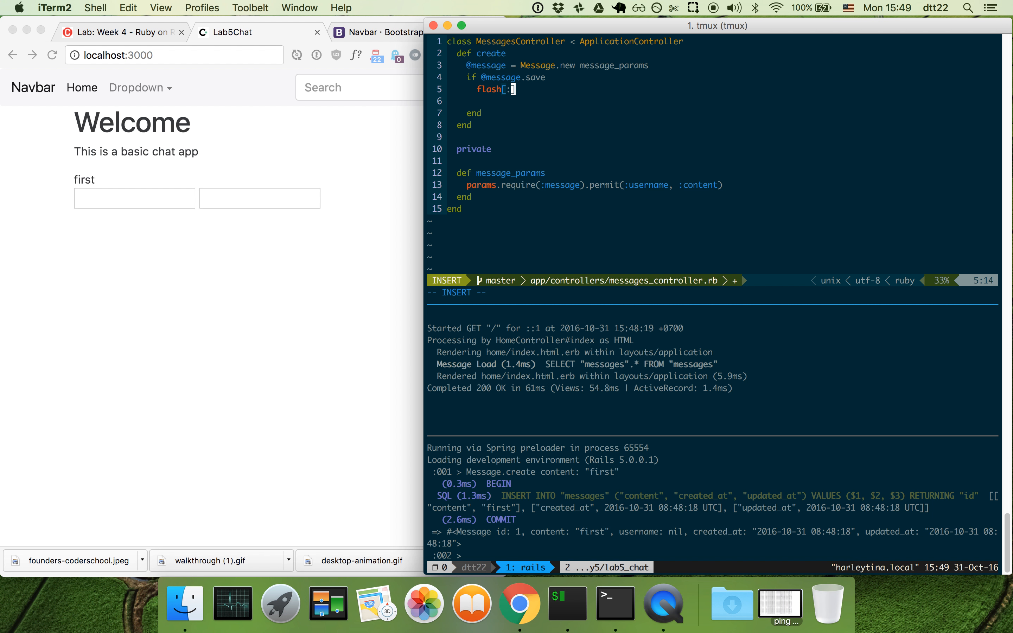
text(error] =)
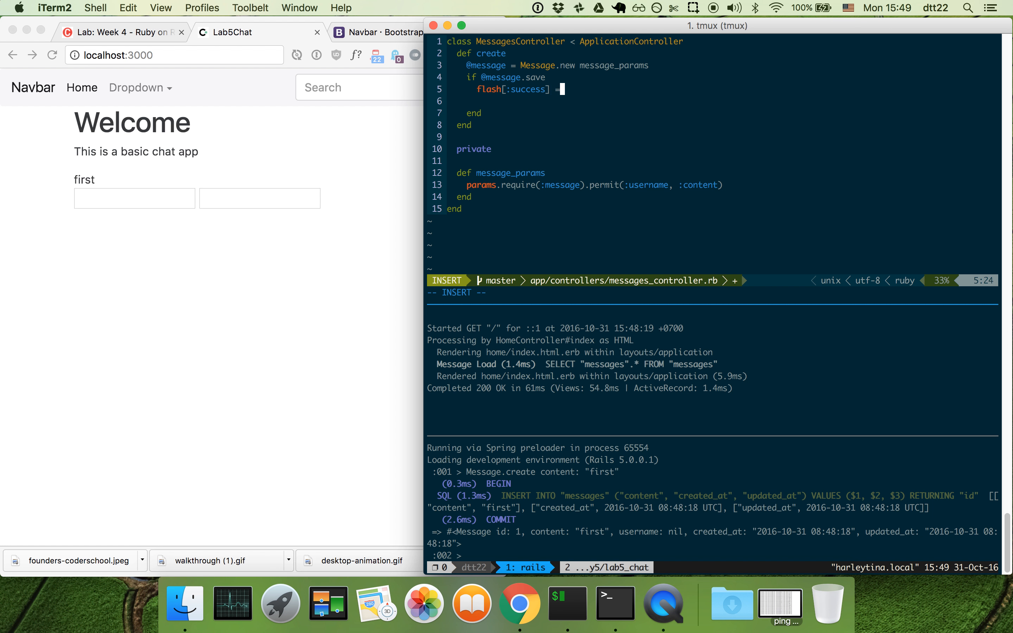
text(")
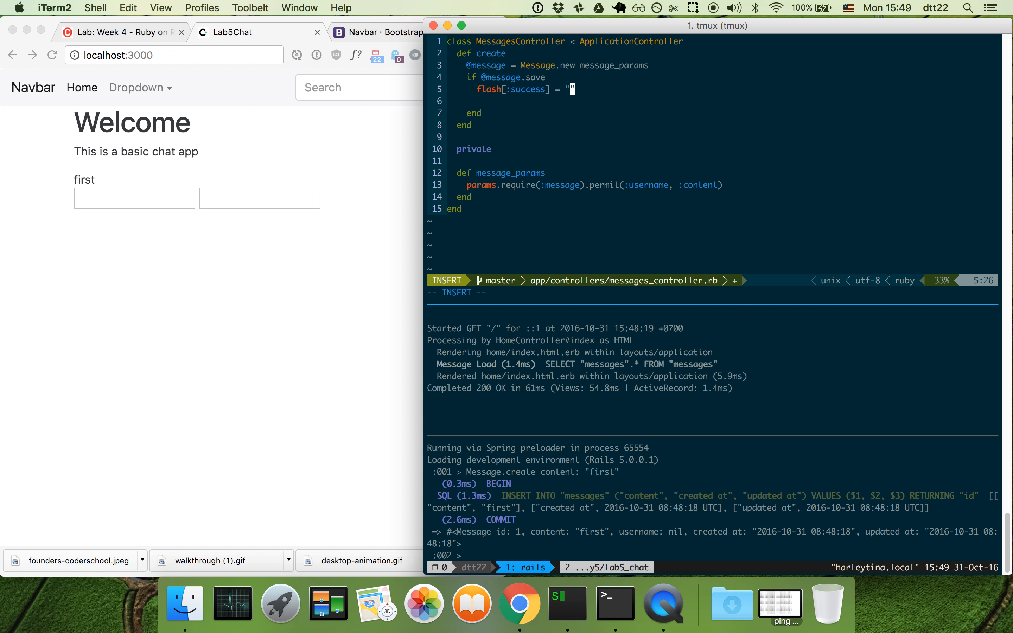
text(Saved.)
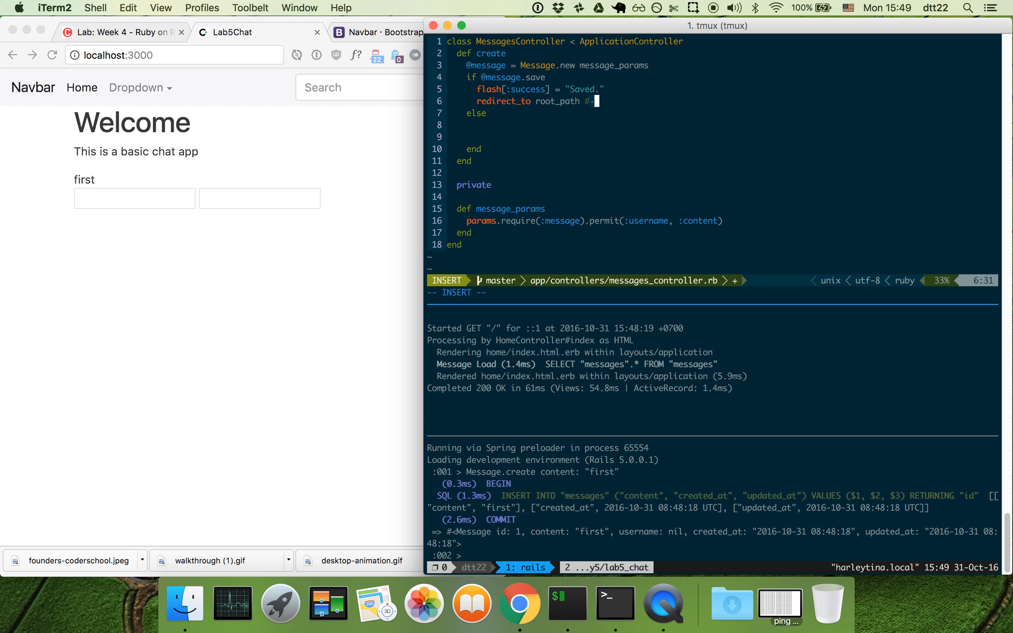
text(e)
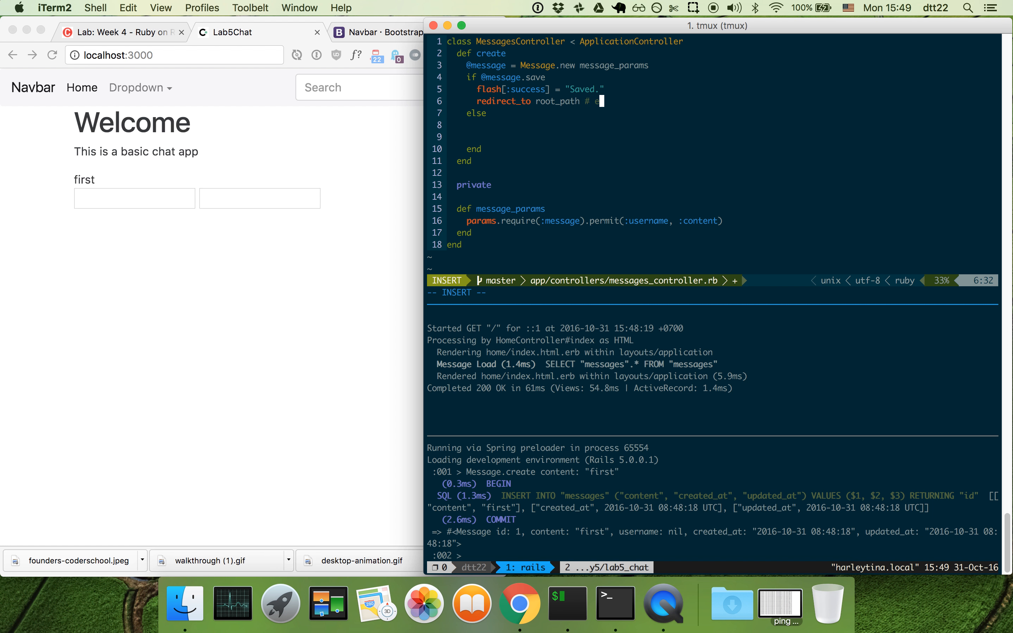
text(redirect to chat-)
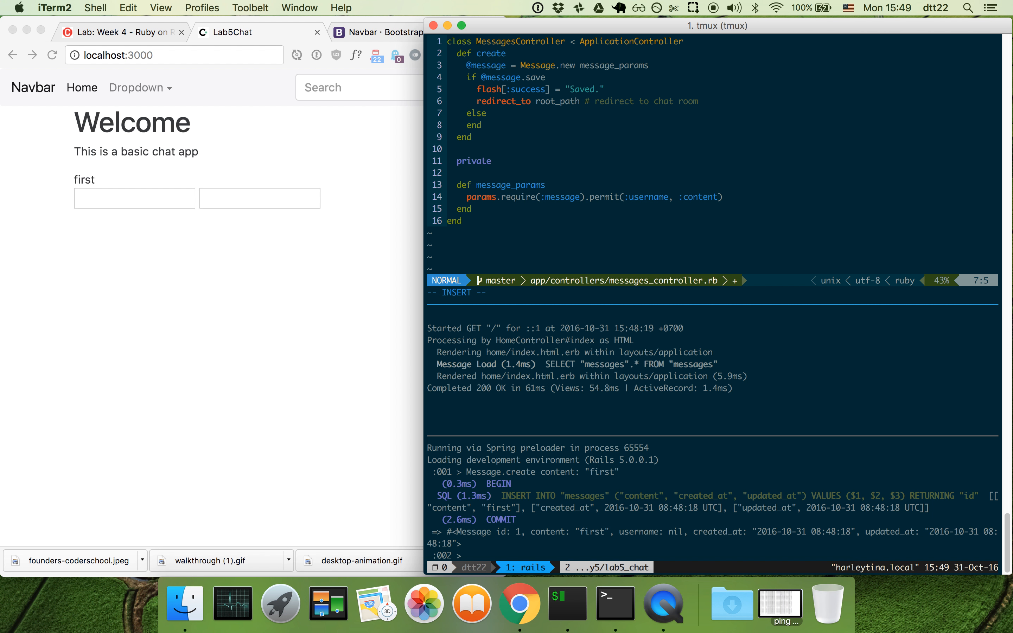
text(redir)
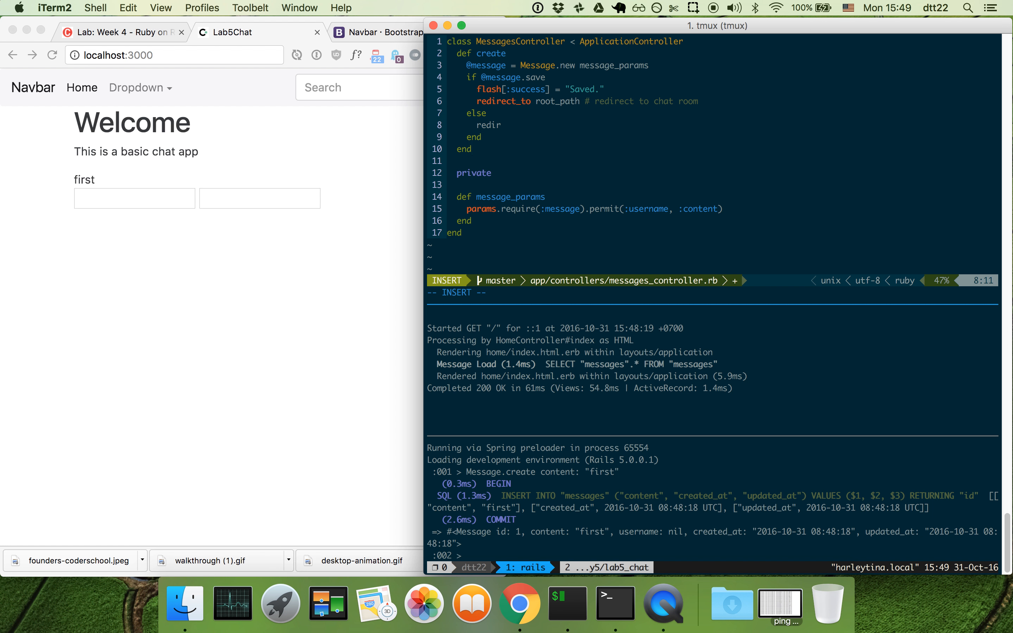
text(edirect_to)
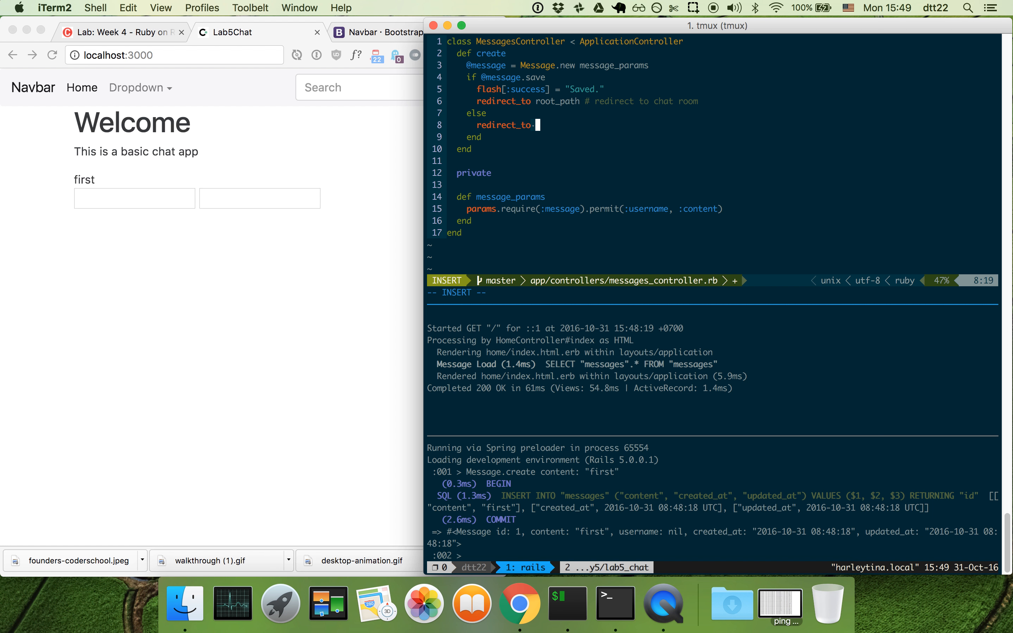
text(root_path)
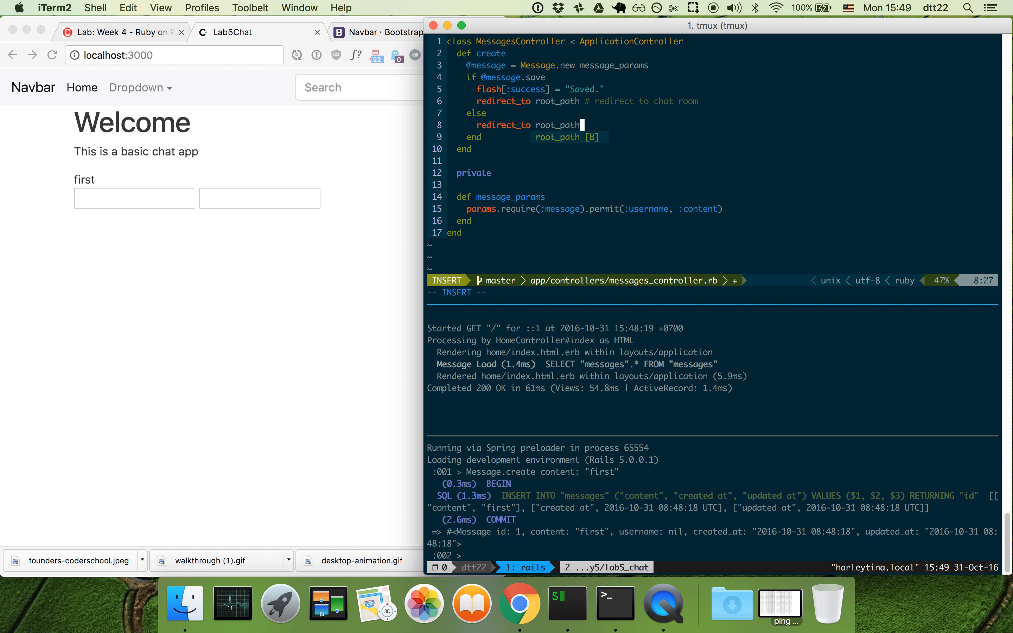
key(Escape)
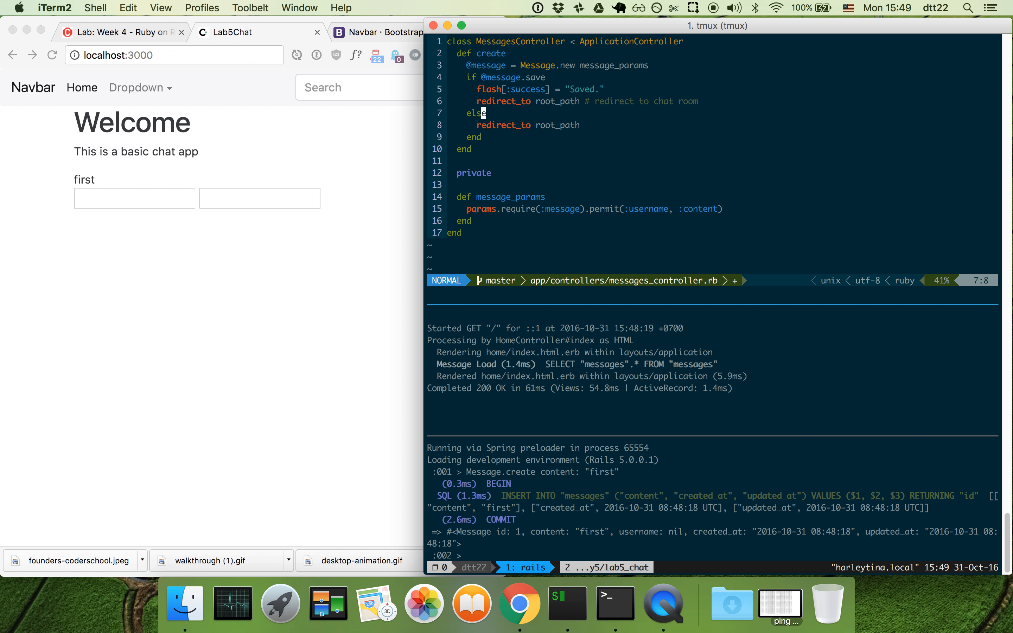
text(flash[:success] = "Saved.")
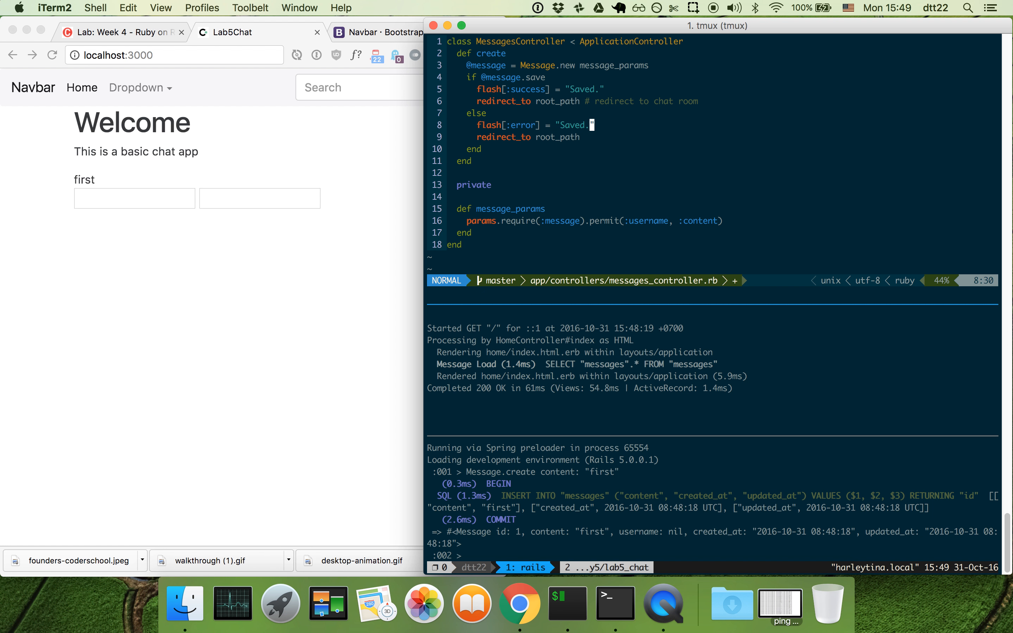
text(Err;r)
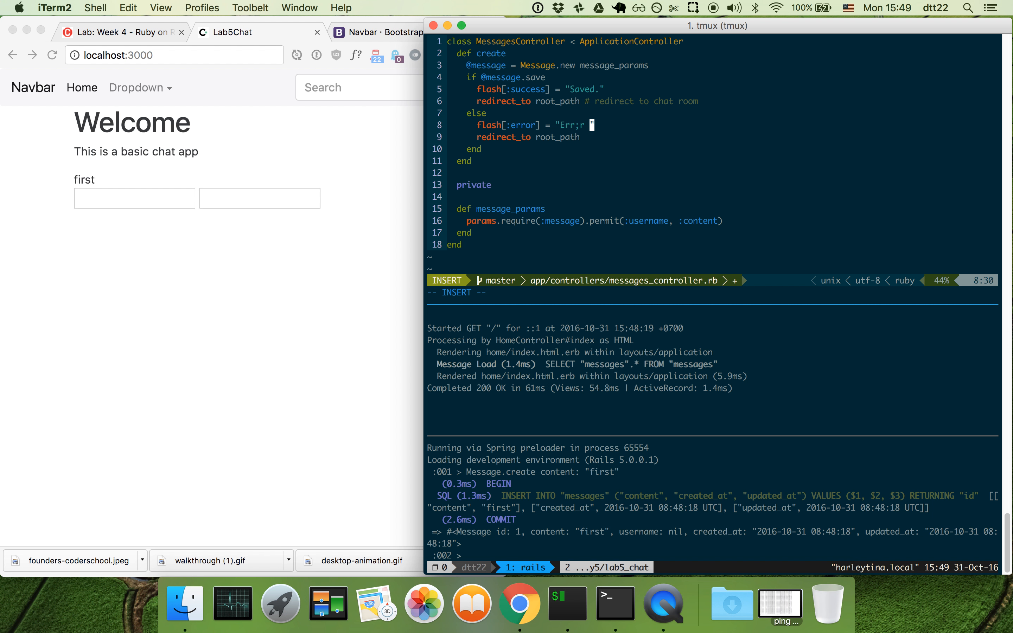
text(Error: #)
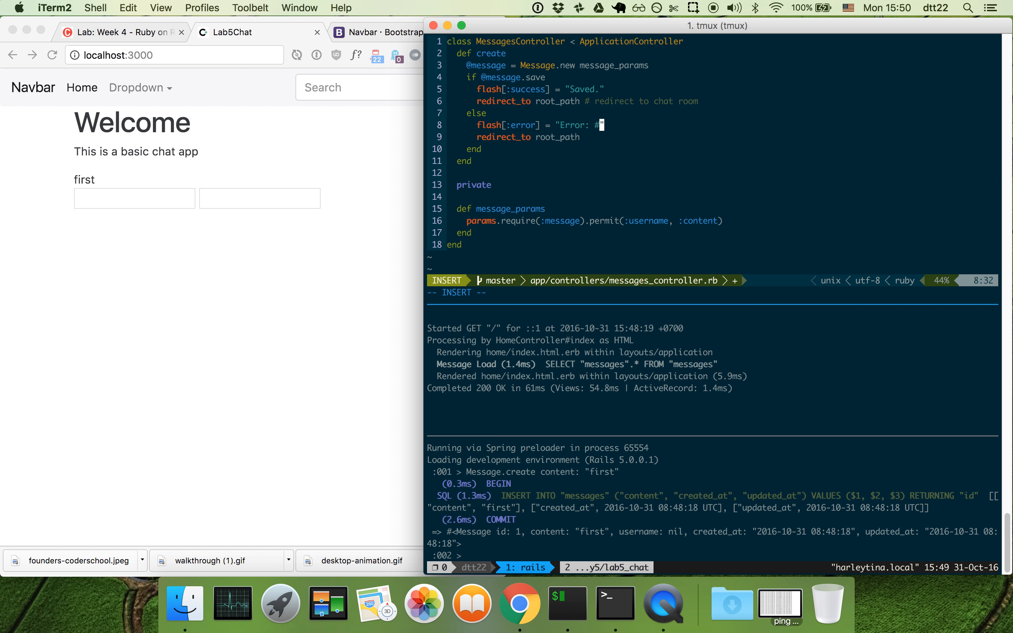
text({@message.)
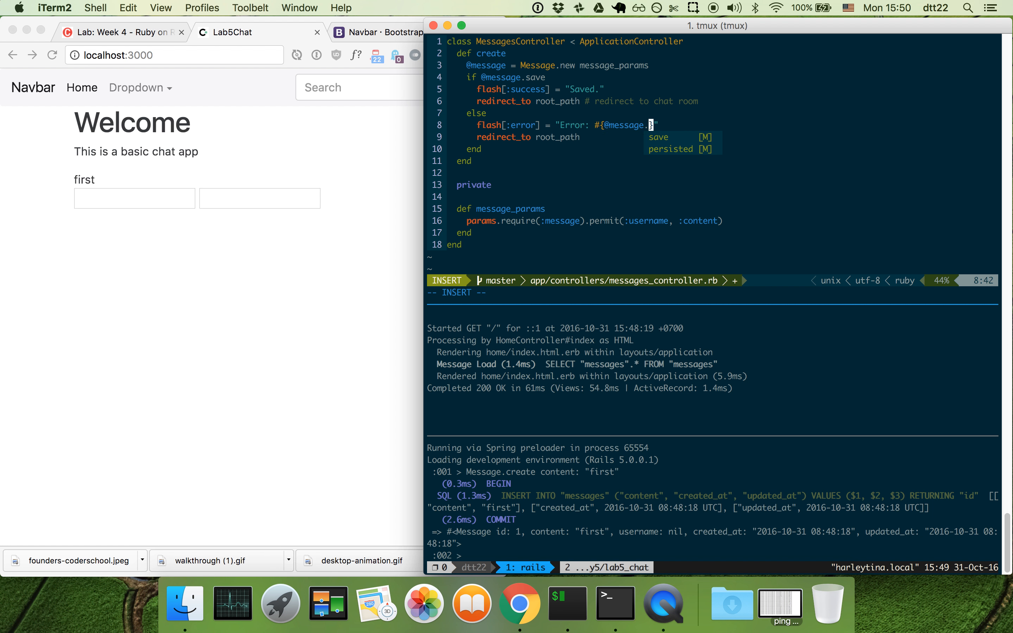
text(errors.full_message)
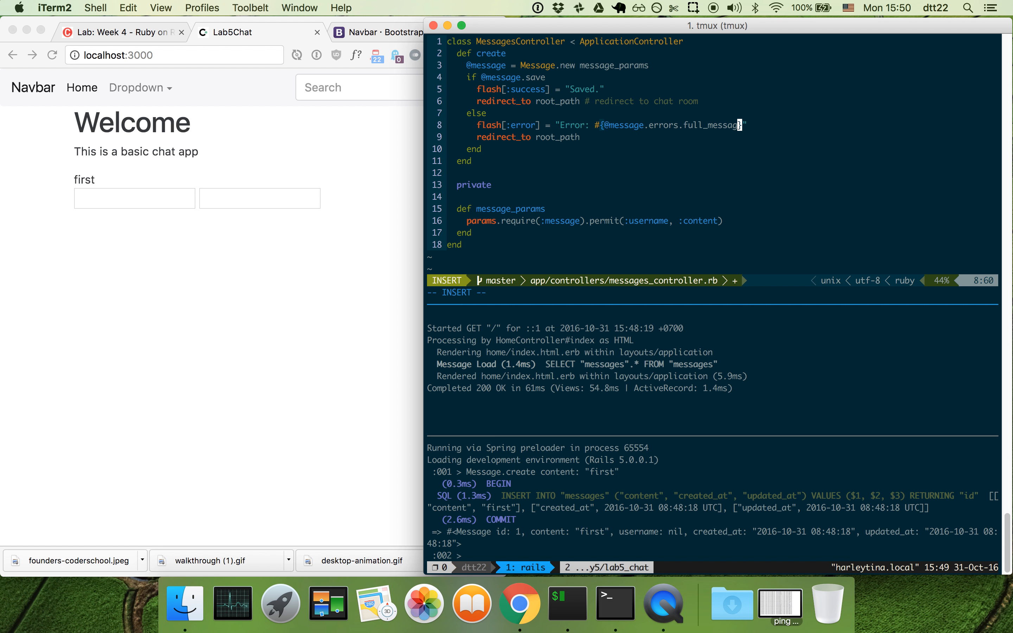
text(.to_sentence)
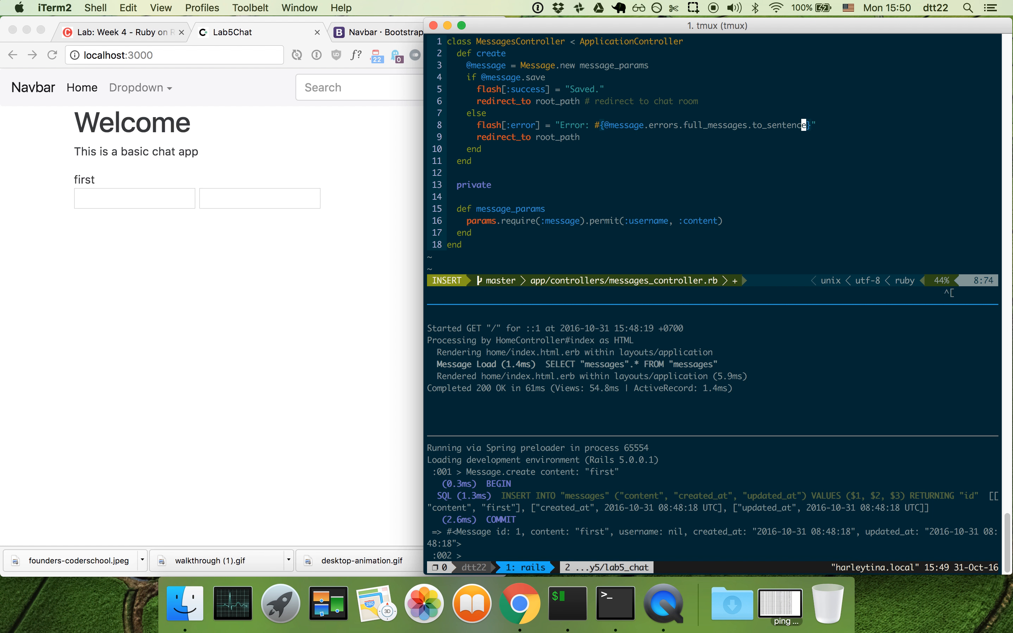
key(Escape)
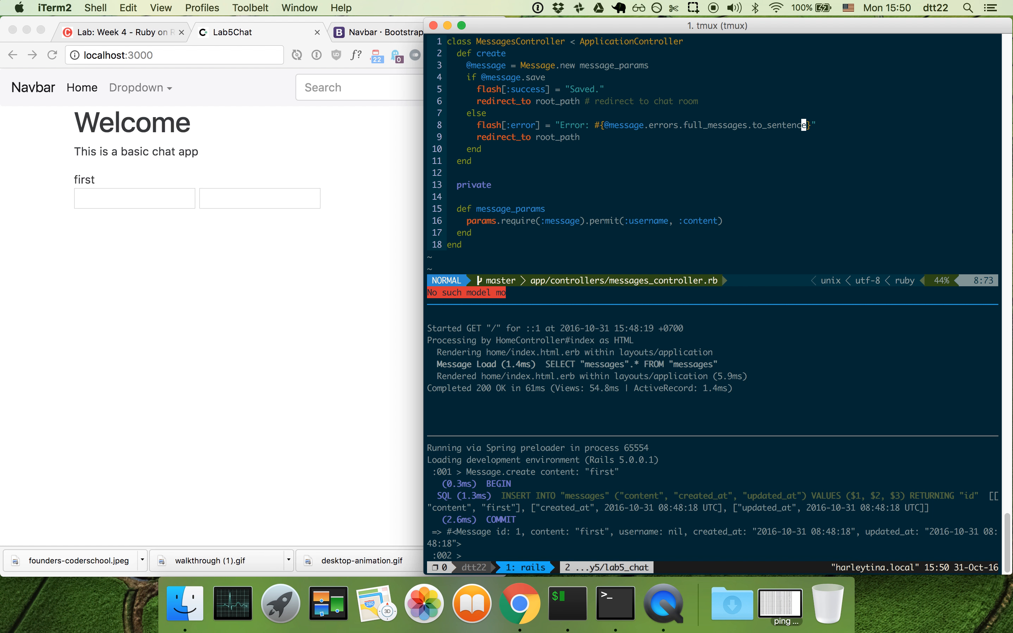
Add validates :content, presence: true to message.rb, then enter 'hello' in the chat content field
text(:e app/models/message.rb)
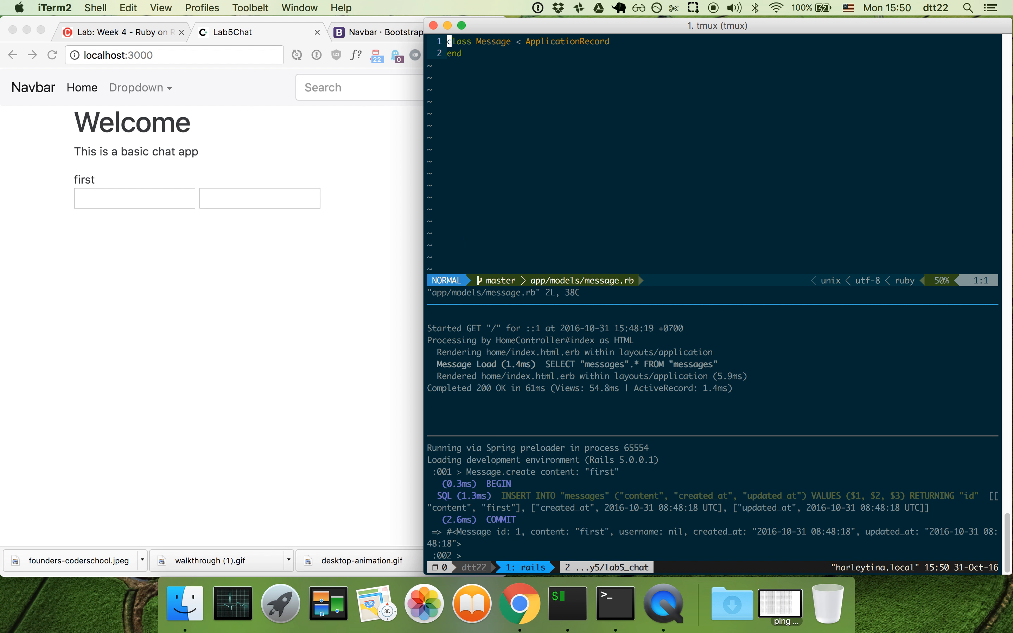
text(validates :con)
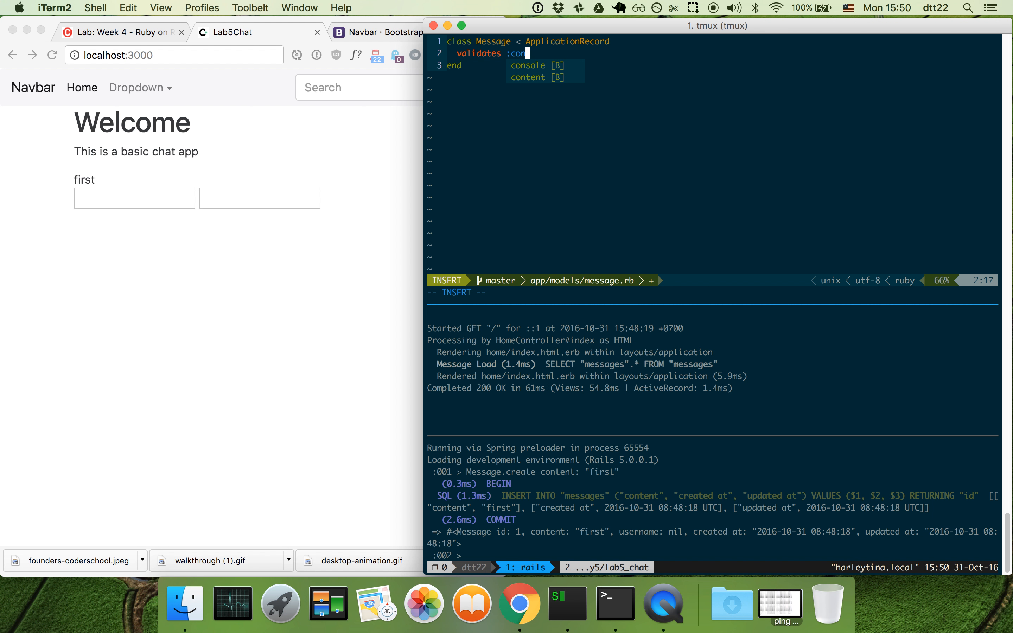
text(ste)
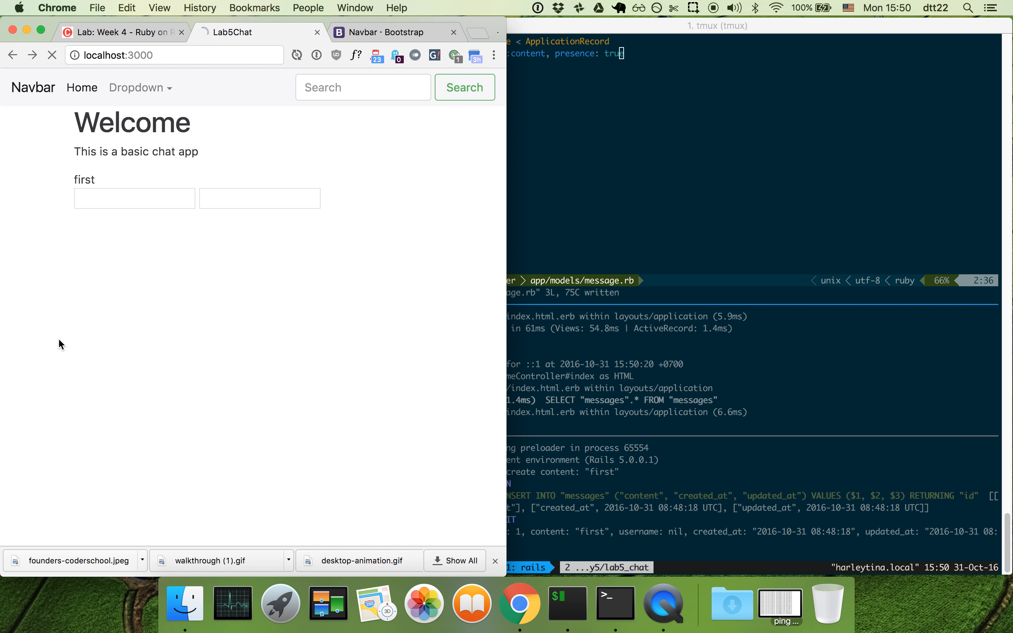
click(134, 198)
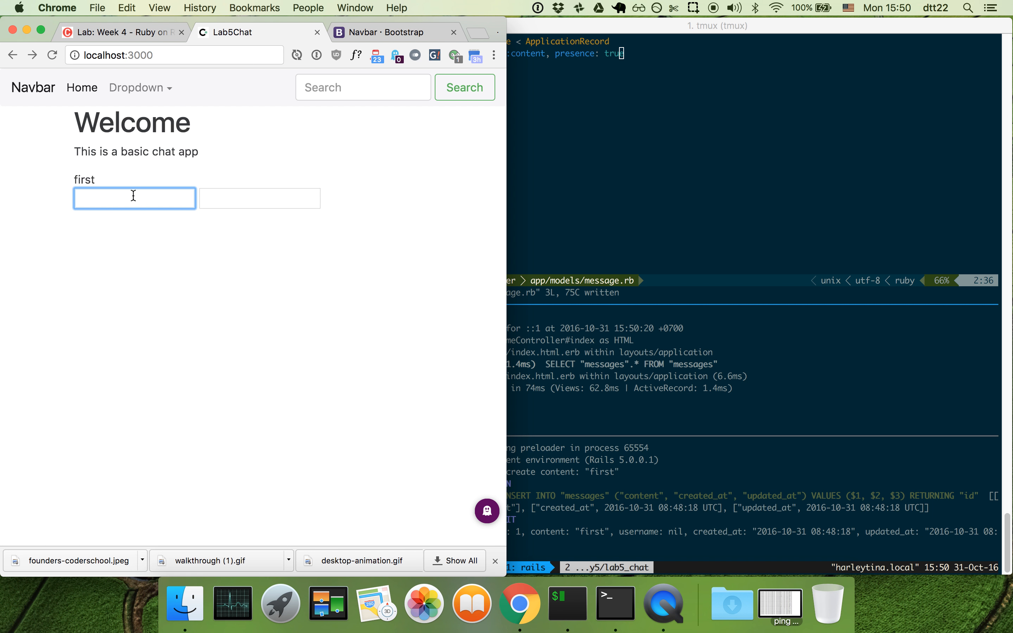
text(hello)
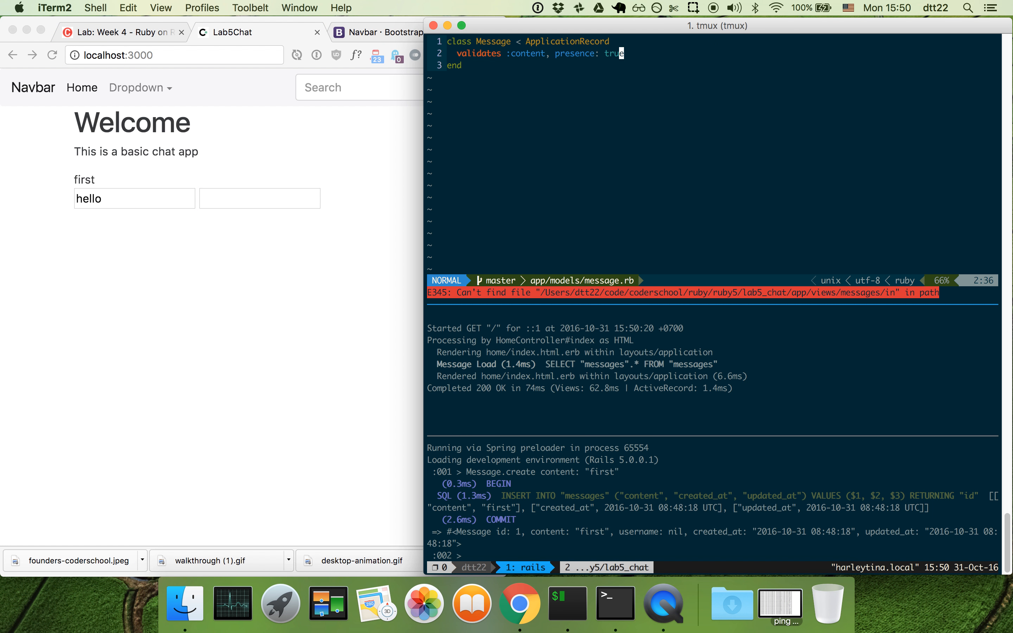
In the home view form, give the text fields Message... and Username... placeholders
text(:Eview ho)
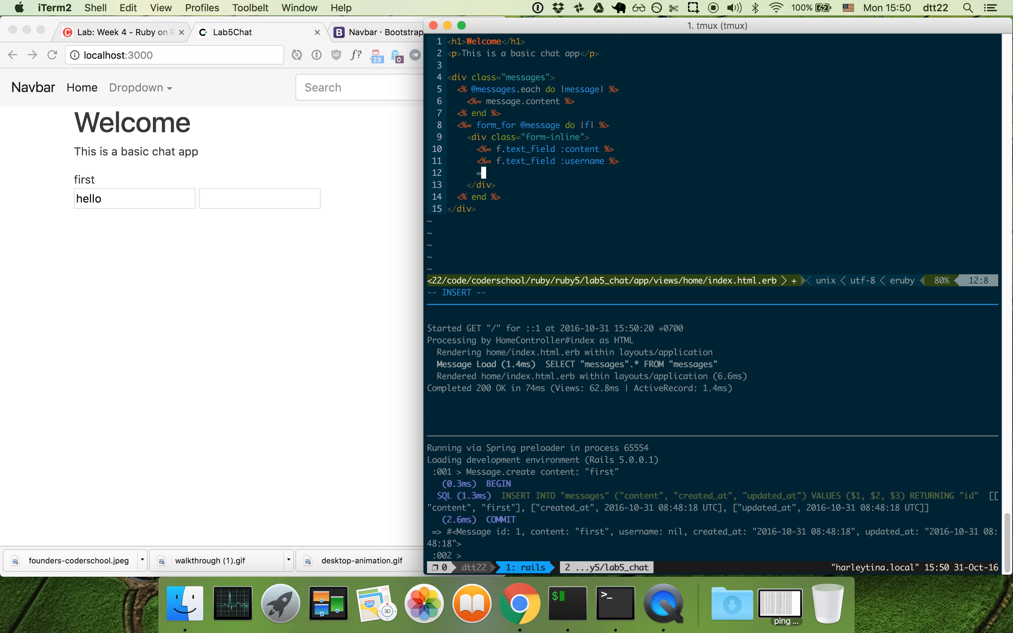
text(f.submit %>)
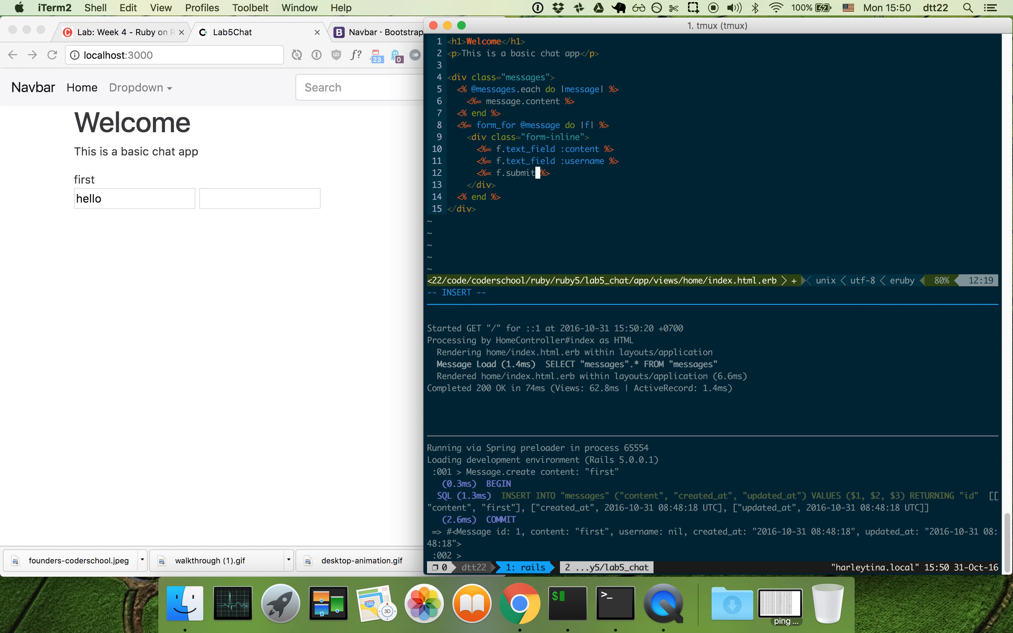
text("Send)
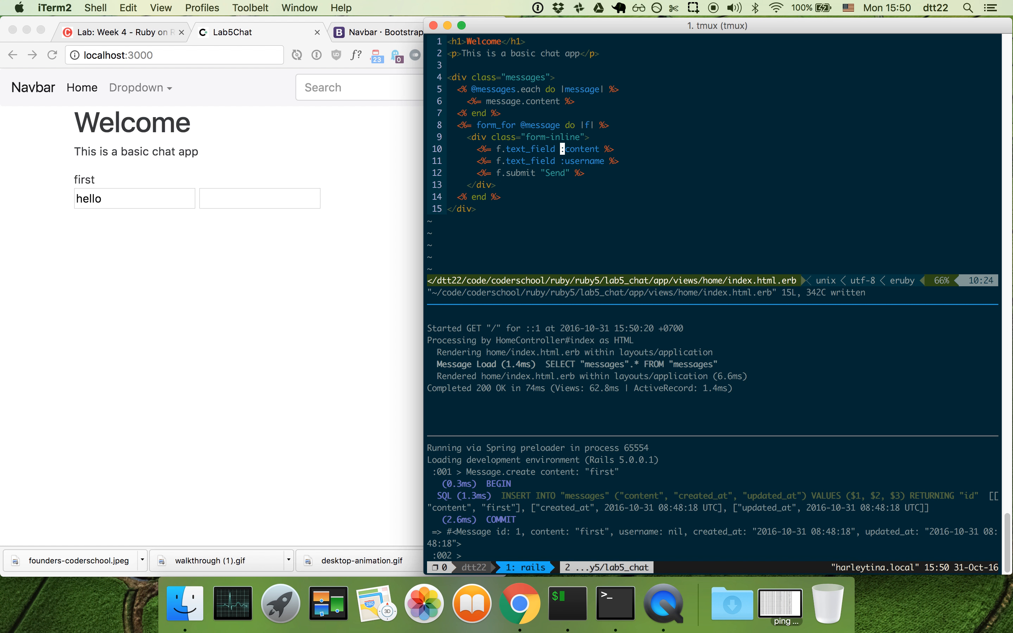
text(,)
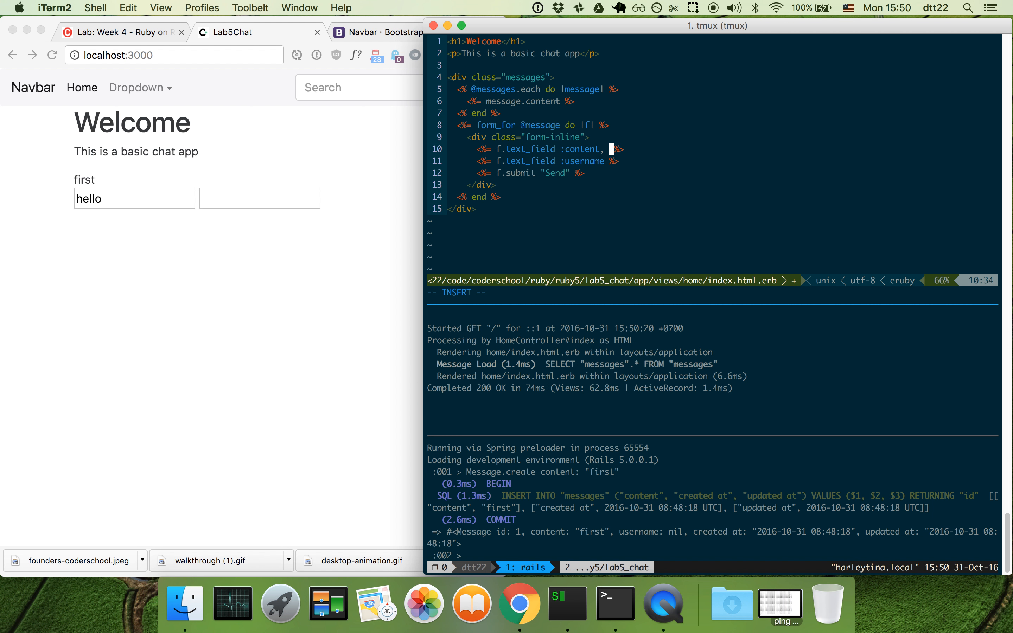
text(placeholder: "")
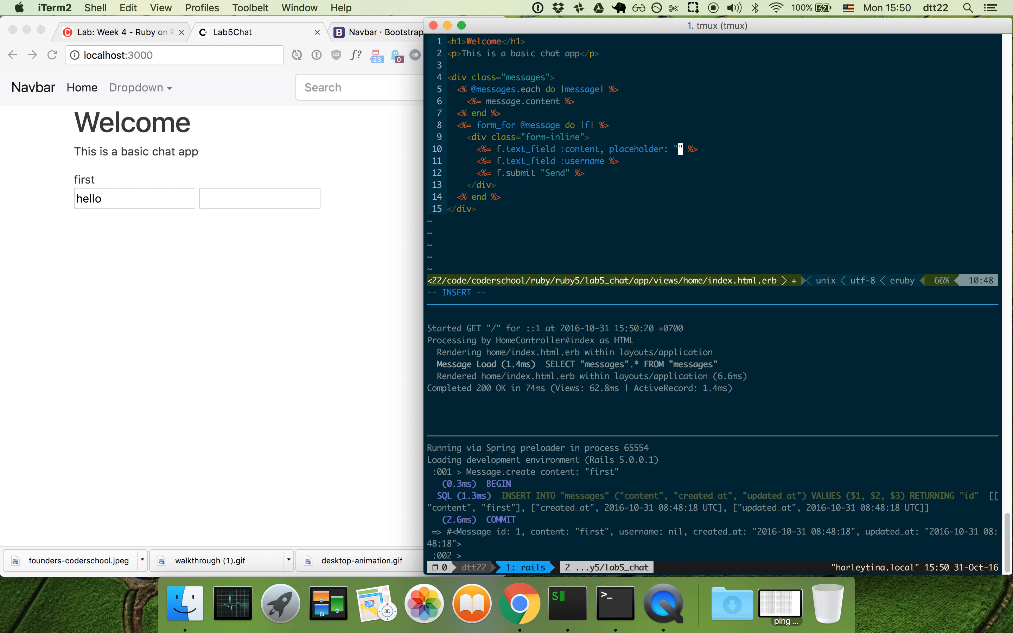
text(Message...)
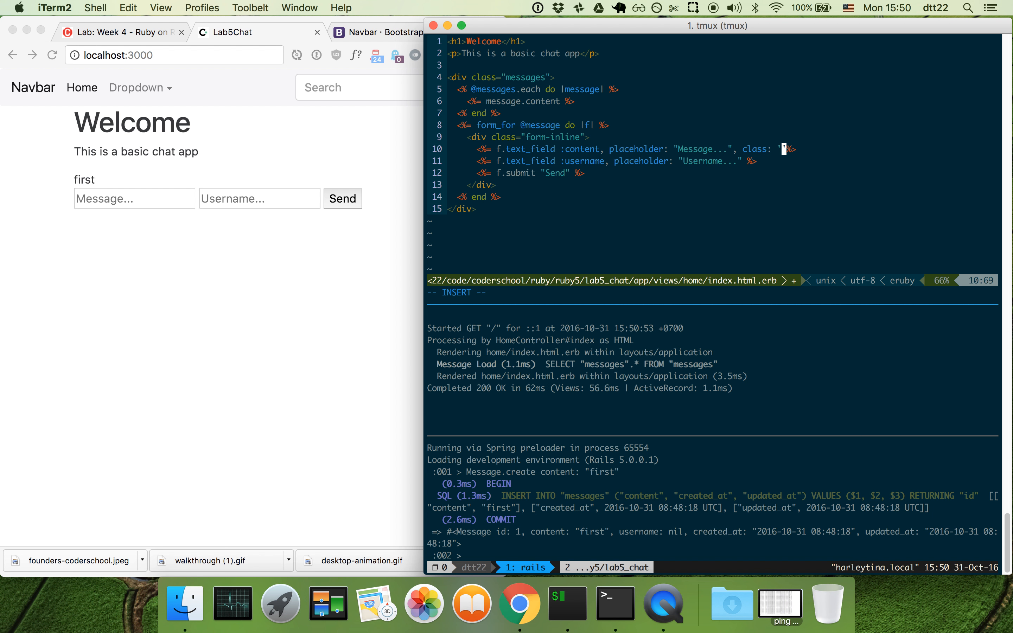
Add form-control to both fields and btn btn-secondary to Send, then post 'aaa' in the chat
text(form-control)
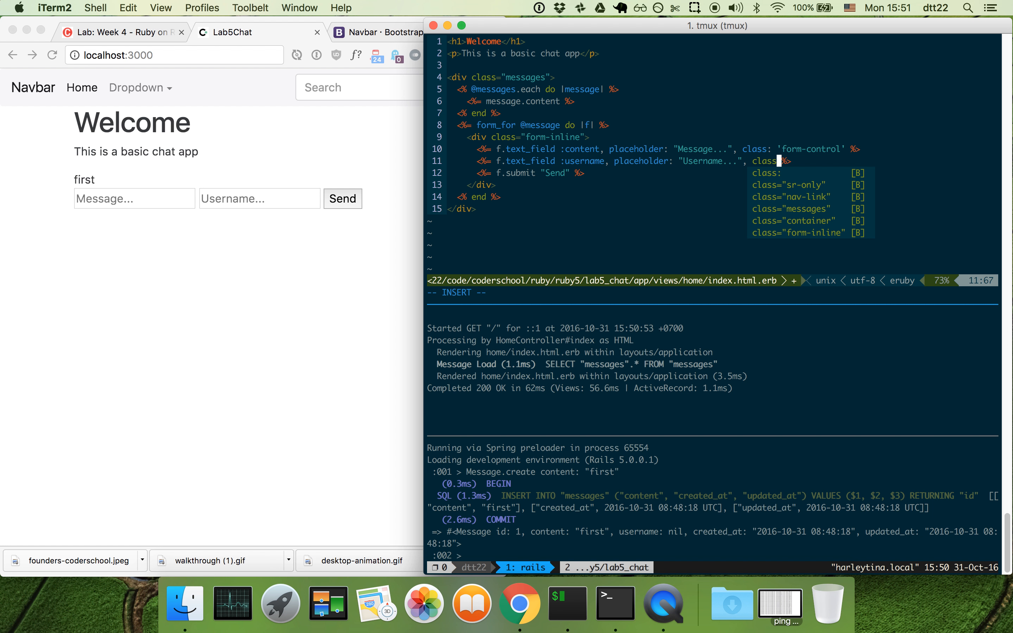
text('form-control')
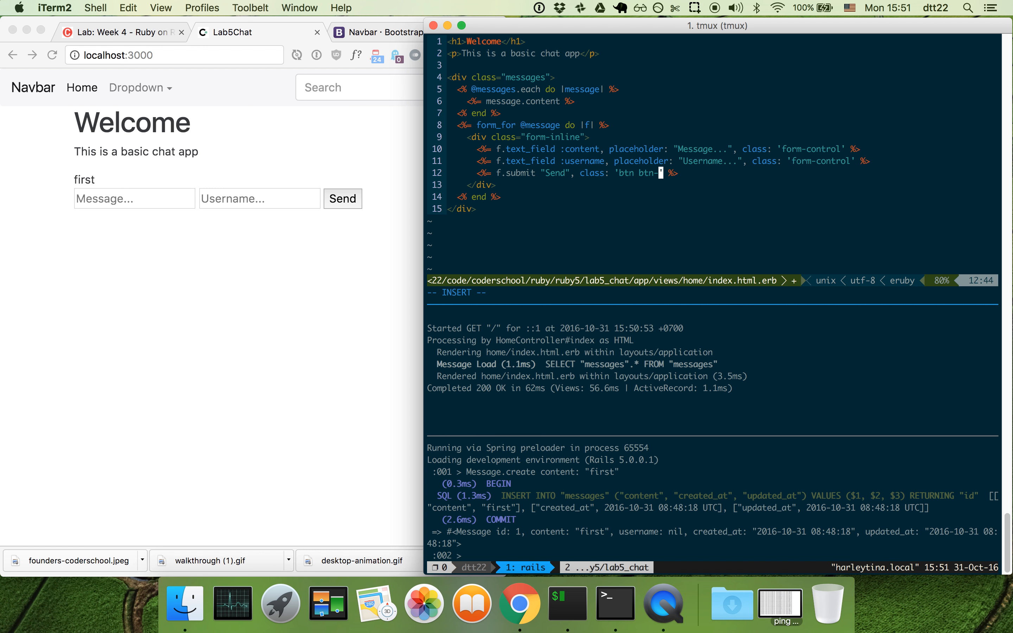
text(secondary)
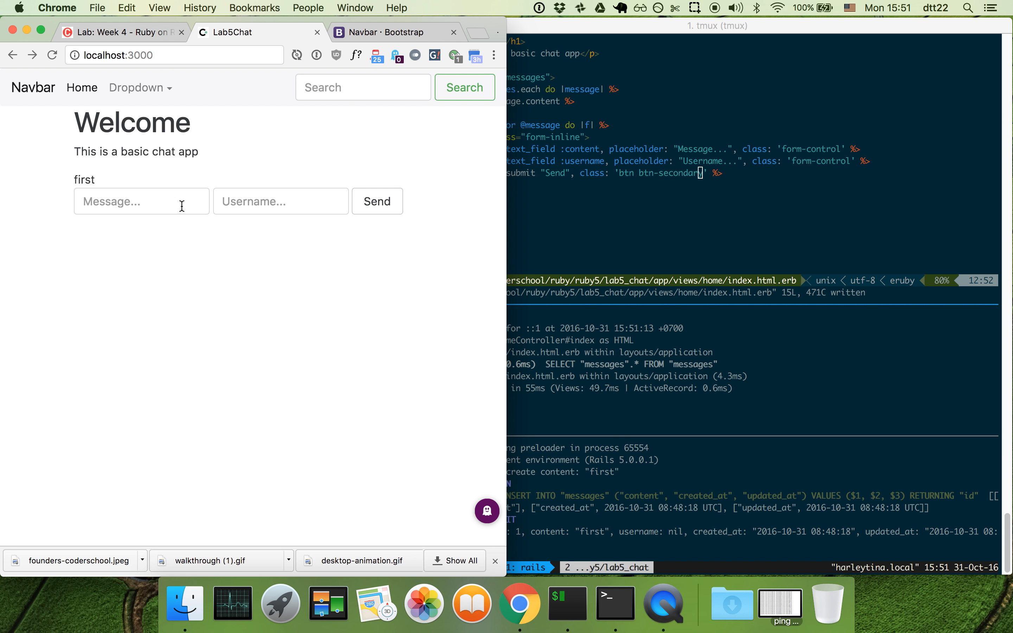
click(143, 201)
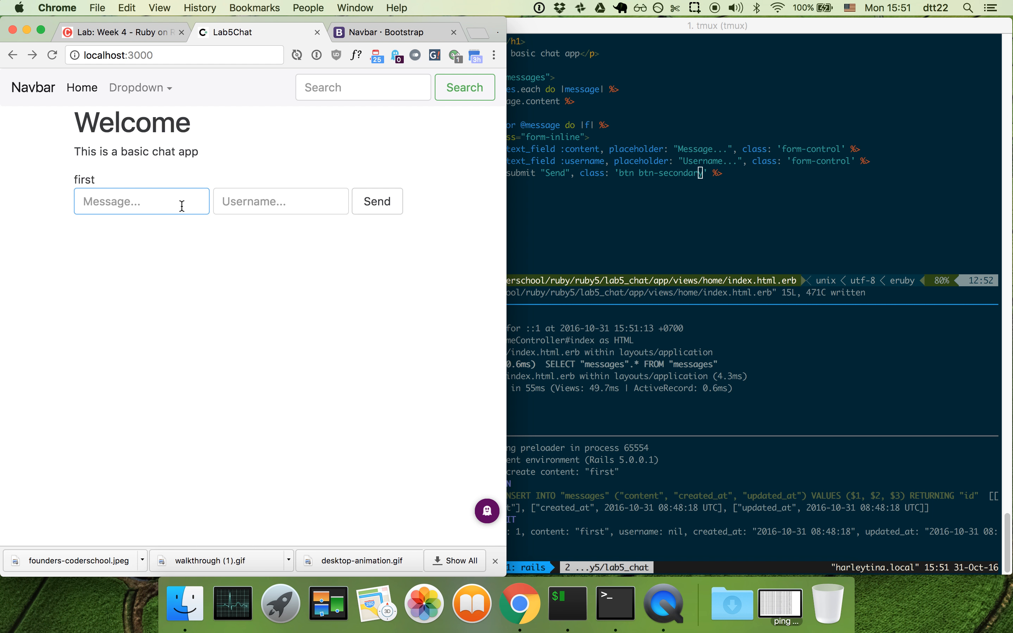
text(aaa)
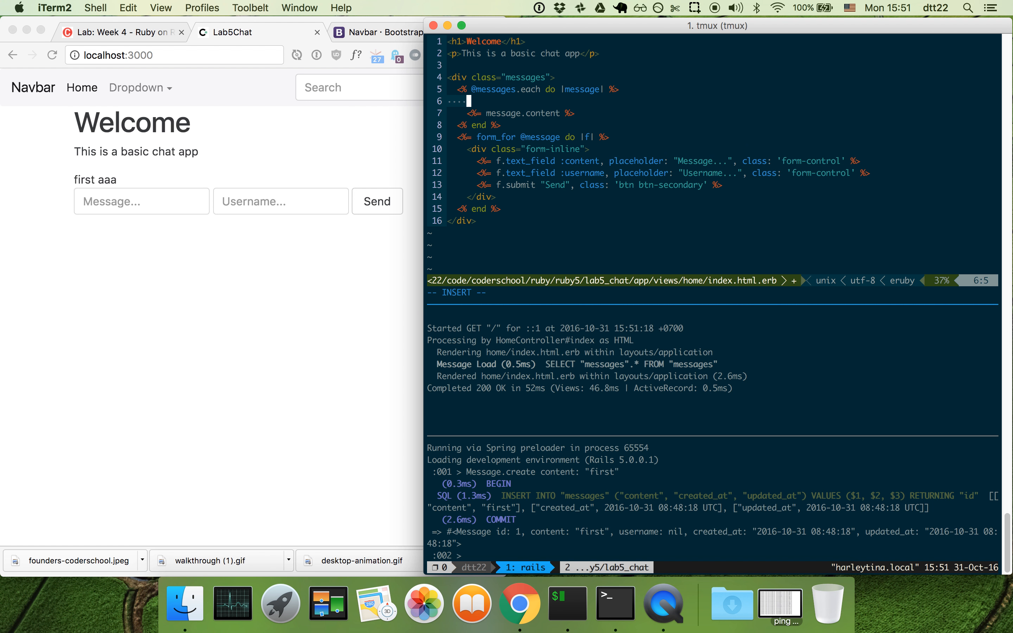
Wrap message.content in <div class="message"> and extract it into a _message partial
key(Backspace)
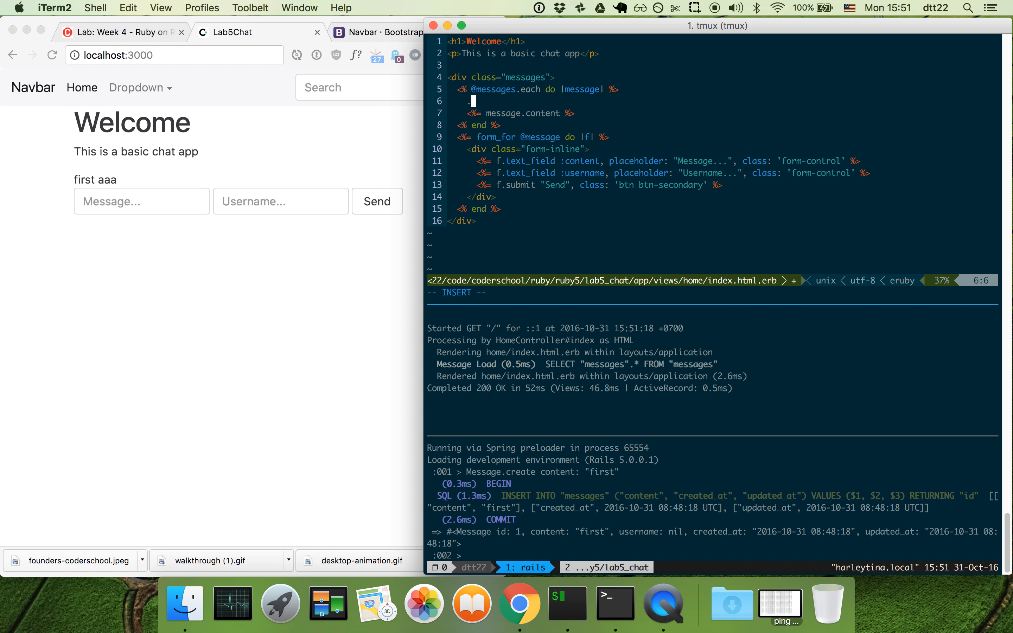
text(<div class="message">)
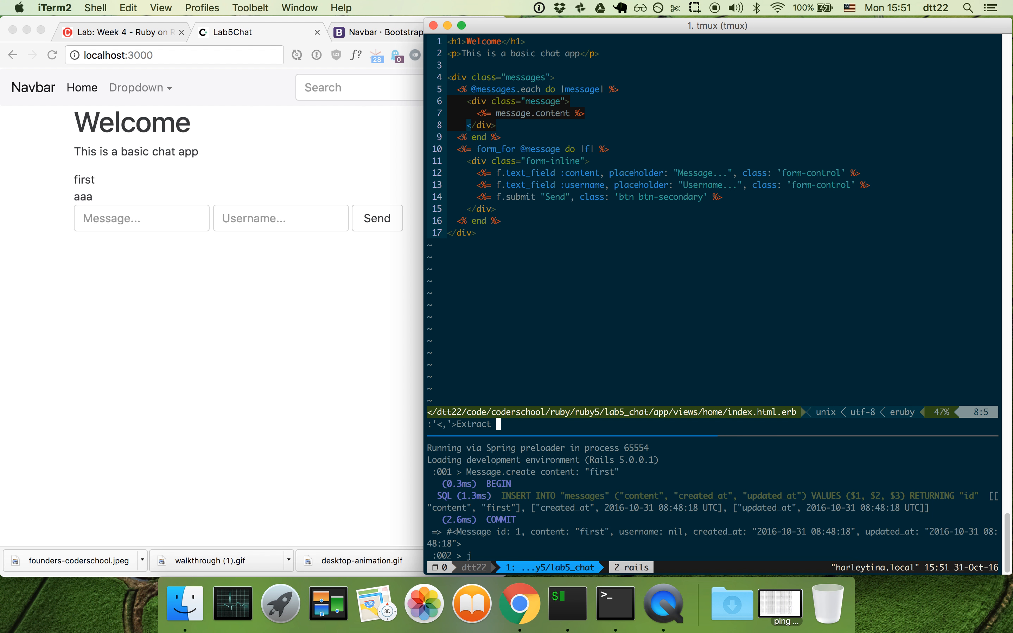
text(message)
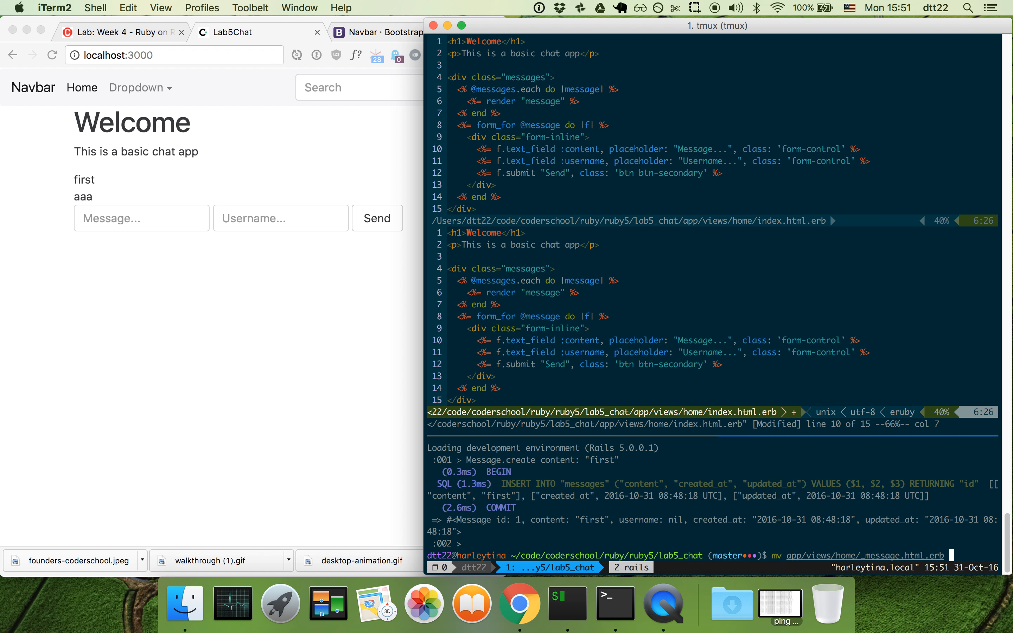
text(app/views/messages/)
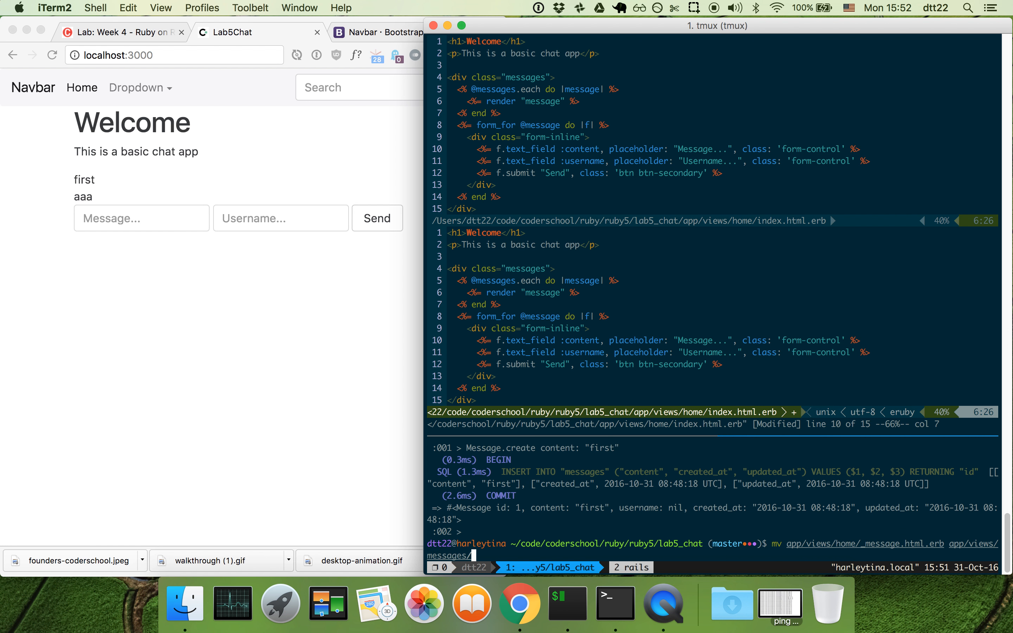
key(Return)
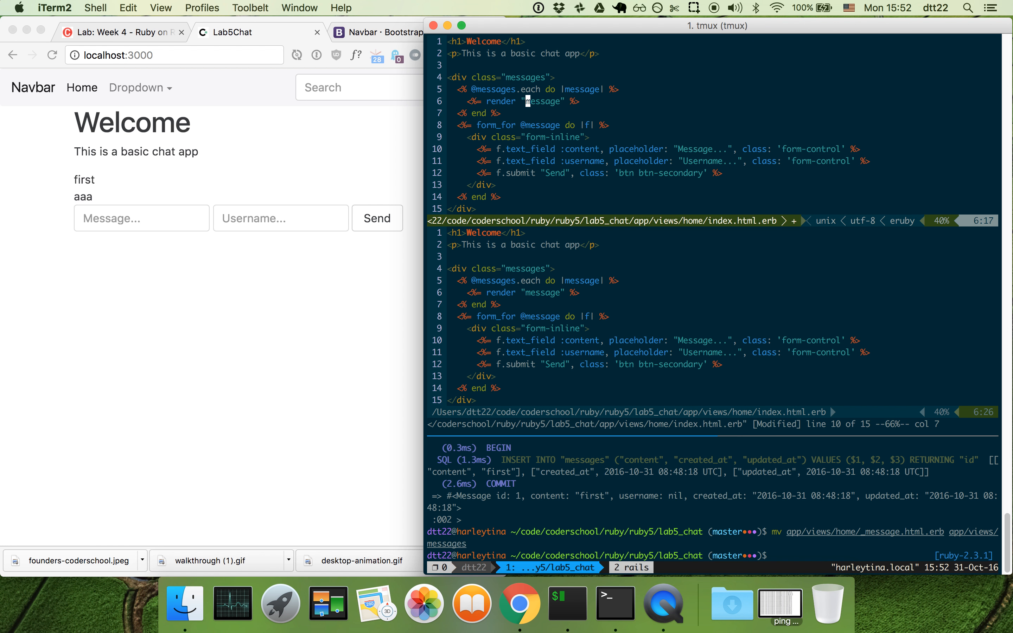
text(messages/message)
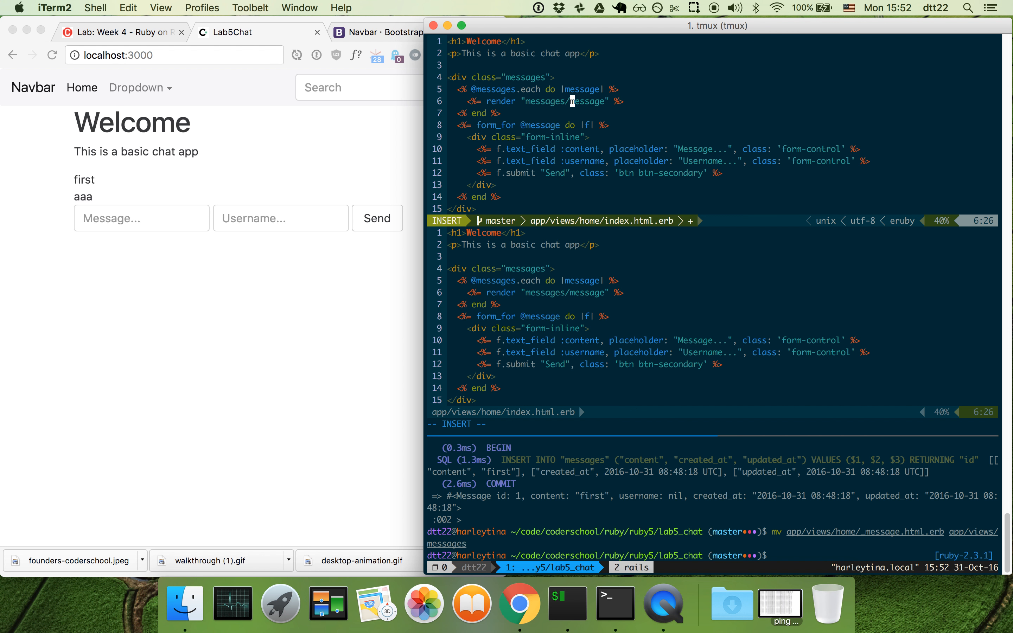
text(, message:)
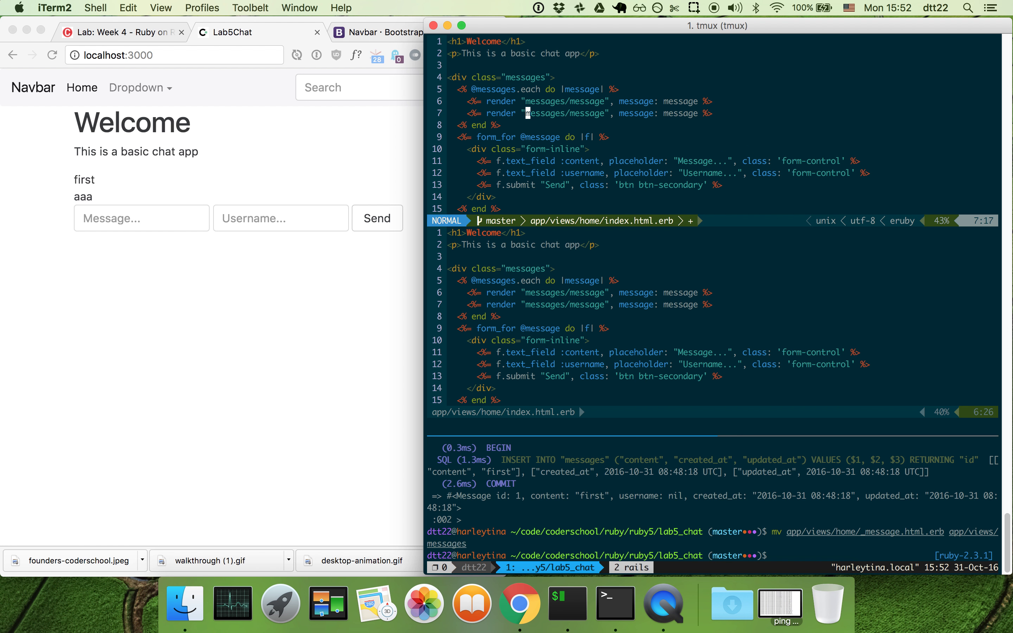
text(messag)
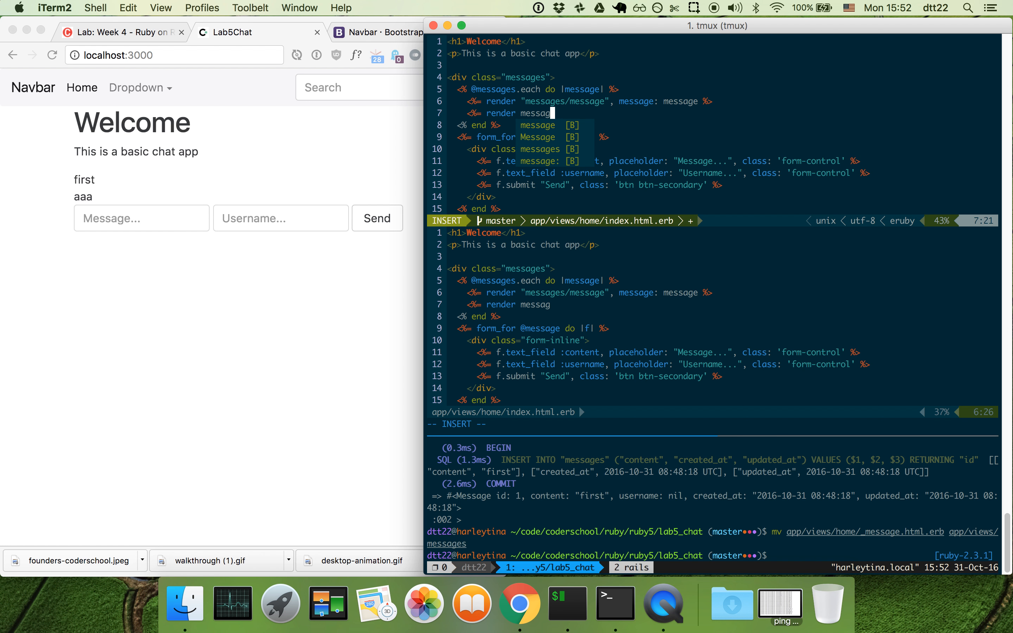
key(Escape)
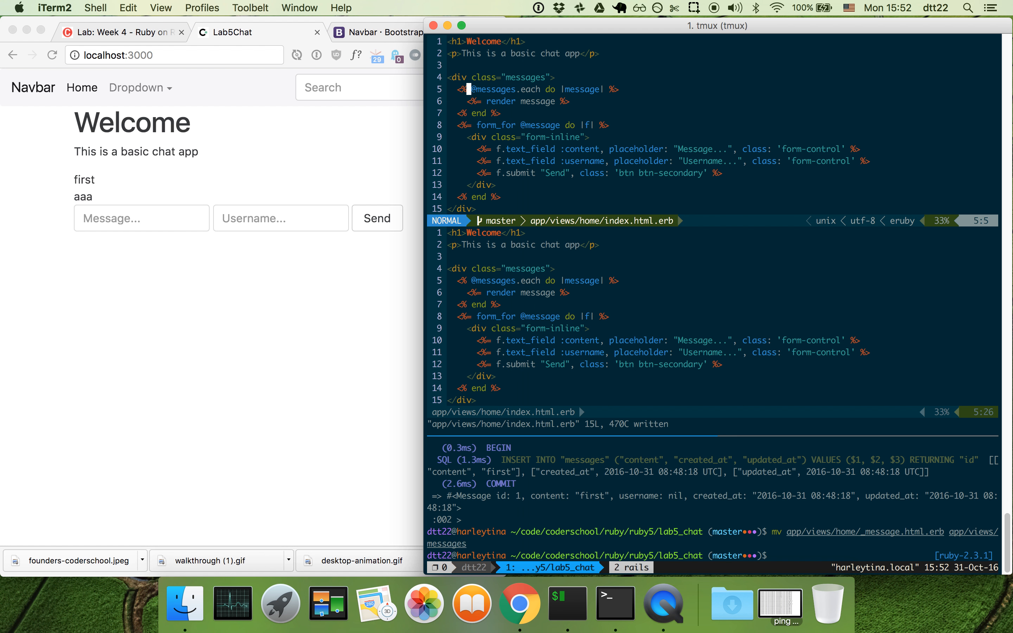
key(v)
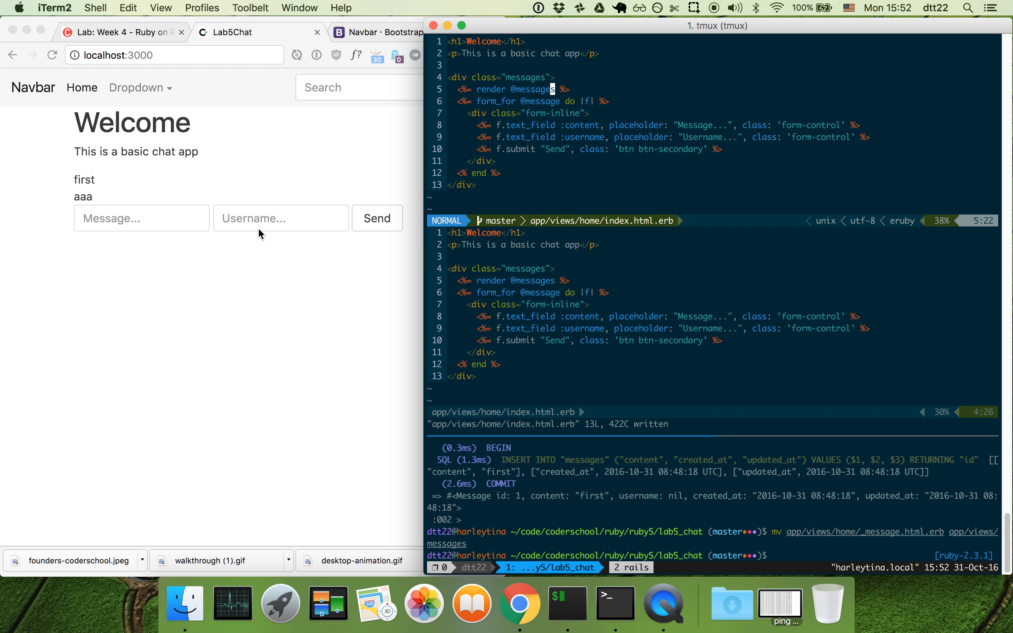
Post test messages 'asda' and 'sounds good' through the chat form in Chrome
text(asd)
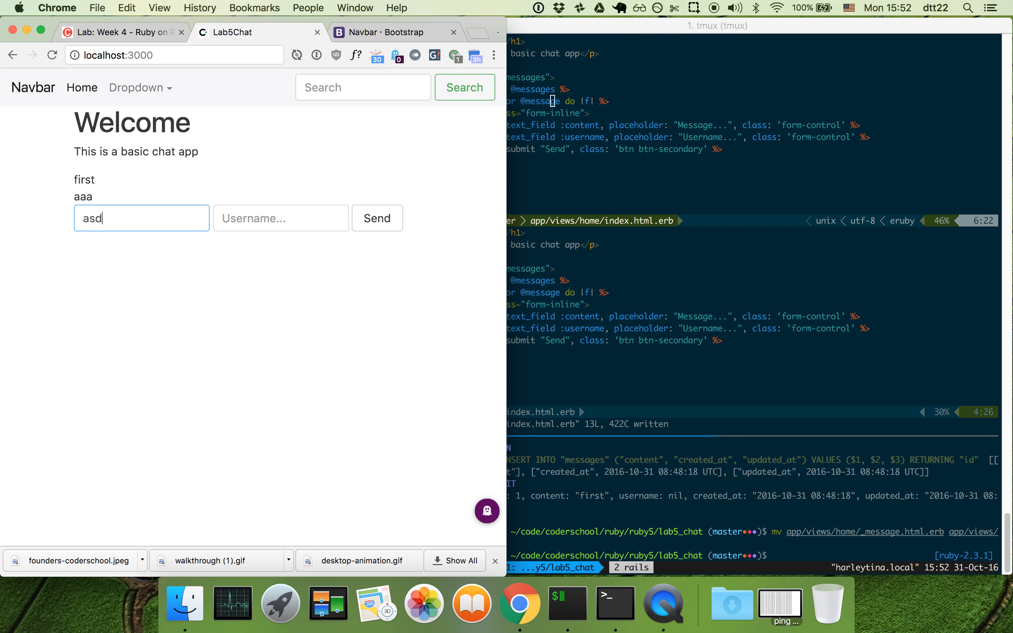
click(377, 218)
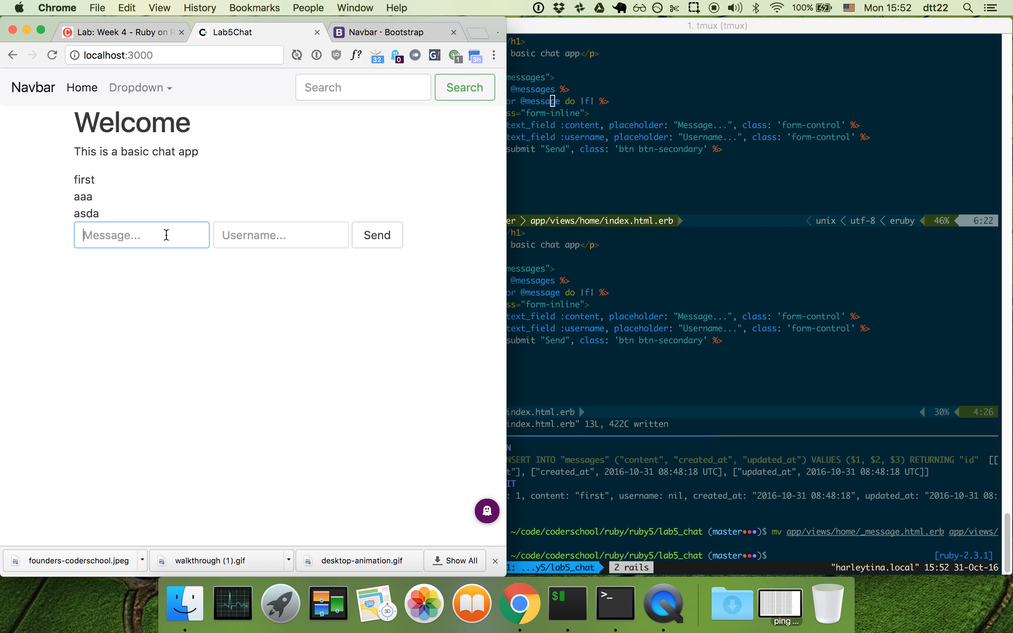
text(h)
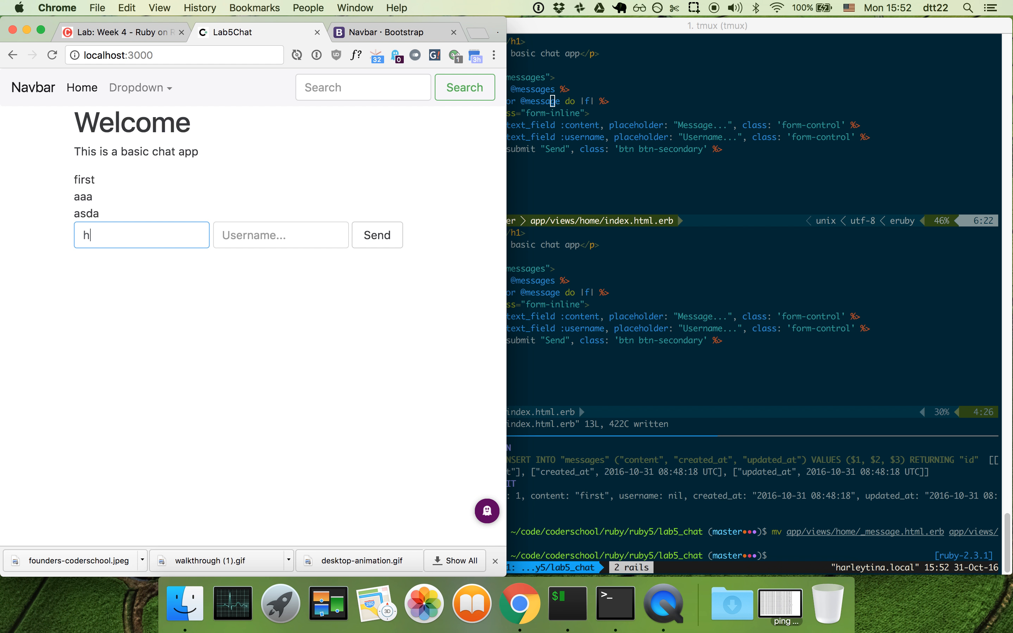
text(sounds good)
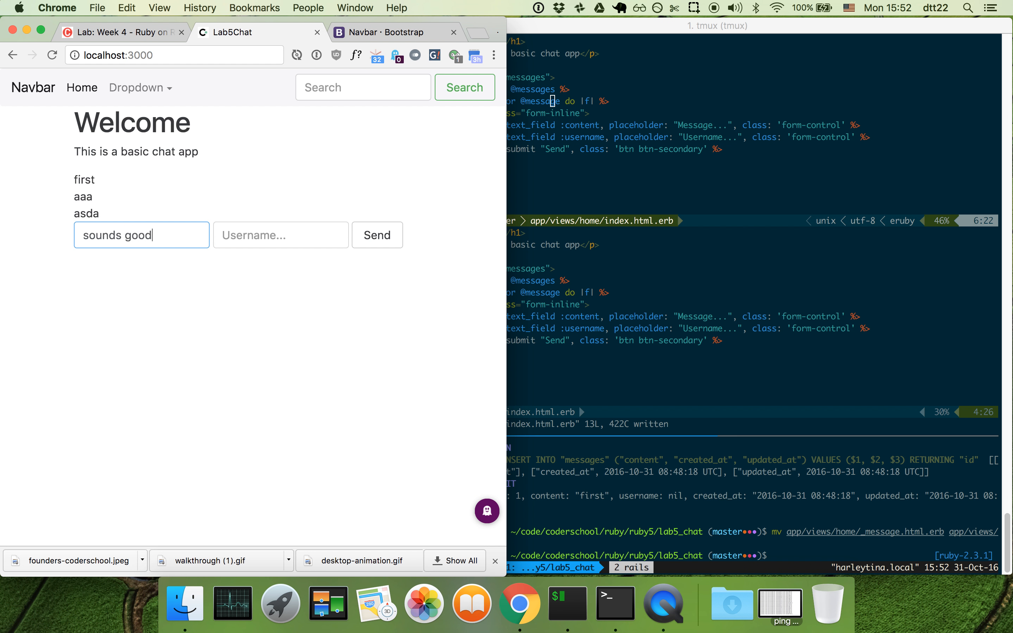
text(hey)
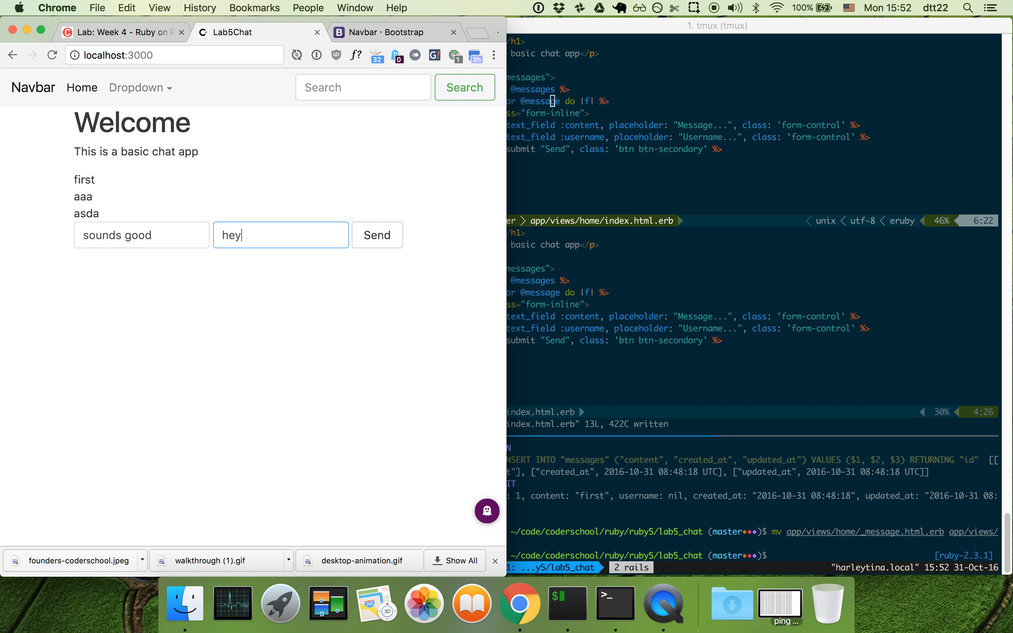
click(377, 235)
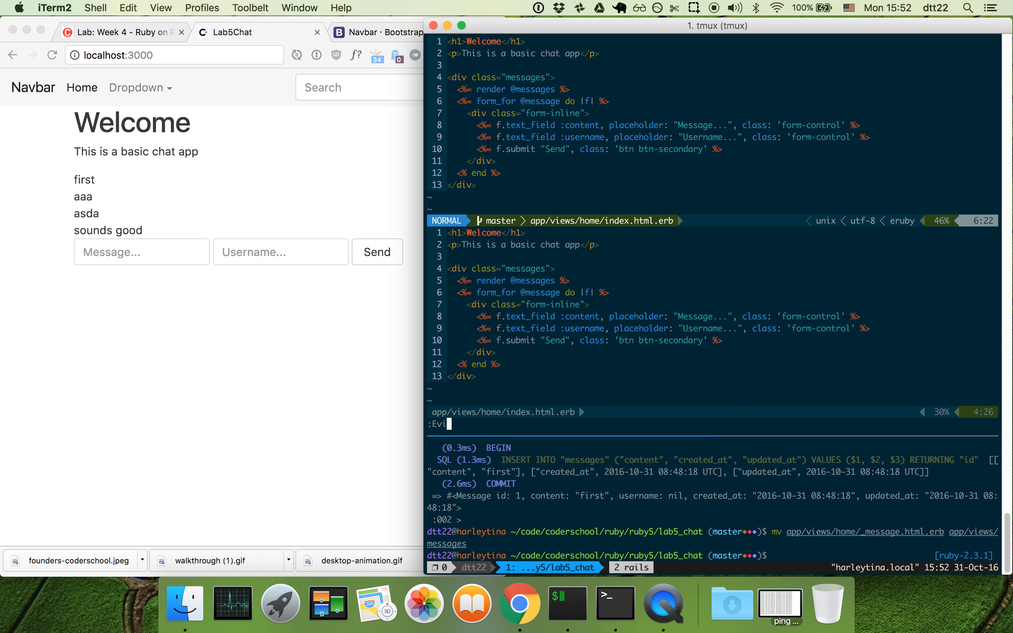
Show <%= message.username || "Anonymous" %> in bold above the content in the message partial
key(Return)
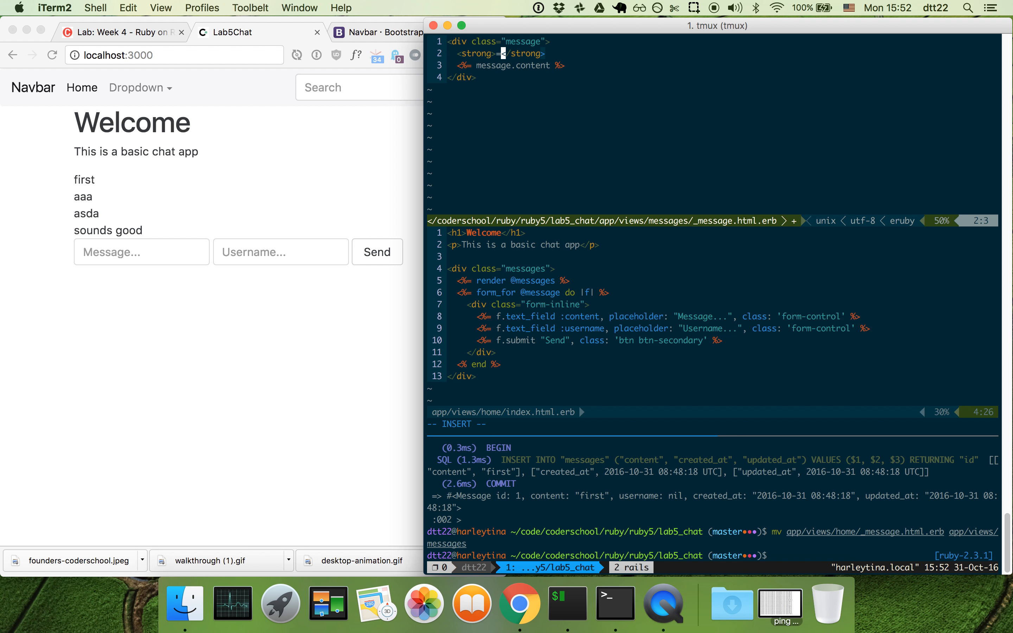
text(<%= message.username %>)
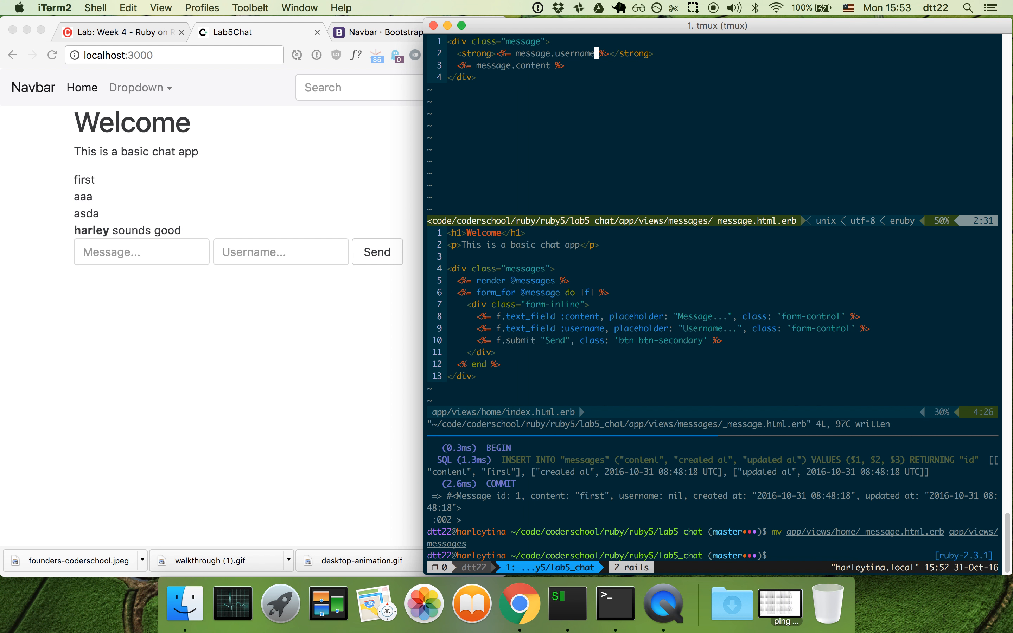
text(|| "An")
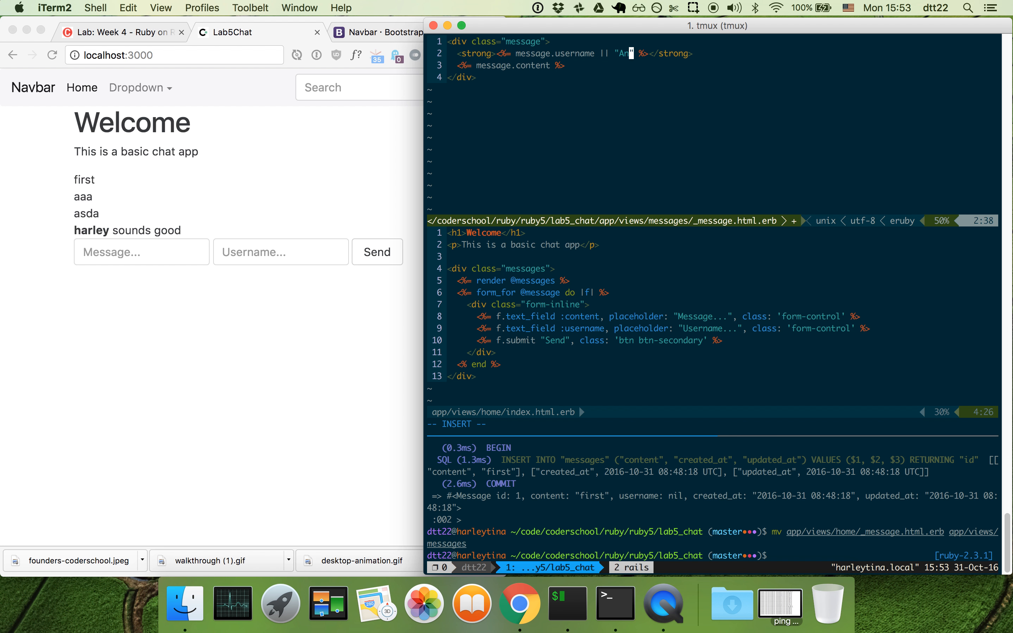
text(nonymous)
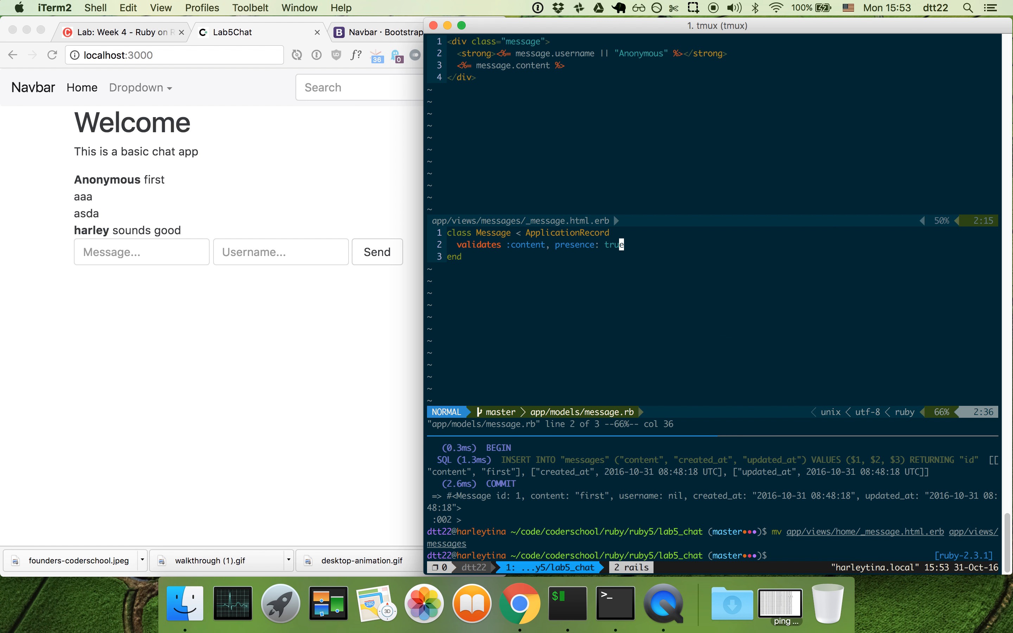
Add username_or_default returning username || "Guest" to Message and use it in the partial
text(def u)
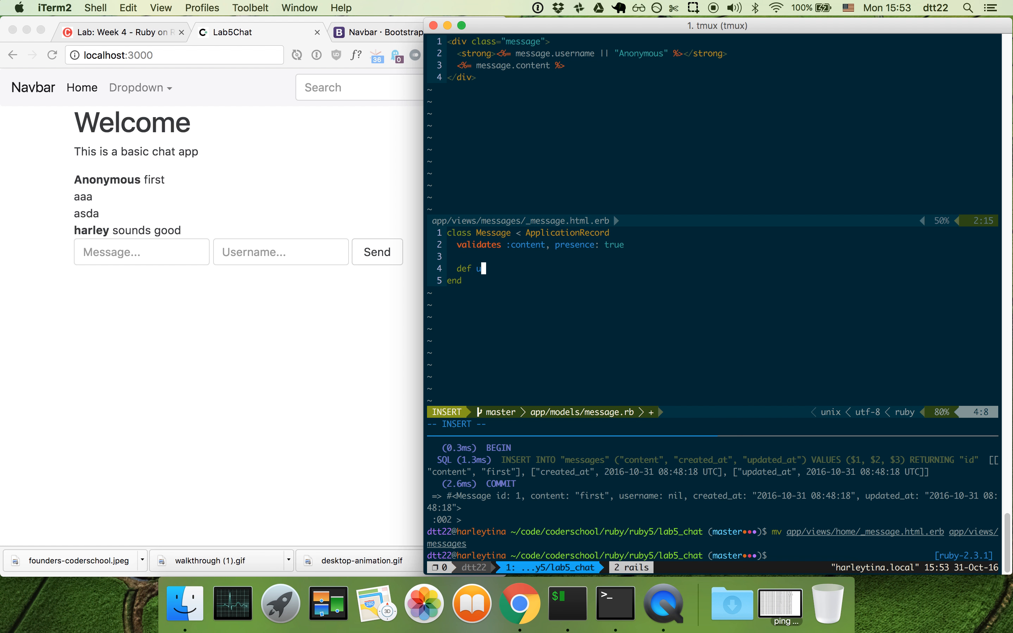
text(sername_or_defual)
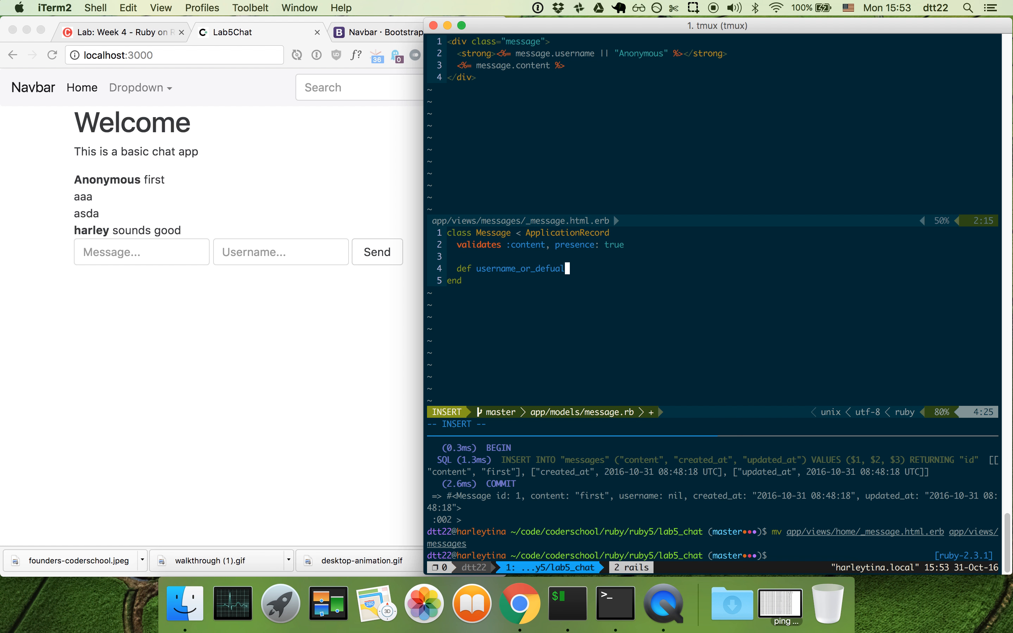
key(Escape)
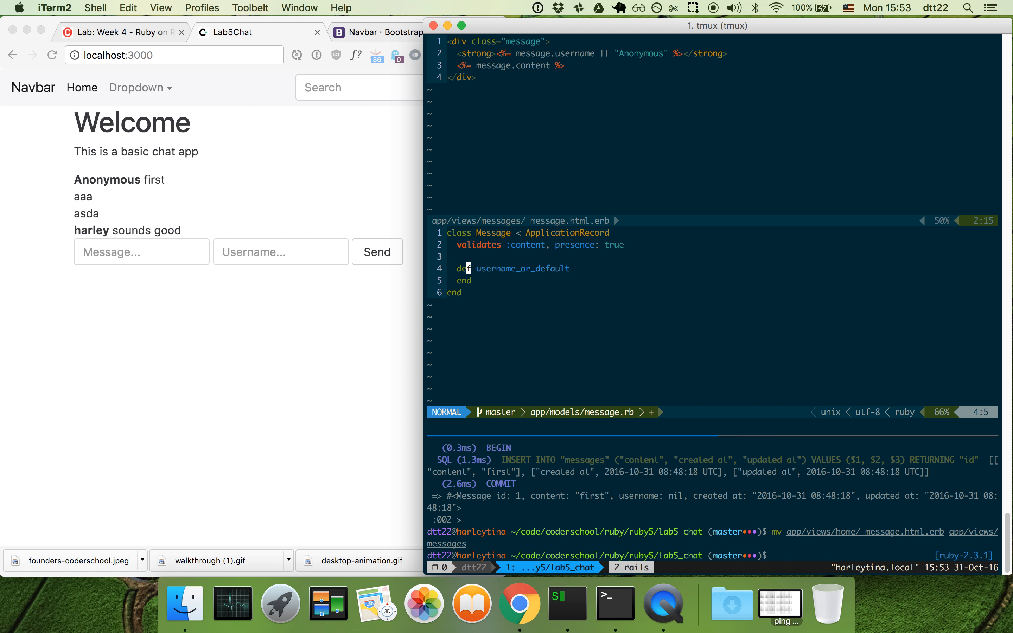
text(userd)
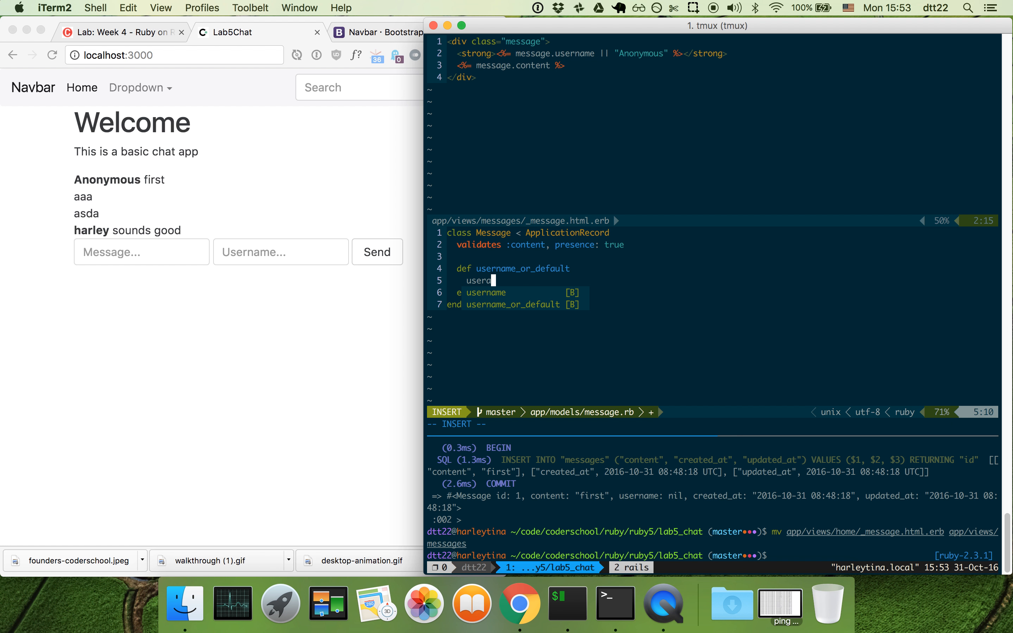
text(username.)
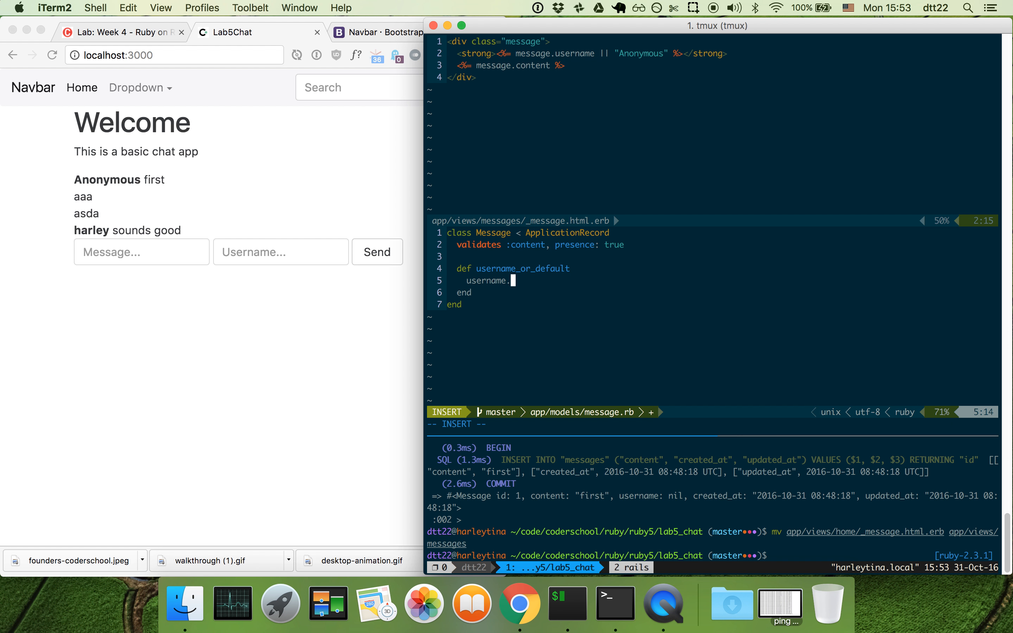
text(|| "Anonymous)
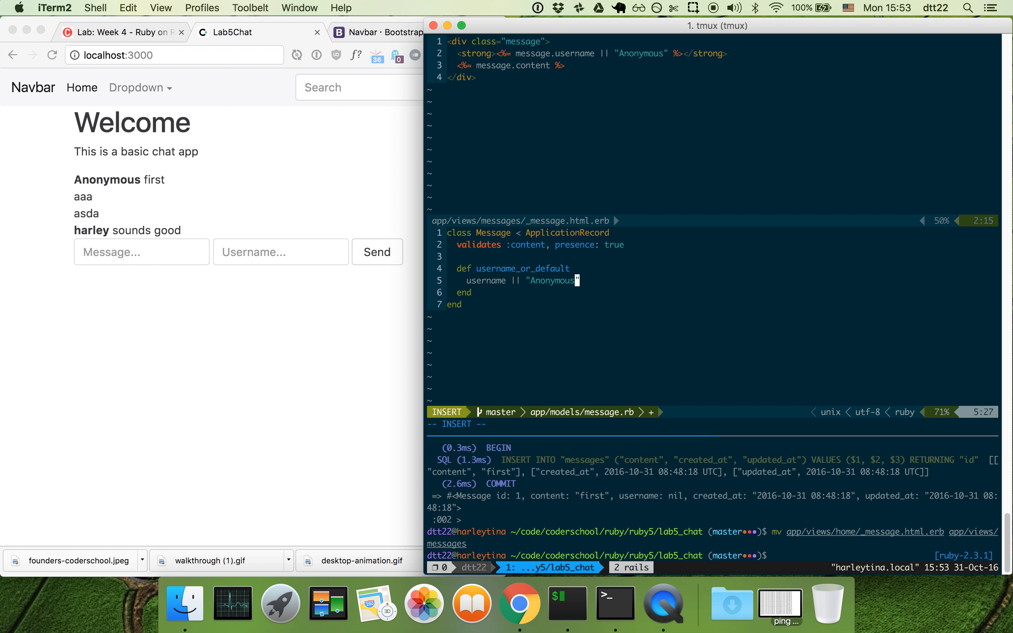
text(Guest)
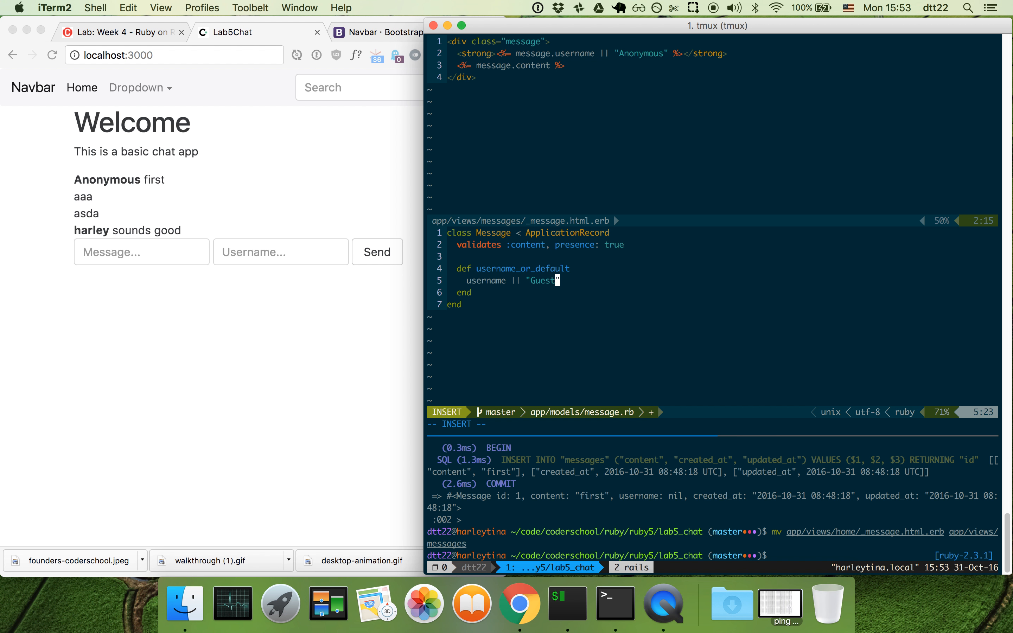
key(Escape)
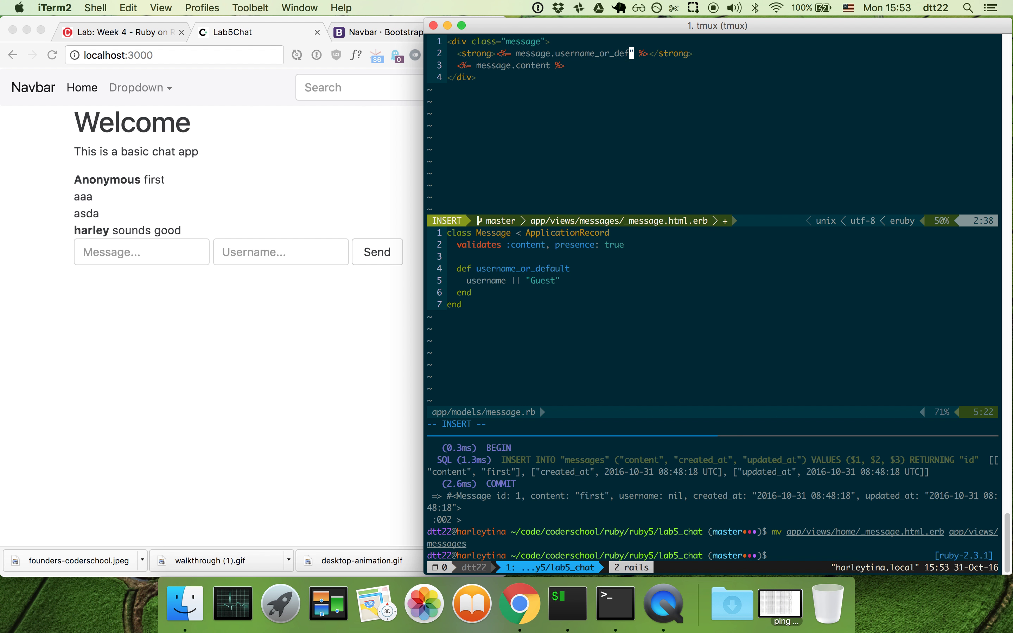
key(Escape)
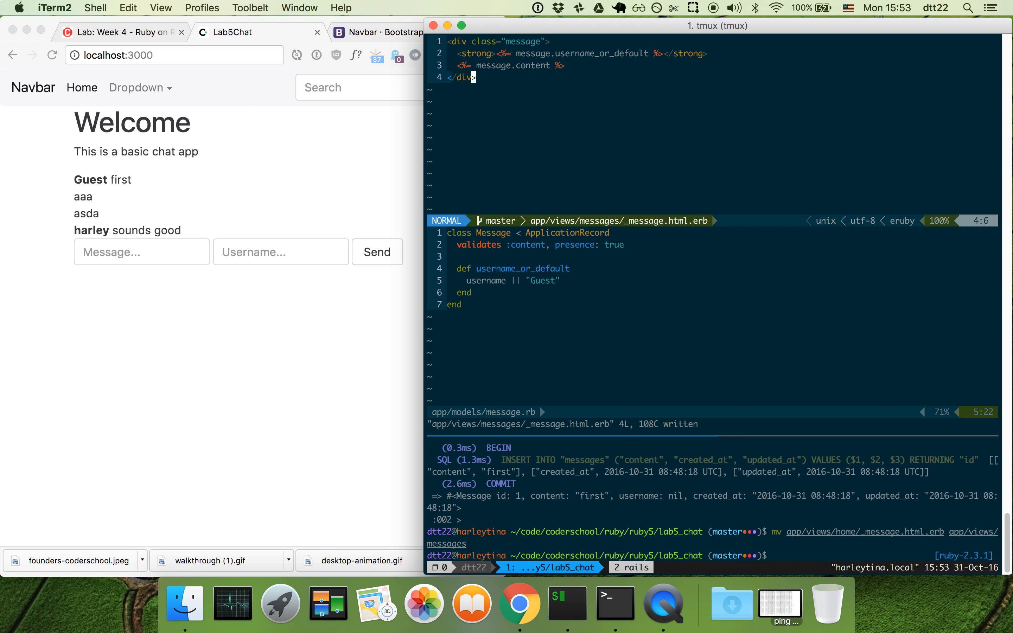
mouse_move(309, 248)
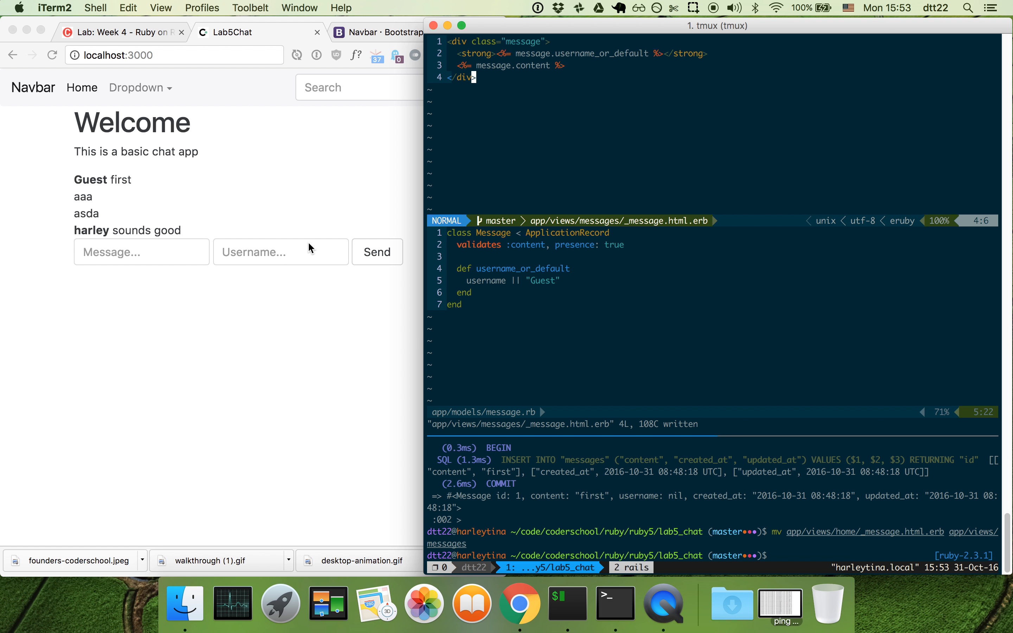
Bring the chat page forward, check the Week 4 lab instructions, and return to the chat app
click(280, 252)
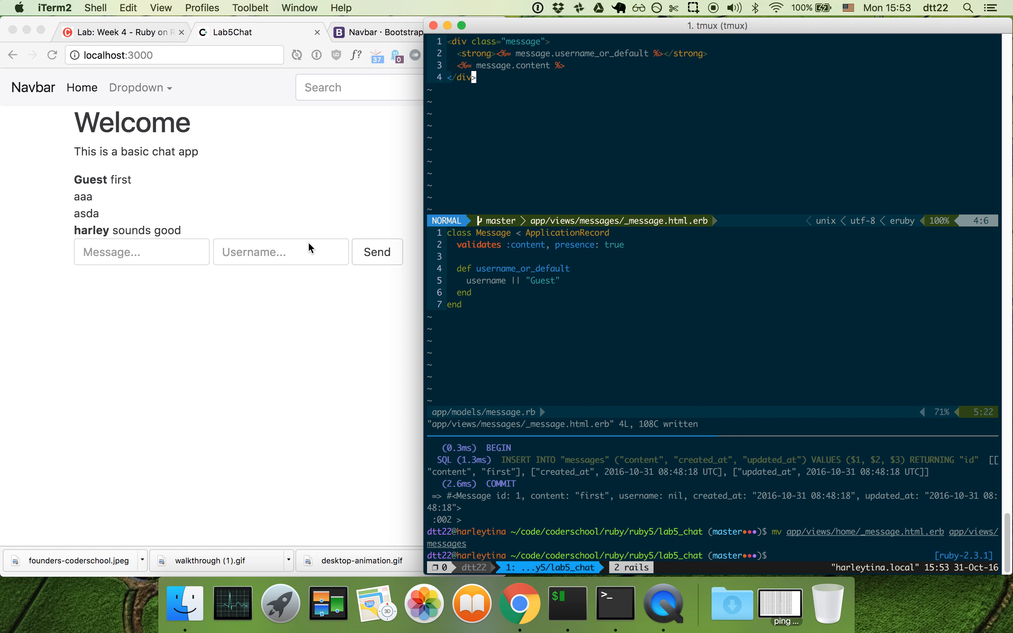
click(280, 252)
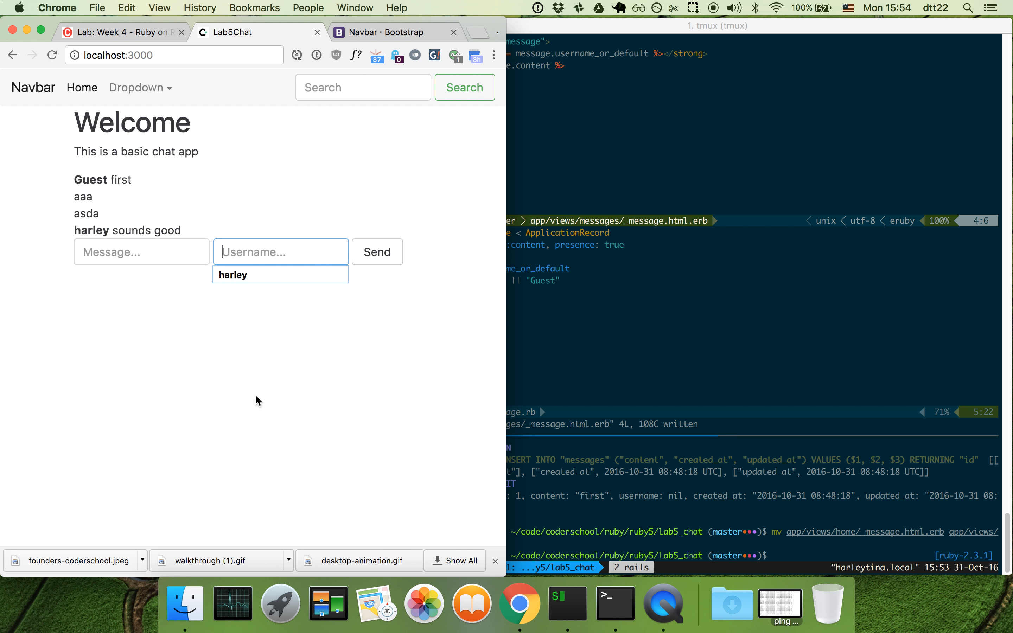
click(120, 32)
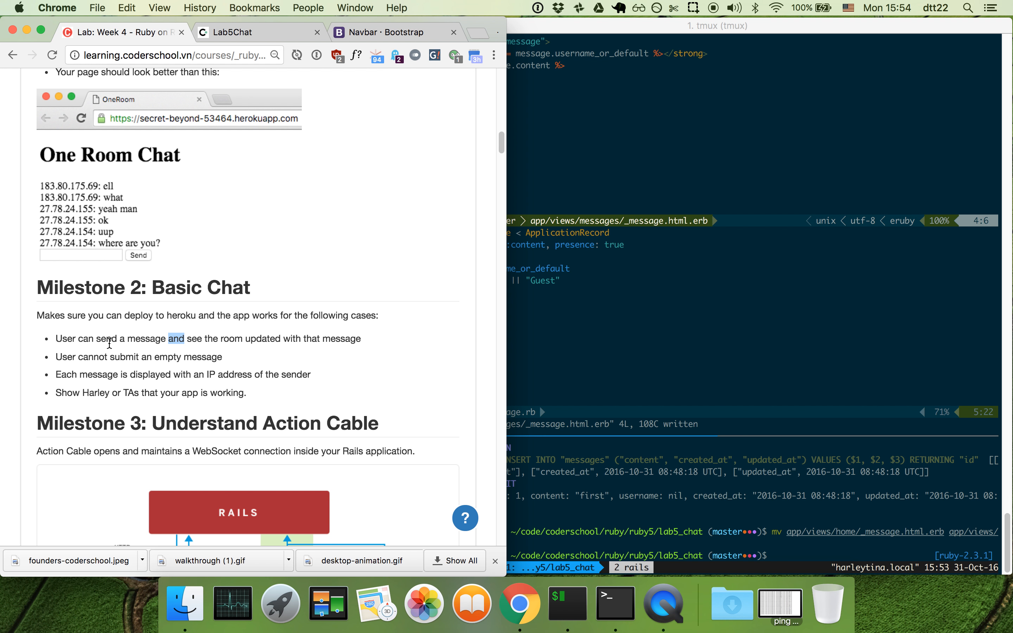
mouse_move(139, 353)
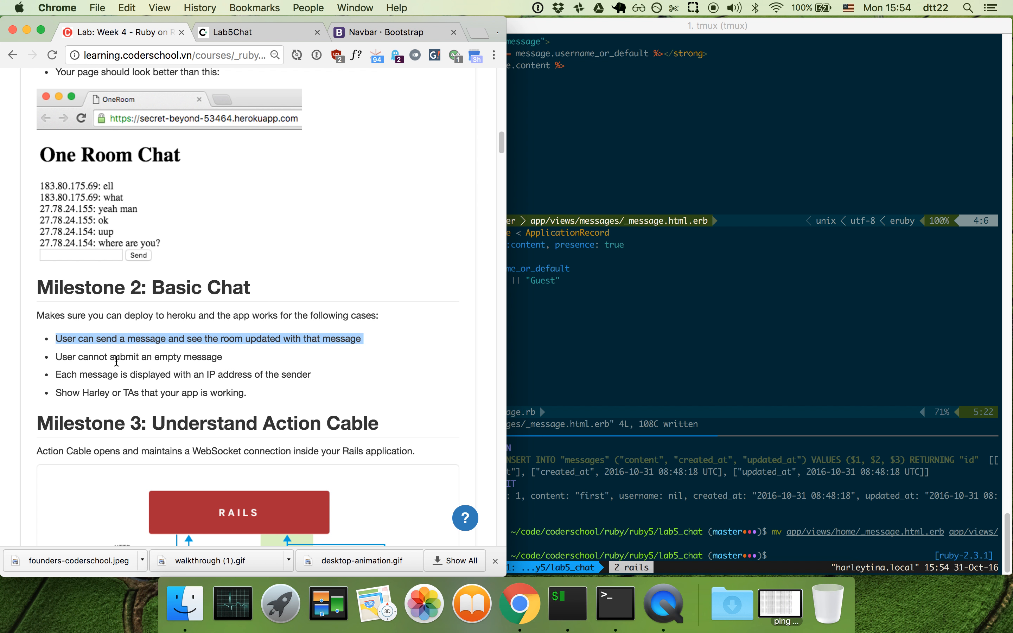
click(234, 33)
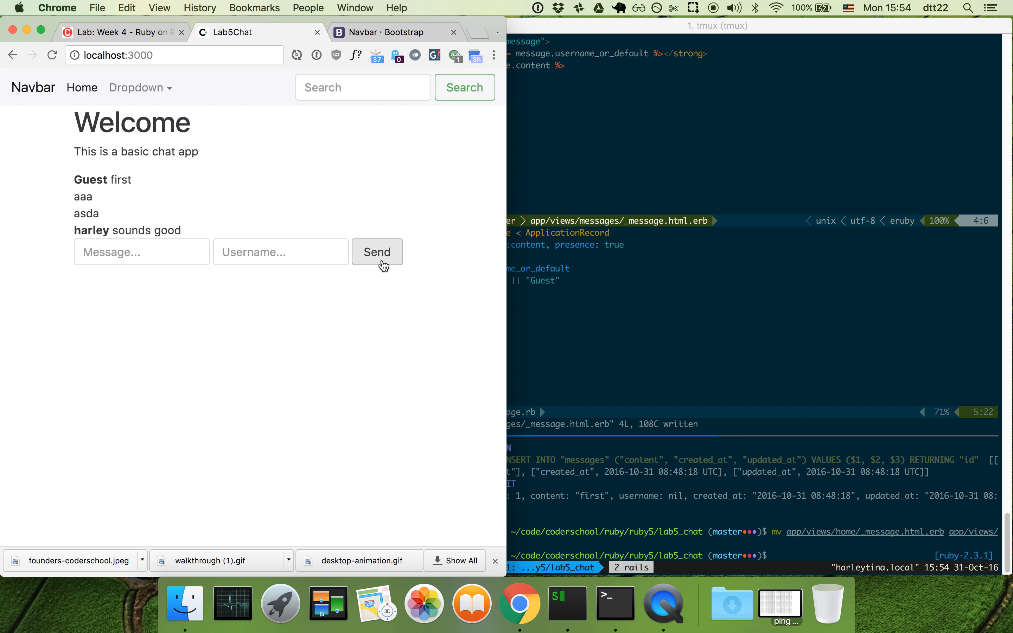
mouse_move(734, 117)
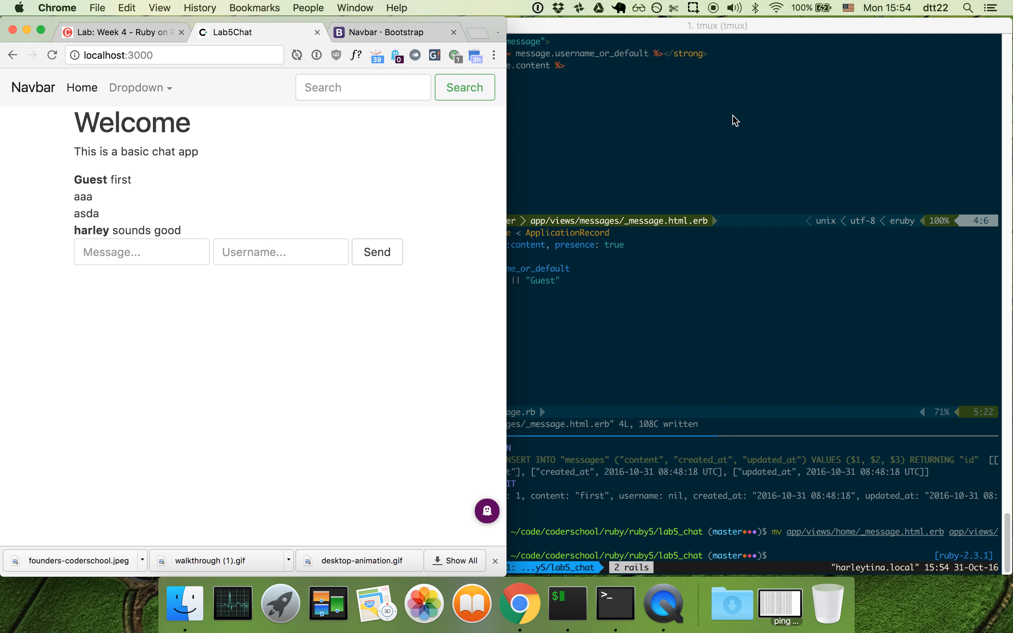
mouse_move(370, 338)
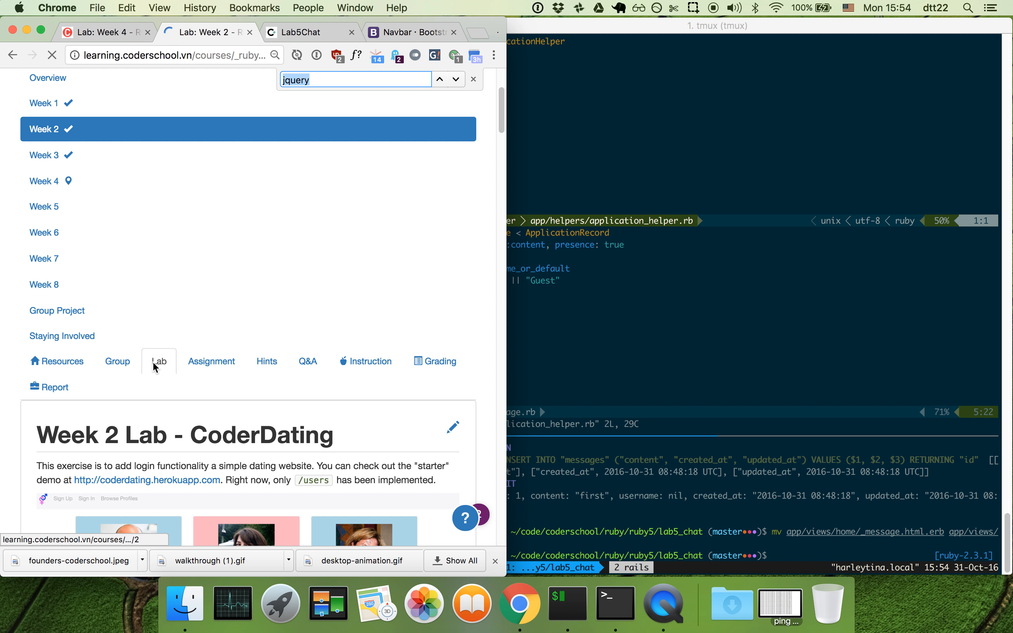
Paste the flash_messages helpers into application_helper.rb and render <%= flash_messages %> in the layout
text(flash_messa)
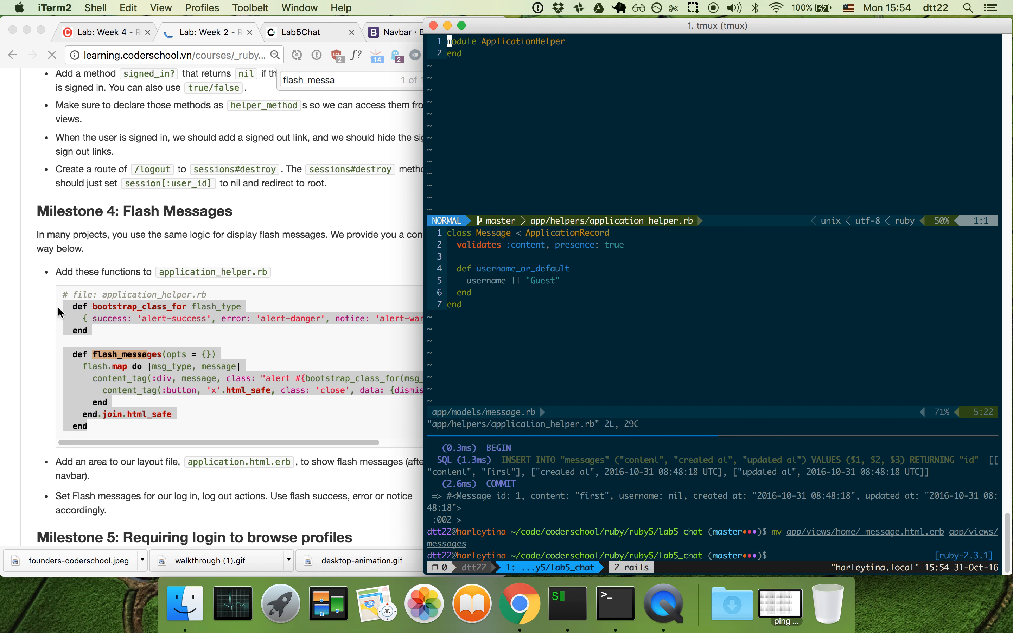
text(:set paste)
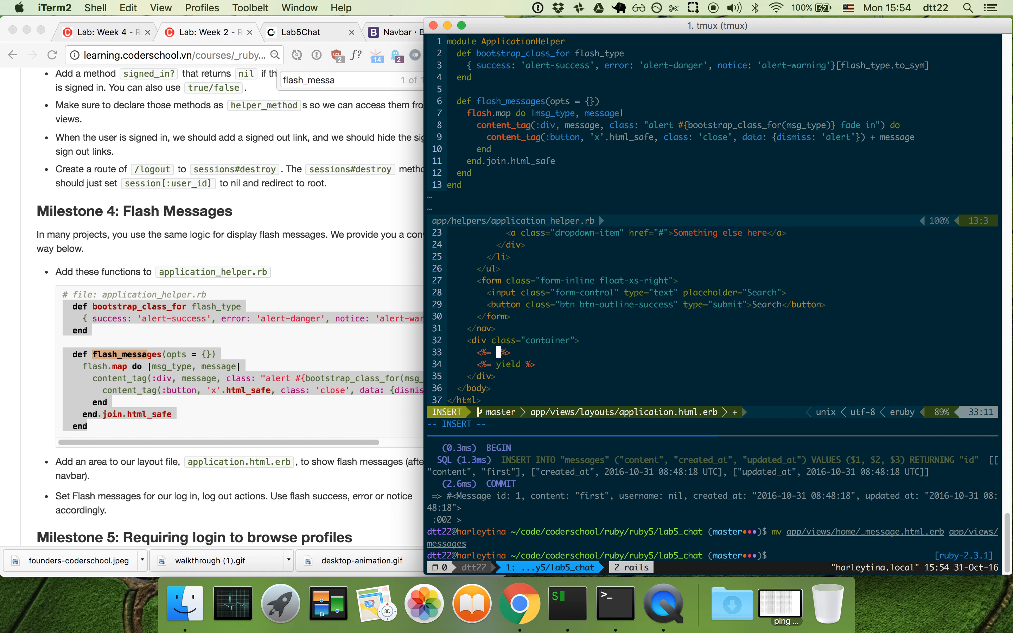
text(flash_messages %>)
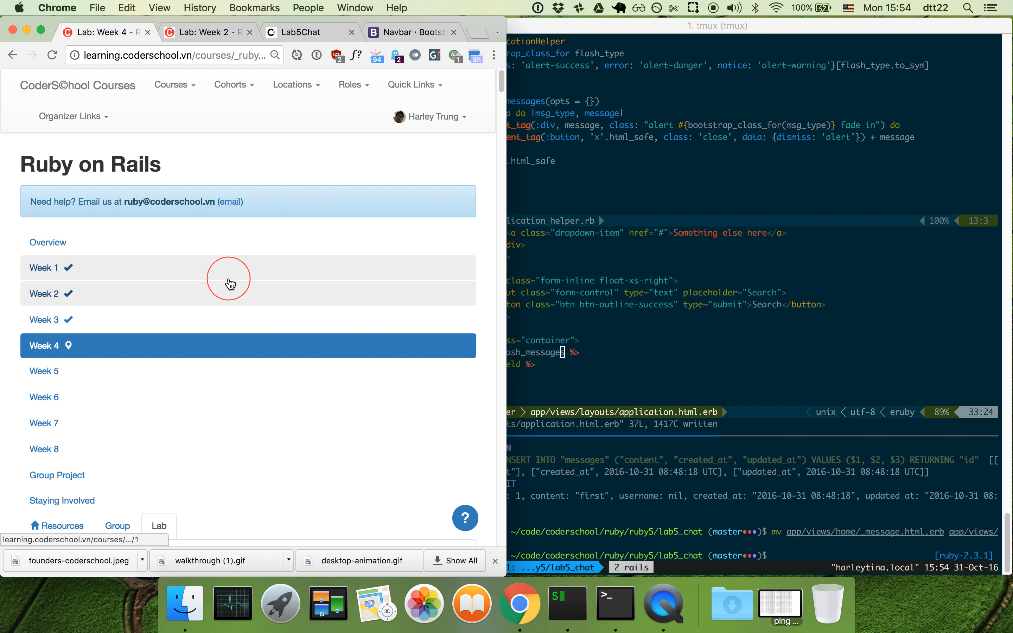
Send an empty message to confirm the red 'Error: Content can't be blank' alert appears
click(299, 32)
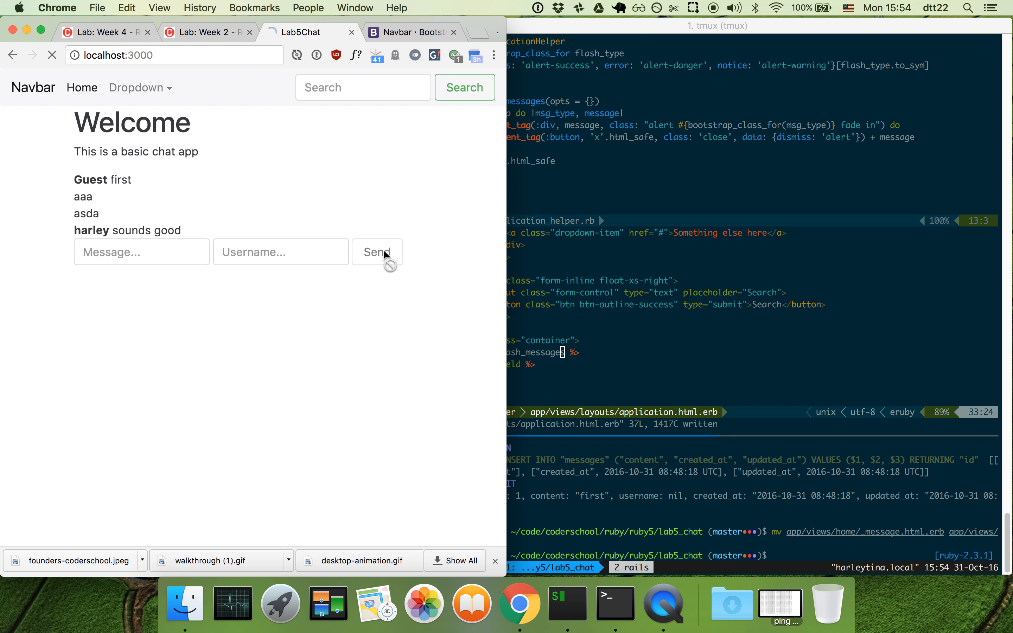
click(377, 251)
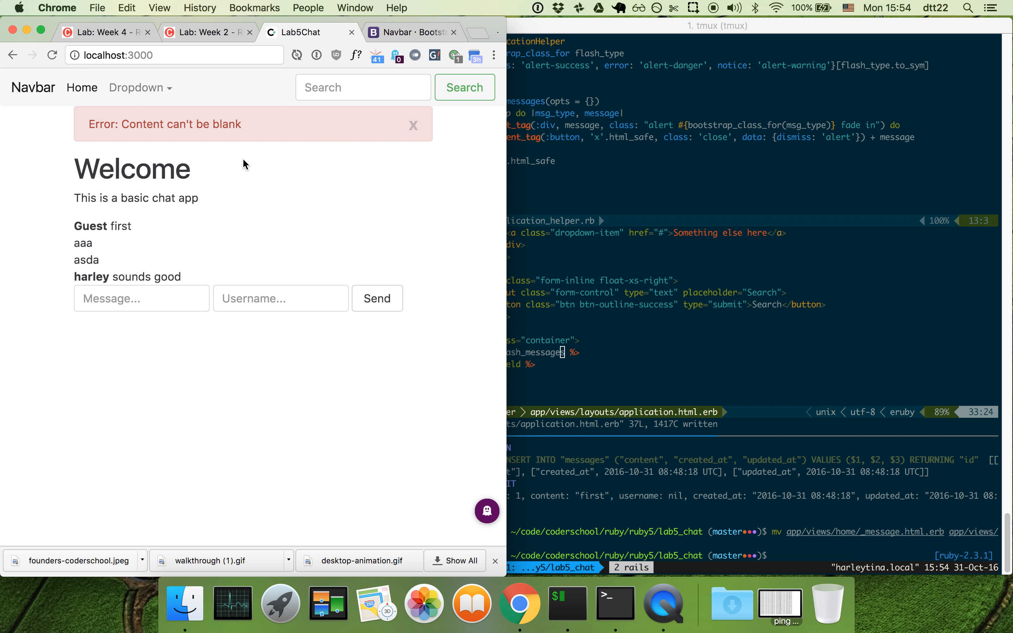
mouse_move(139, 313)
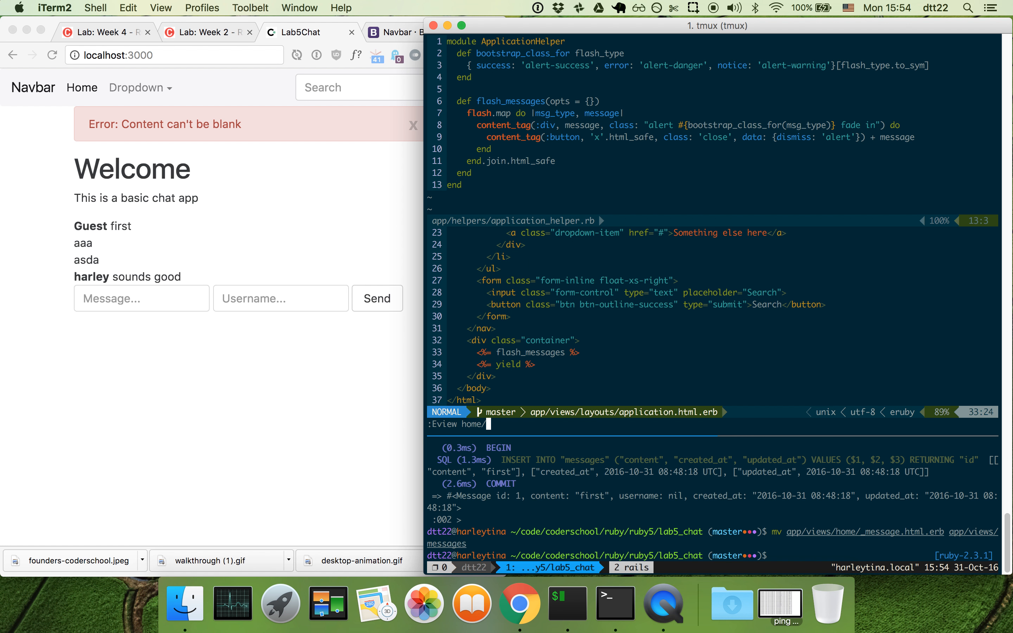
text(messages/_message.html.erb)
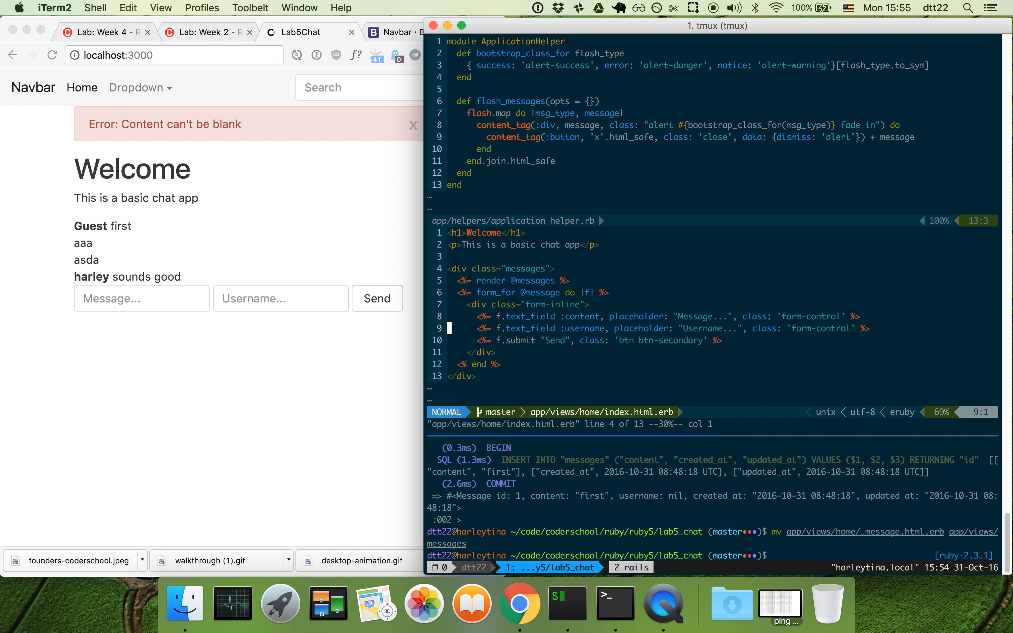
Add required: true to the Message field so an empty send triggers 'Please fill out this field'
text(required: true)
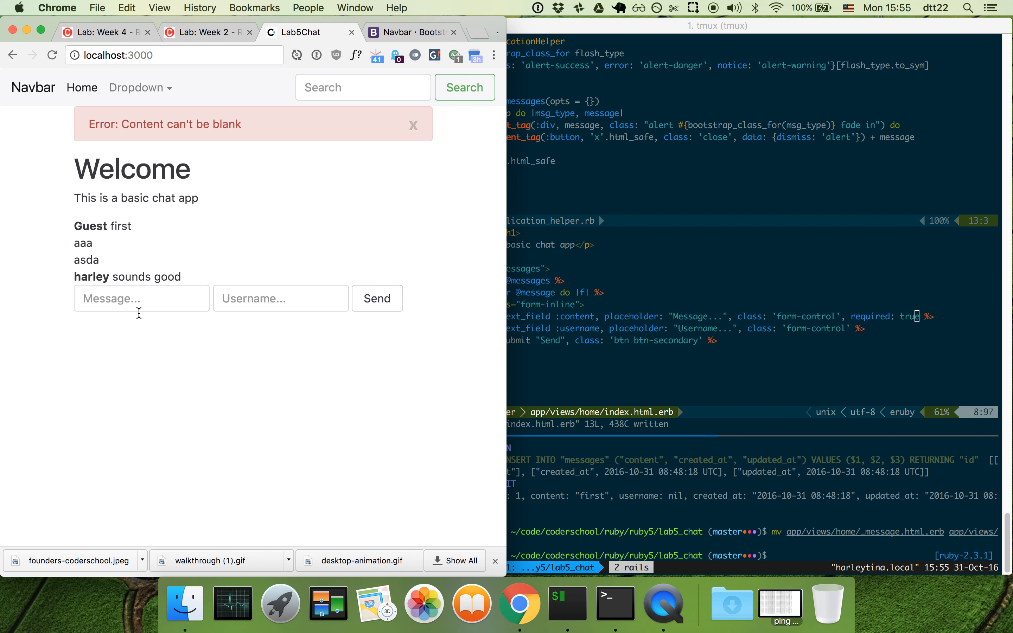
click(377, 252)
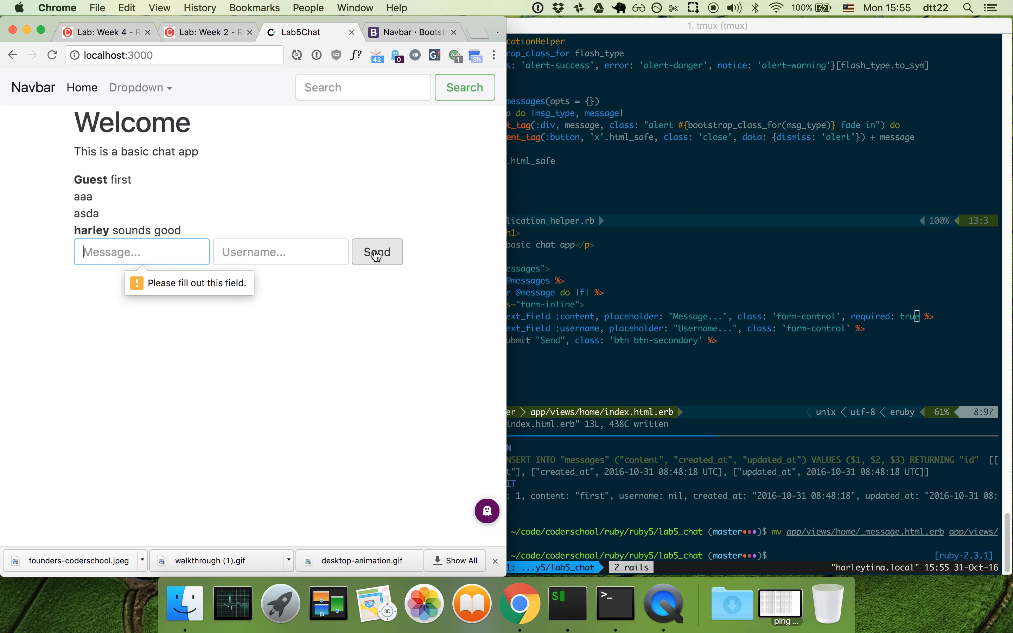
click(141, 252)
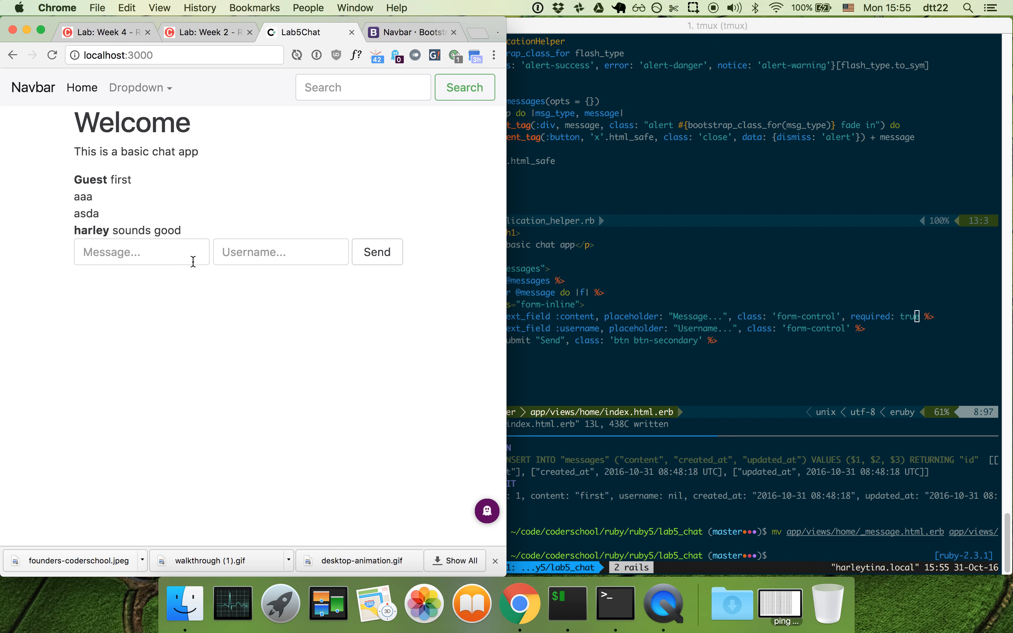
click(280, 252)
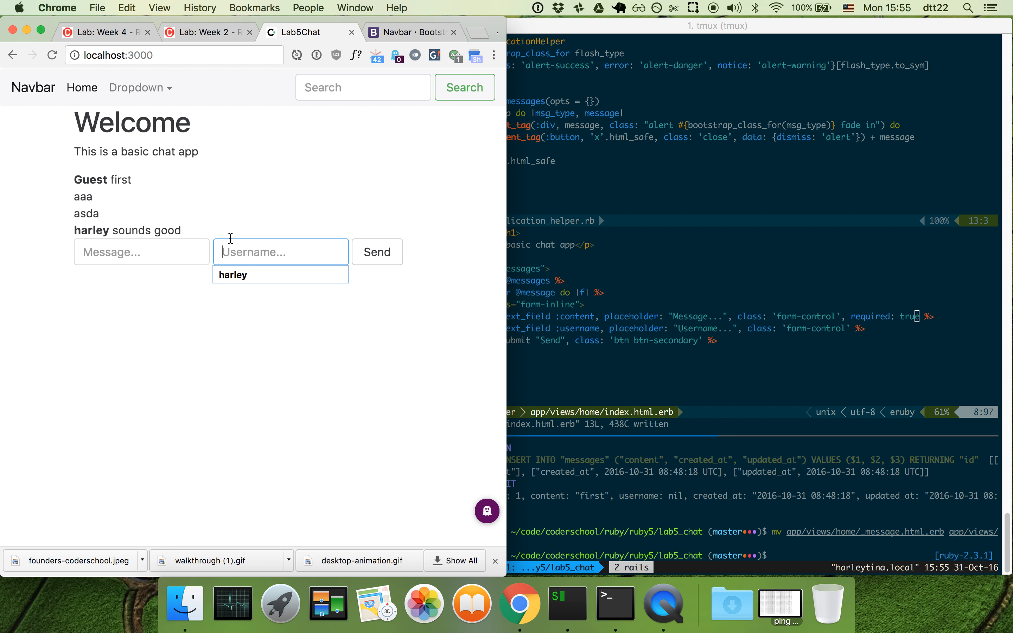
click(377, 252)
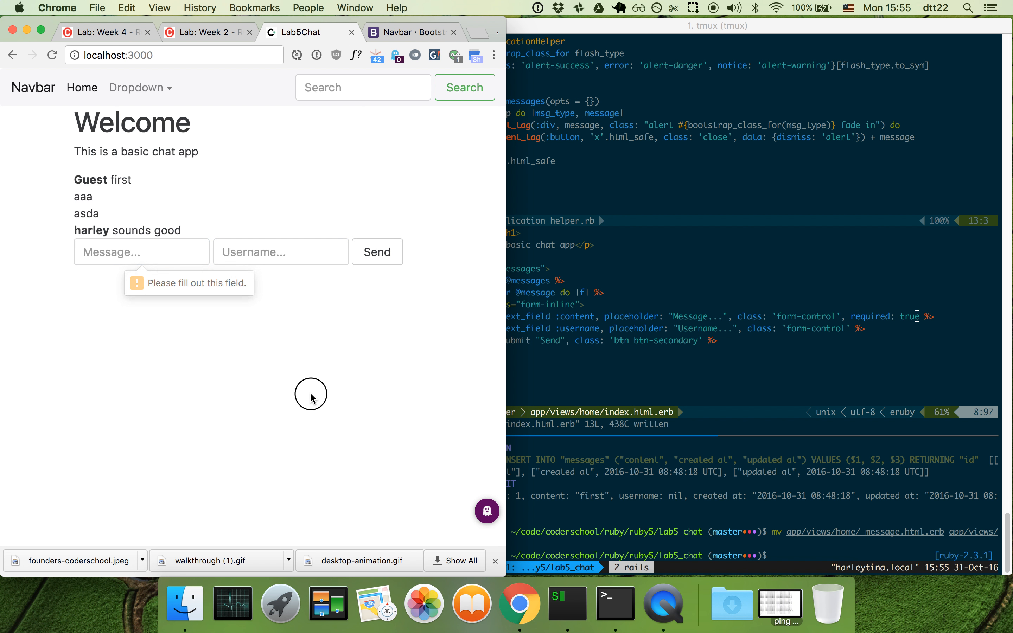
click(102, 33)
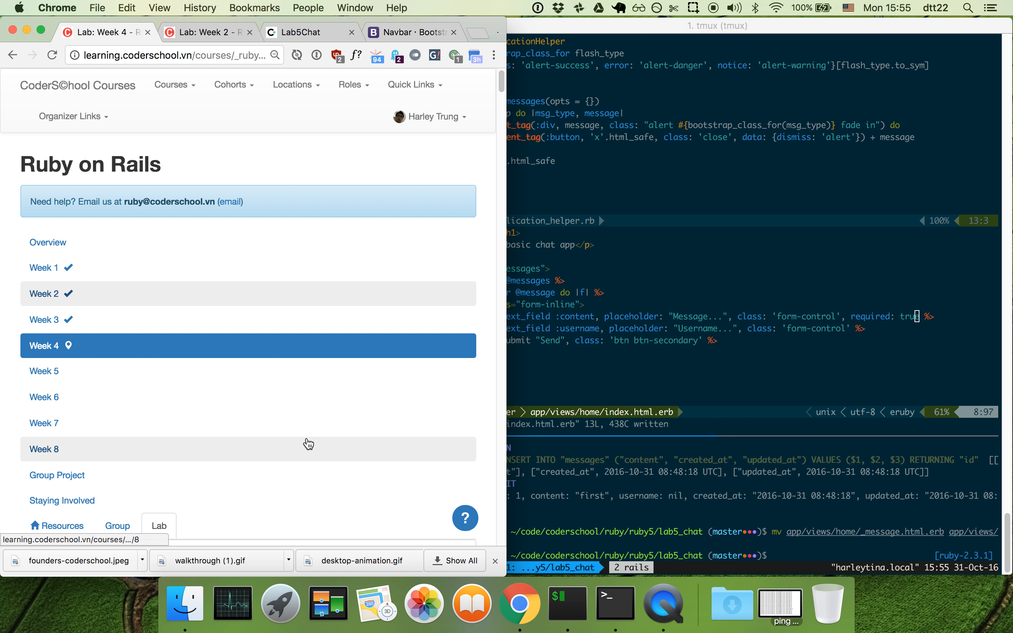
Review the Week 4 Basic Chat milestones and Week 2 flash messages, then return to Lab5Chat
scroll(down, 3)
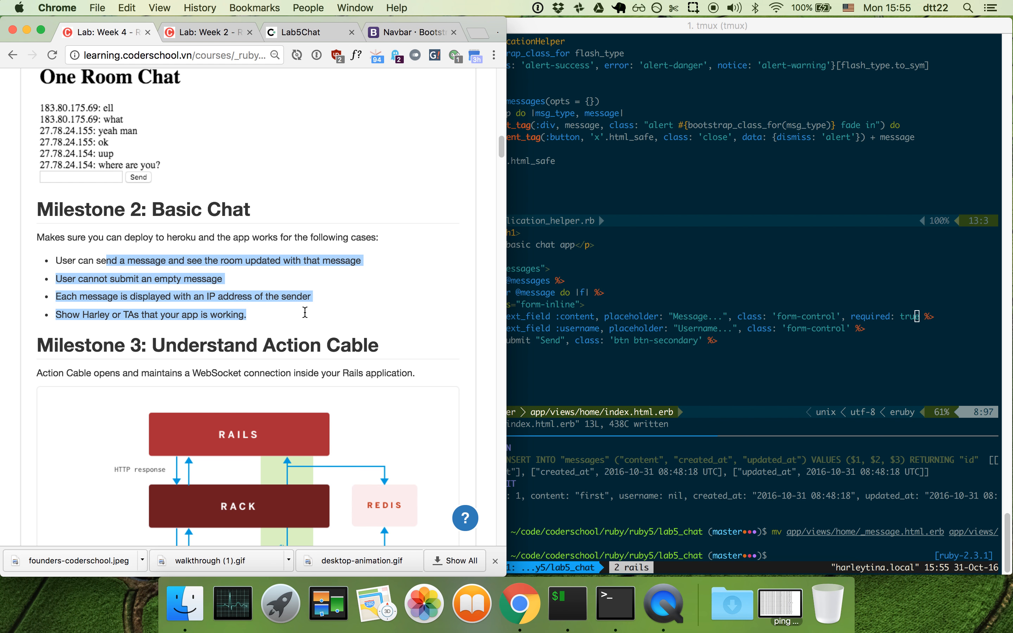
scroll(down, 3)
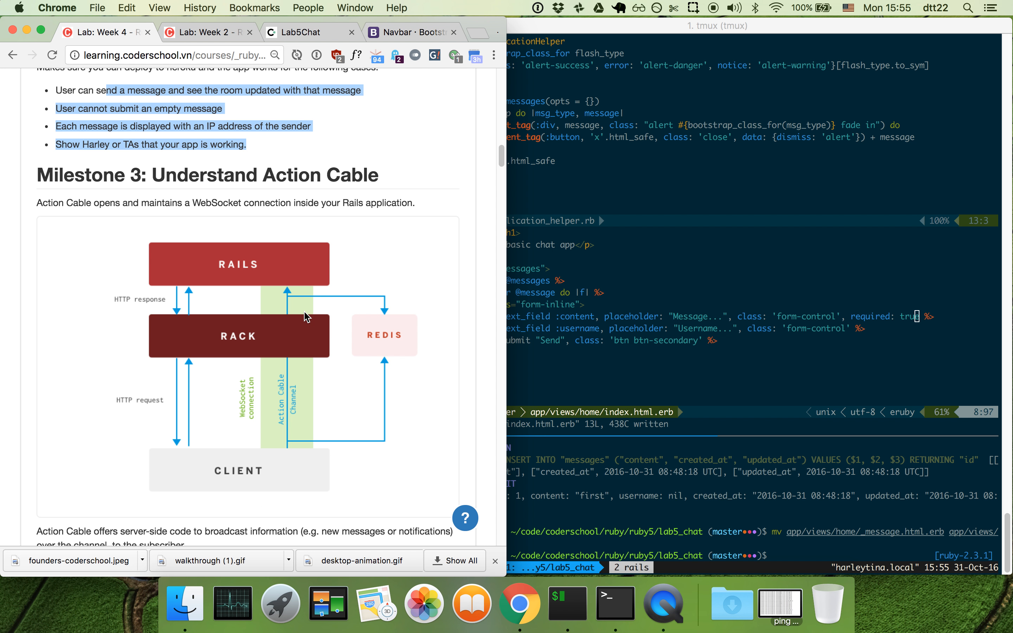
scroll(down, 3)
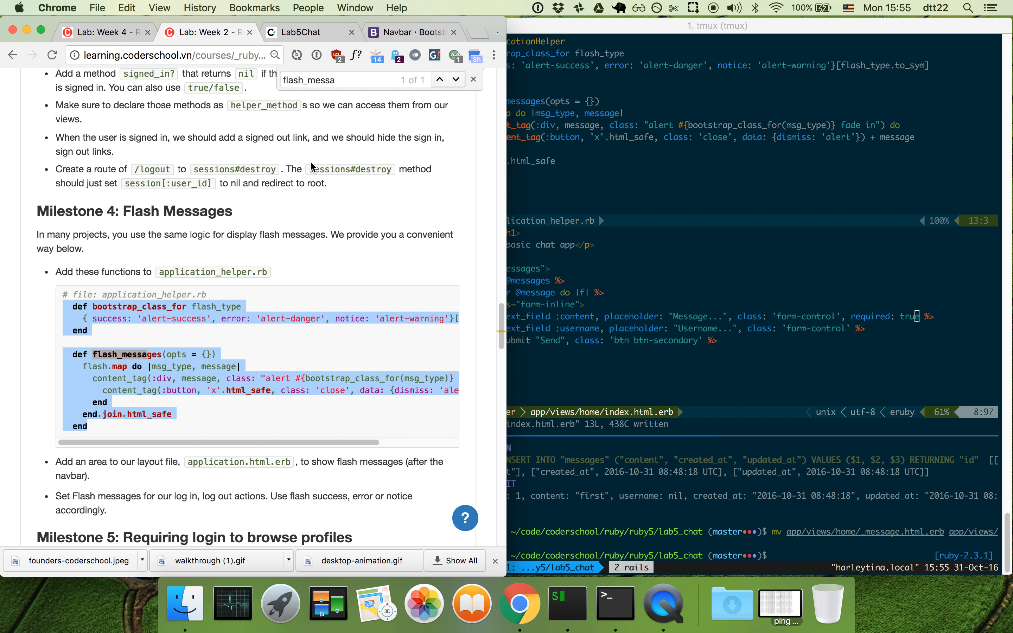
click(308, 33)
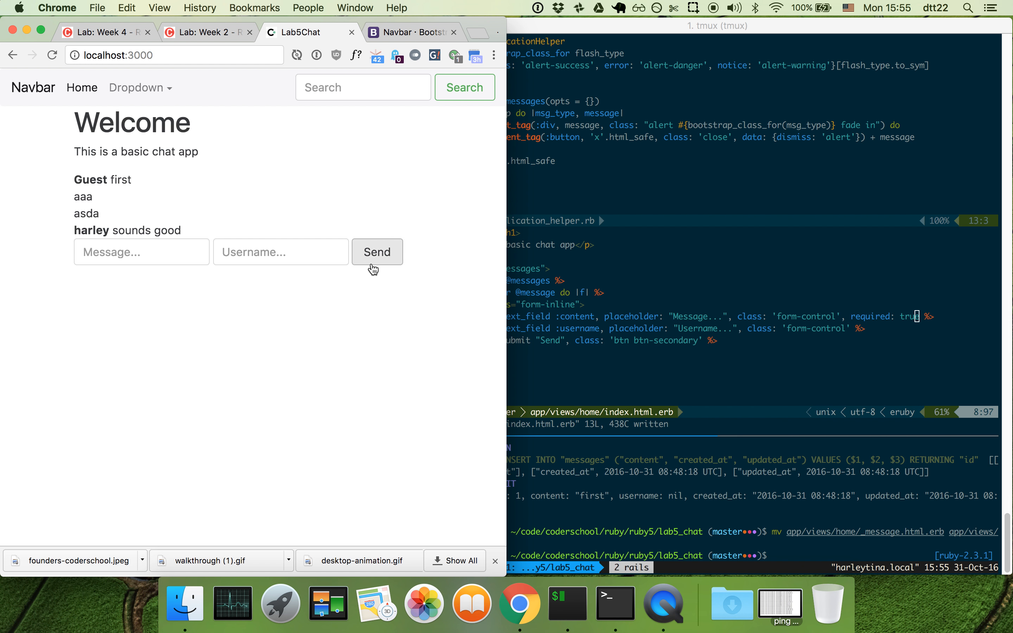